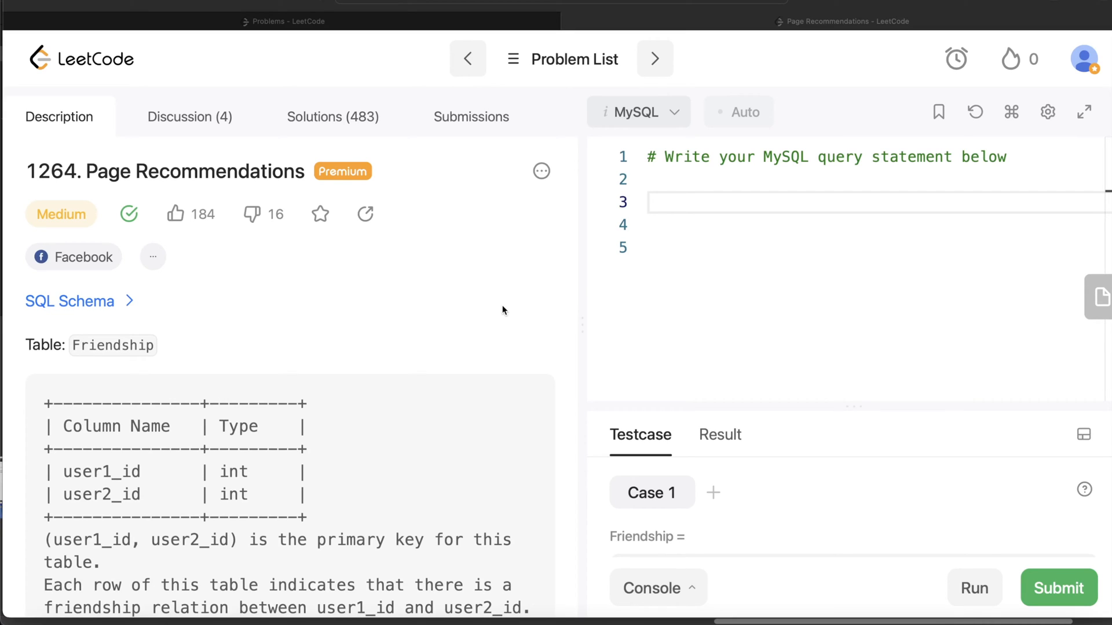
mouse_move(442, 304)
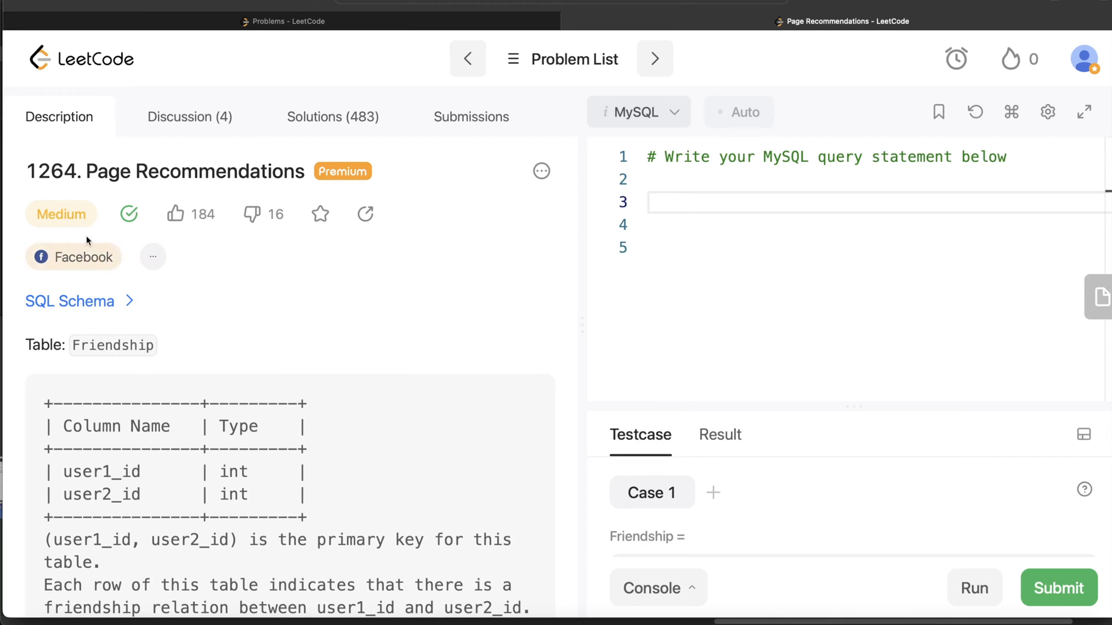
mouse_move(153, 256)
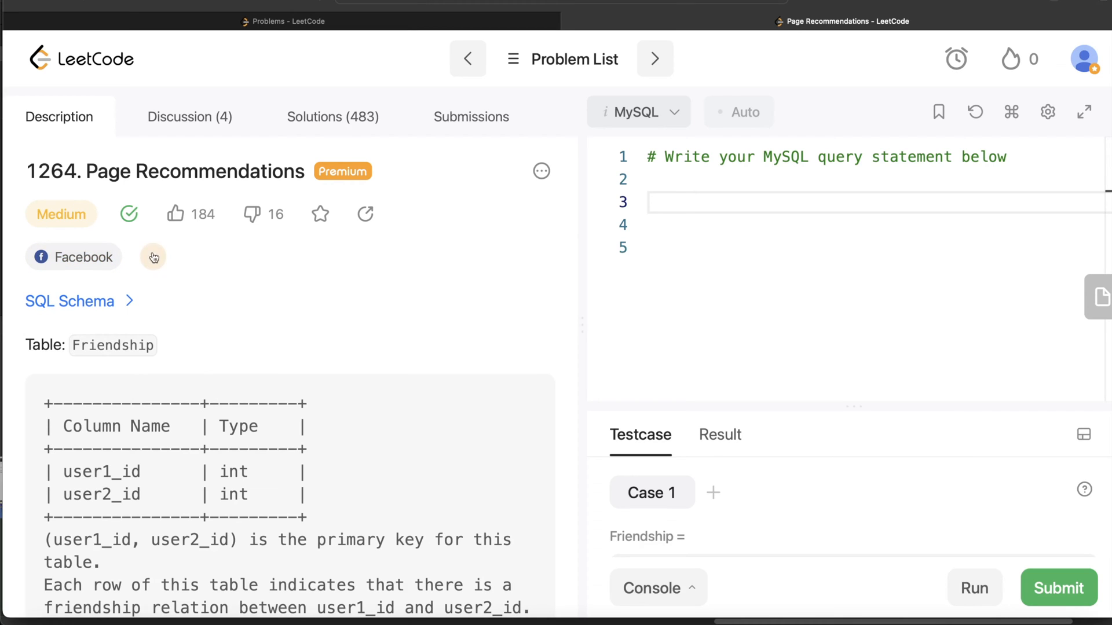
Check which companies asked this problem, then dismiss the companies list.
left_click(153, 257)
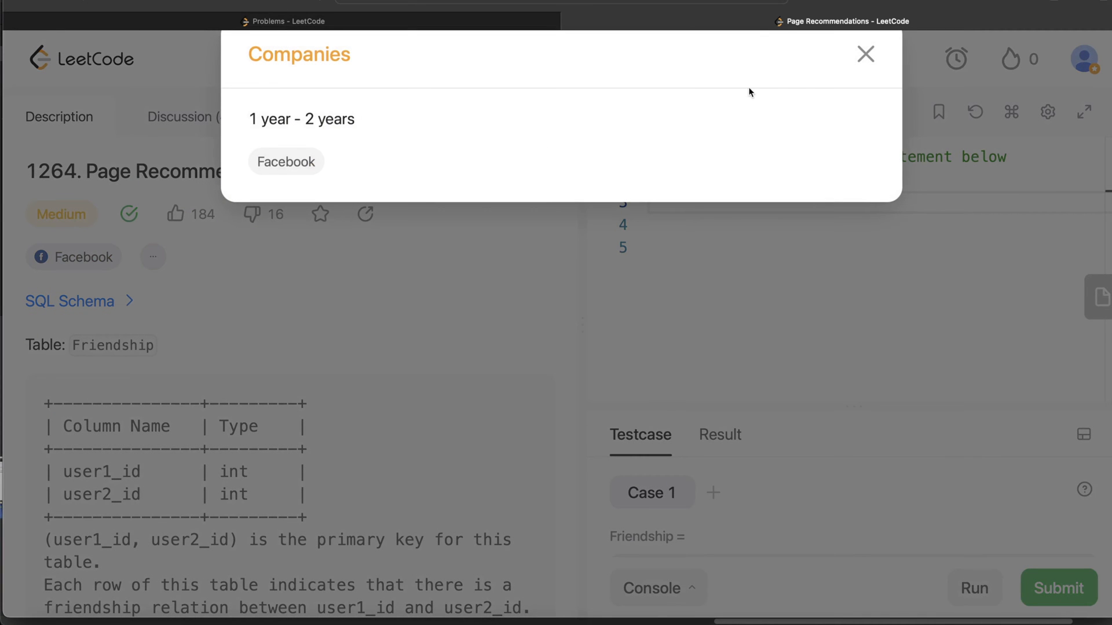
left_click(864, 54)
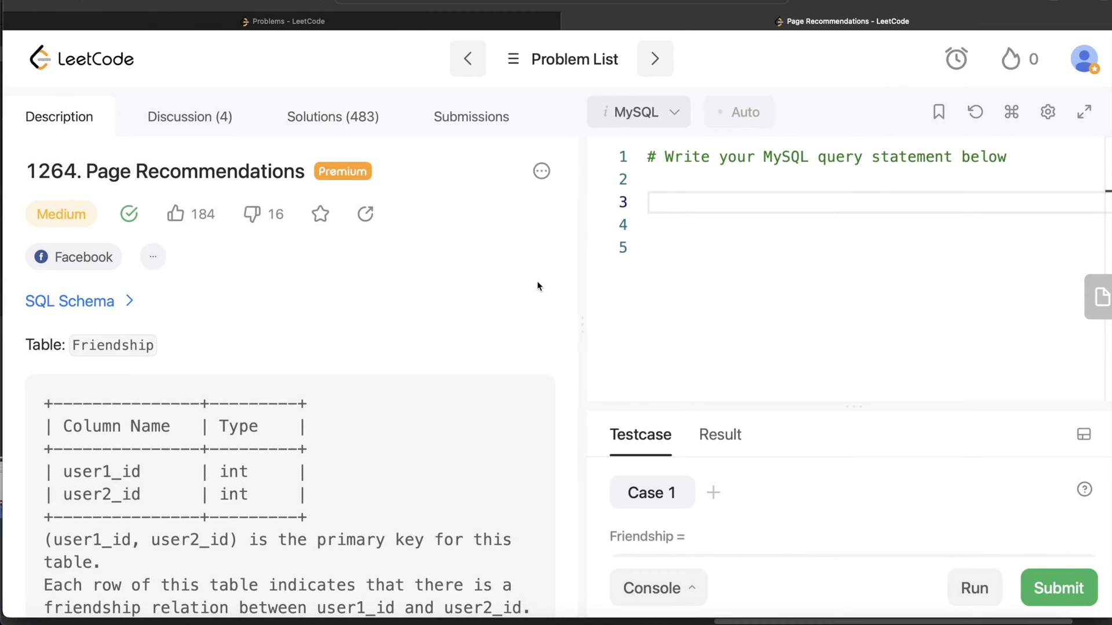
Scroll the description through the Friendship and Likes table schemas to the task statement.
scroll("down", 3)
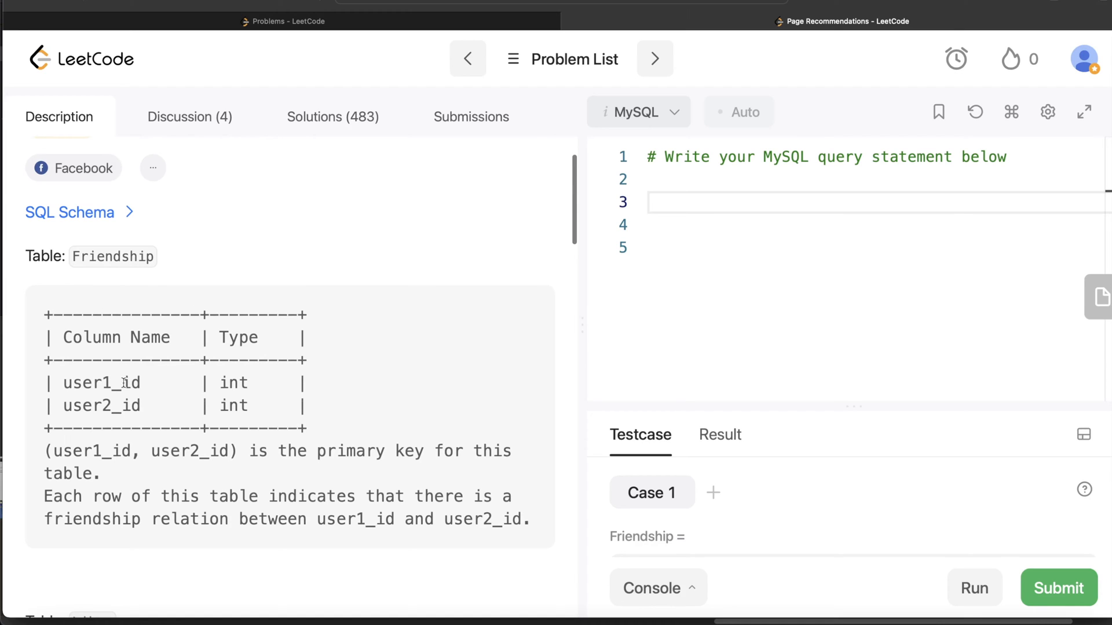
scroll("down", 3)
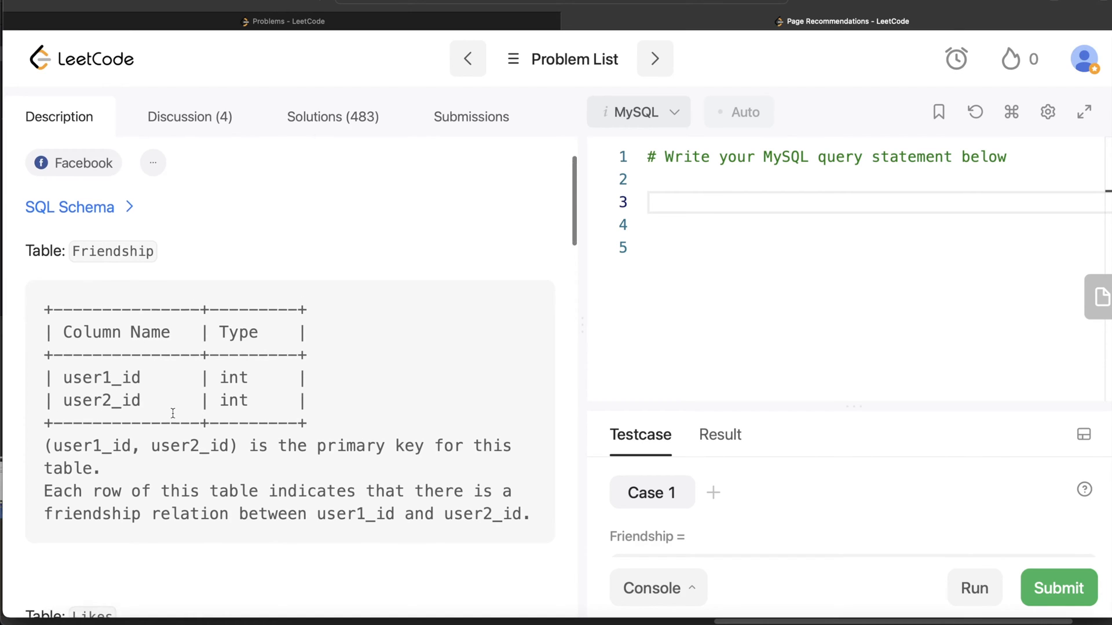
scroll("down", 3)
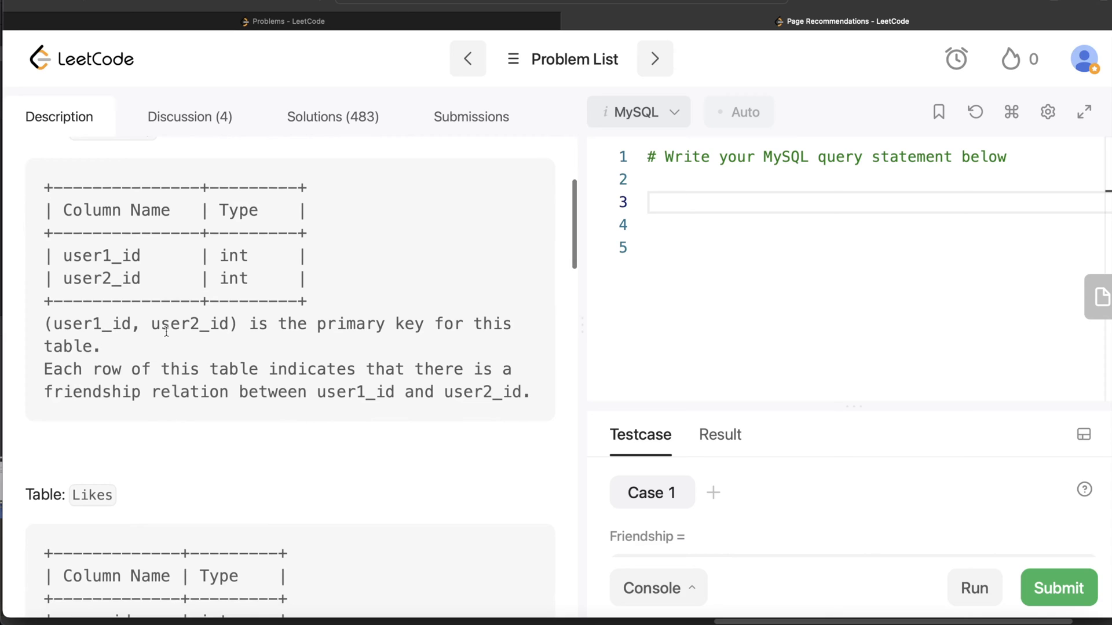
mouse_move(495, 331)
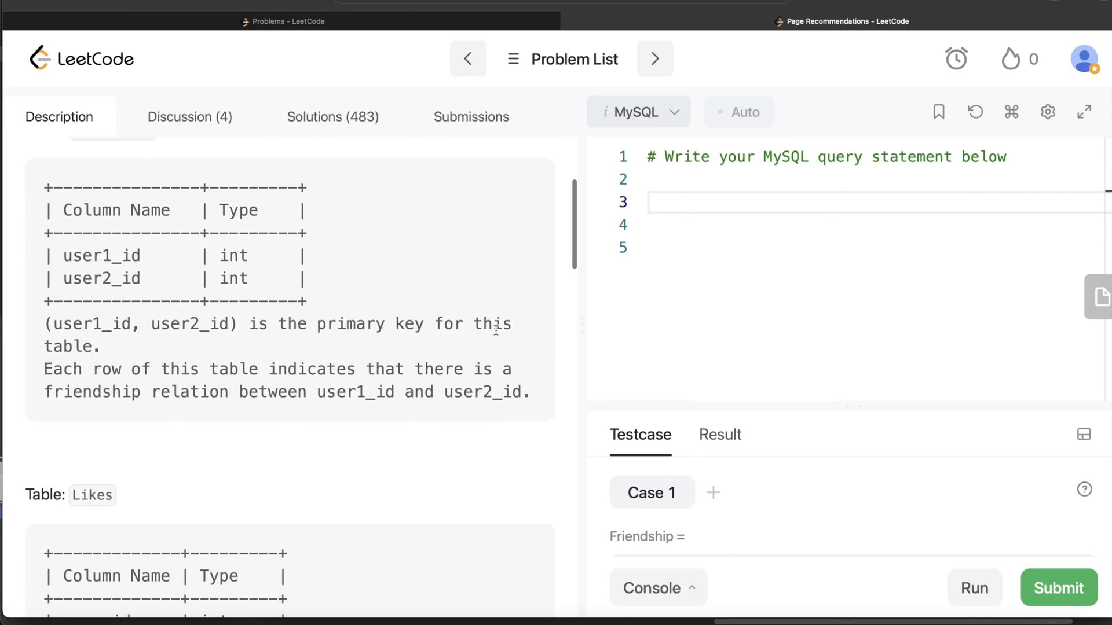
scroll("down", 3)
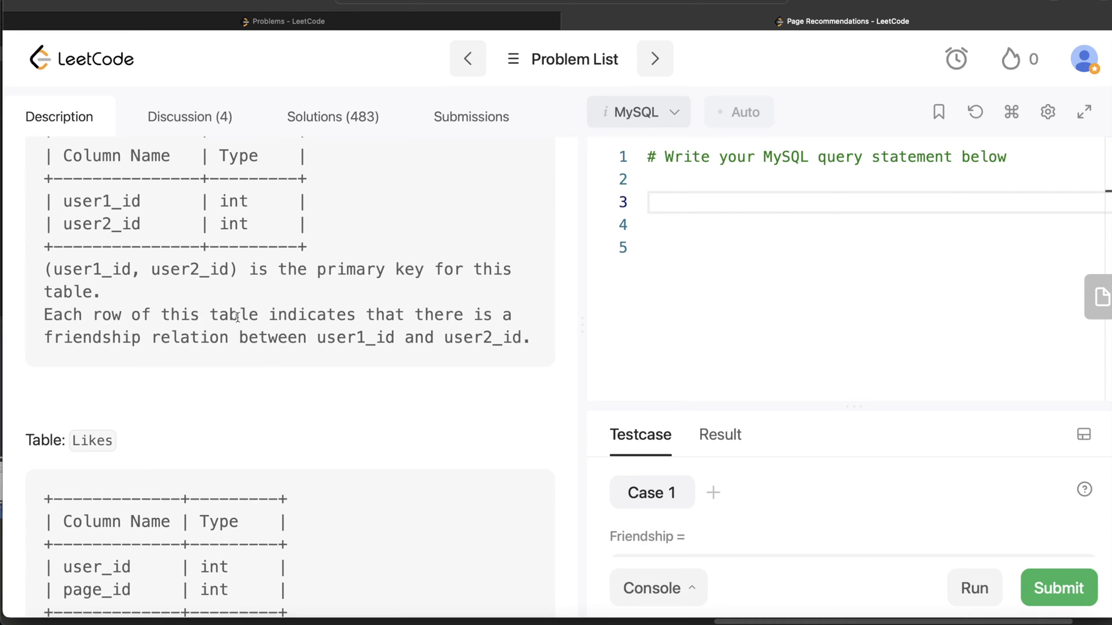
mouse_move(252, 354)
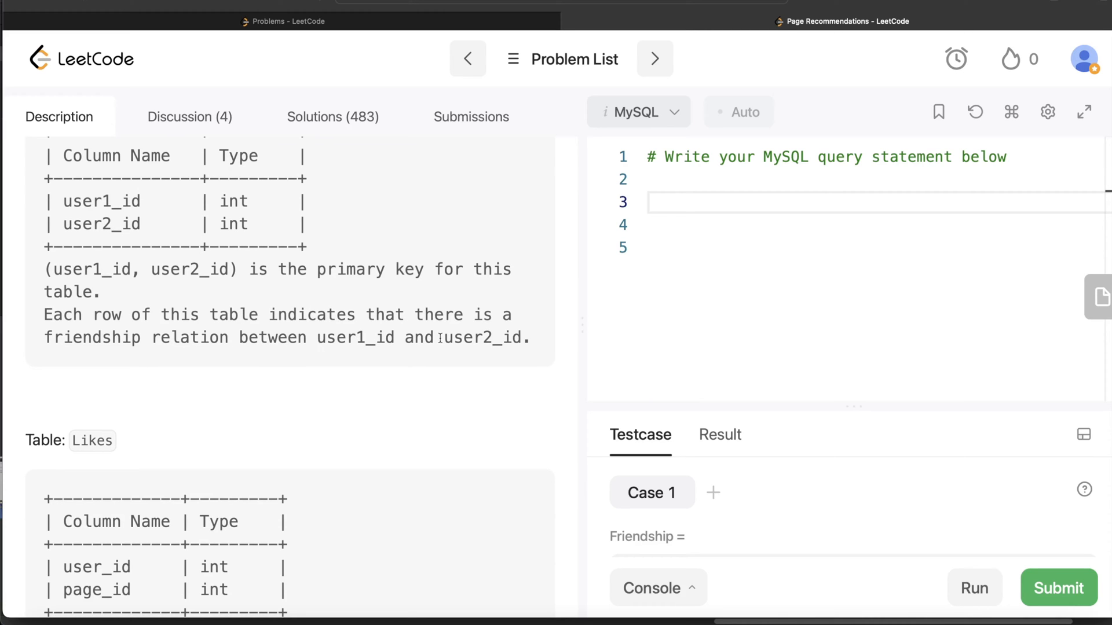
scroll("down", 3)
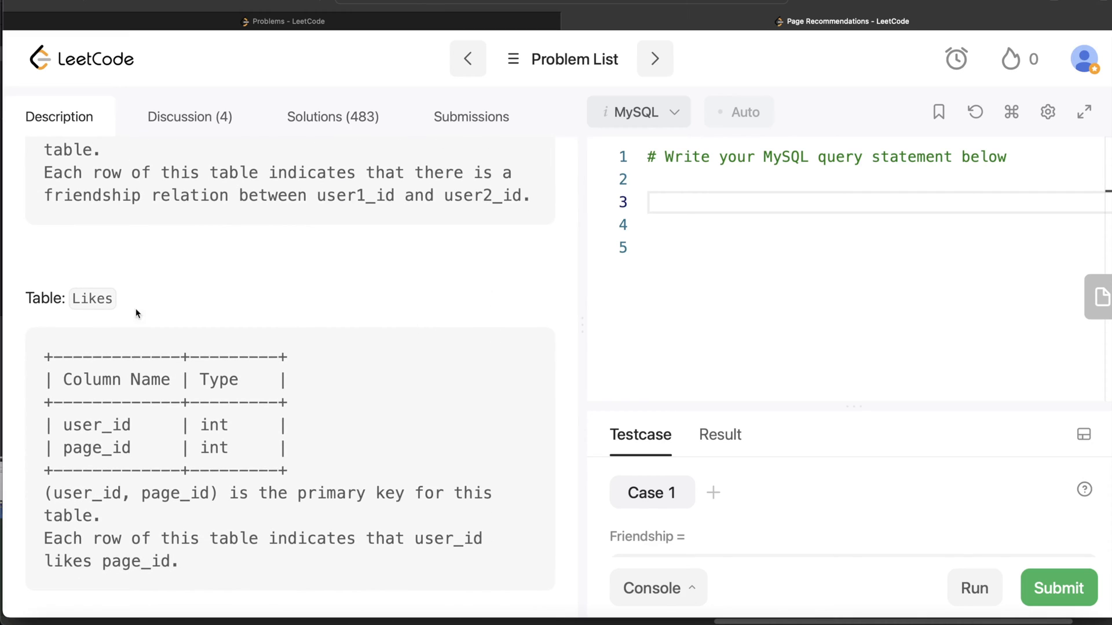
mouse_move(84, 447)
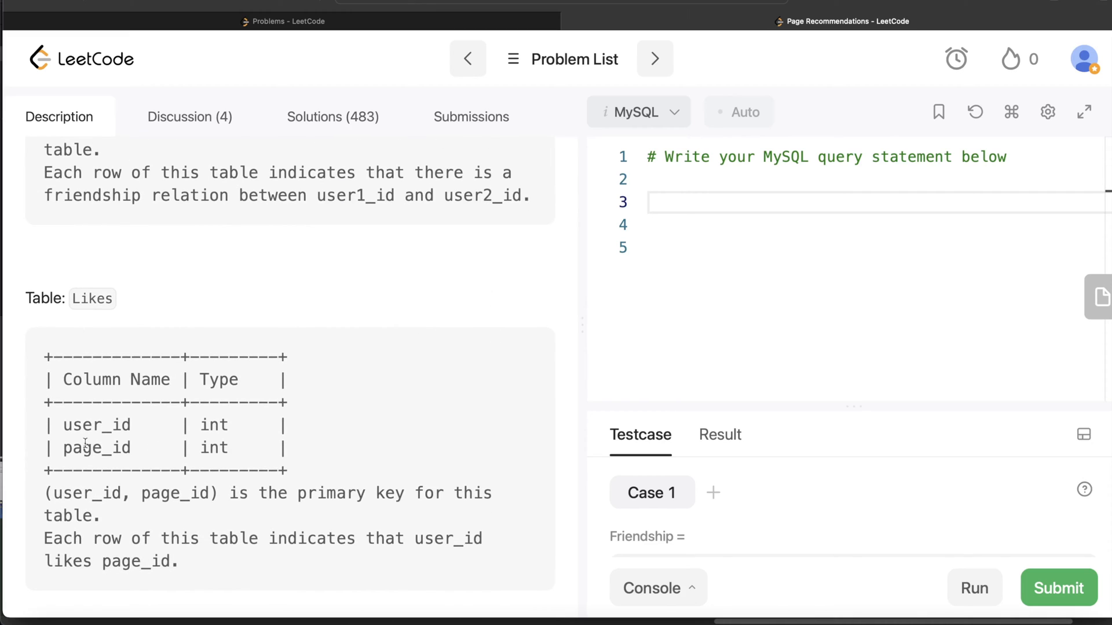
scroll("down", 3)
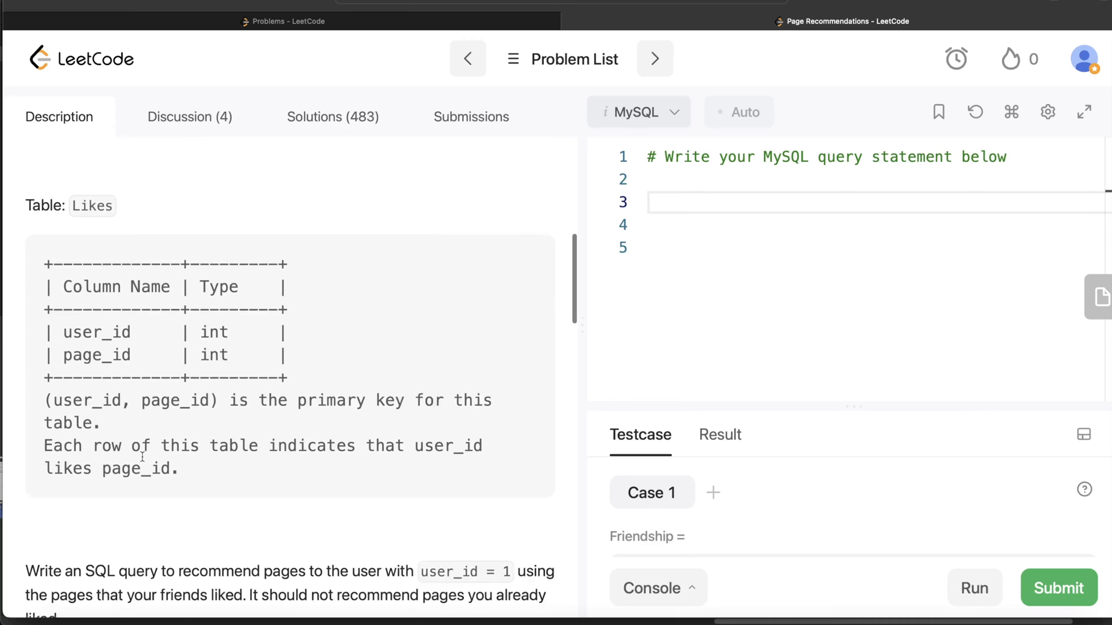
scroll("down", 3)
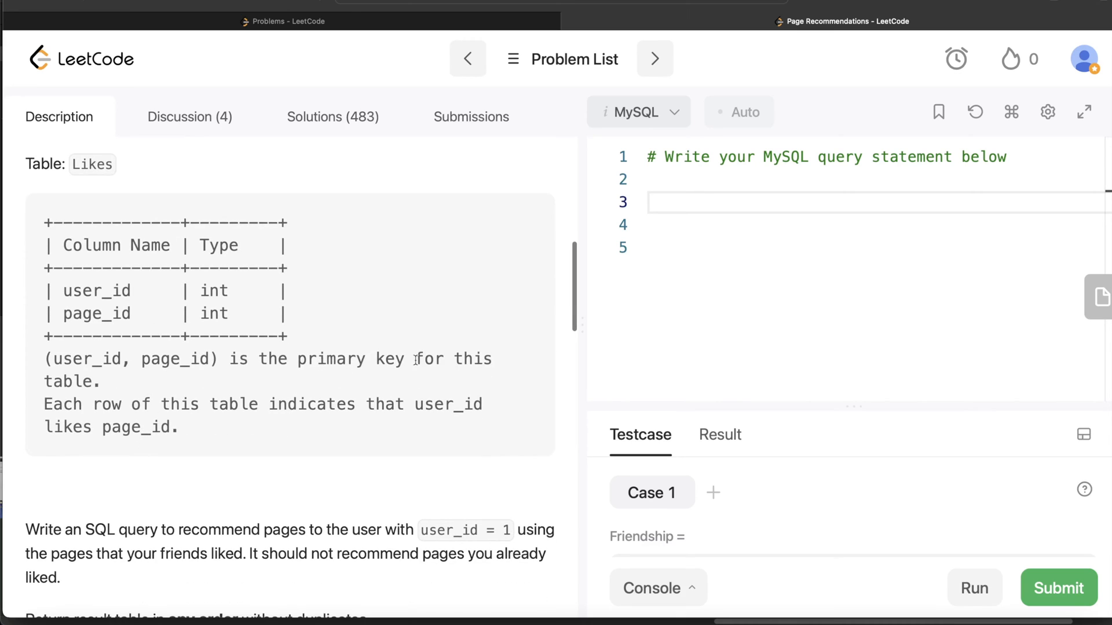
mouse_move(300, 403)
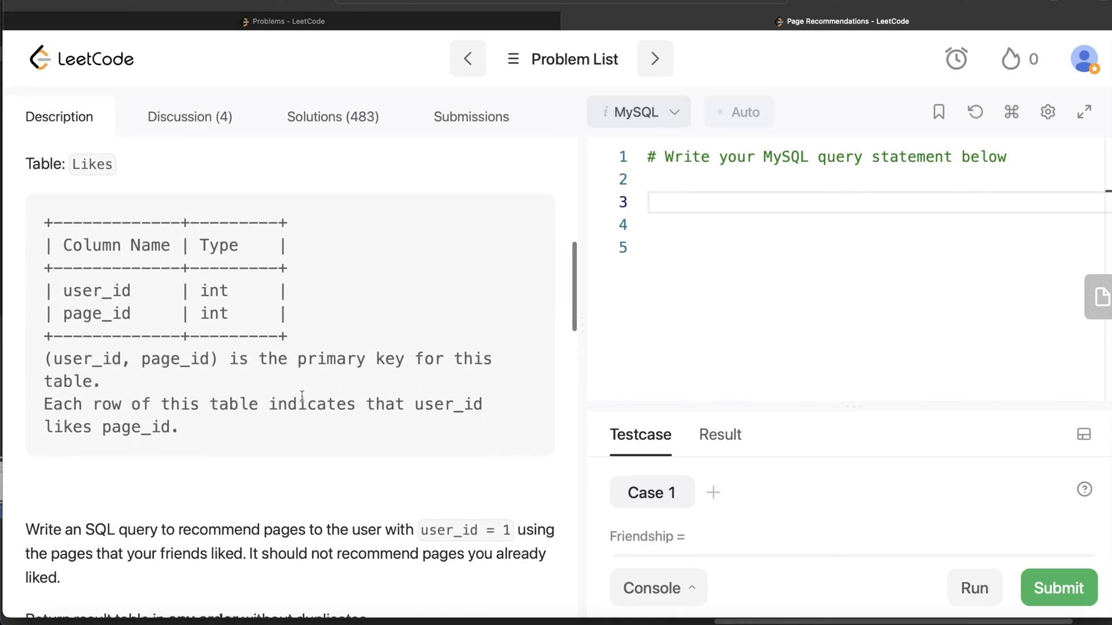
mouse_move(178, 430)
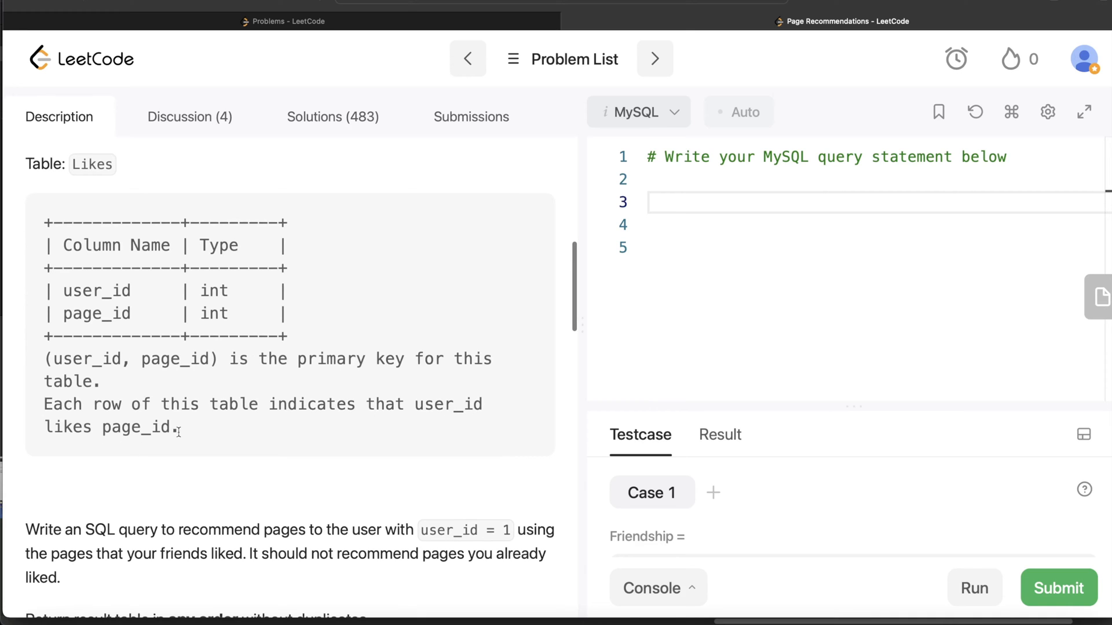
Scroll further to read the recommendation task statement and the start of Example 1.
scroll("down", 3)
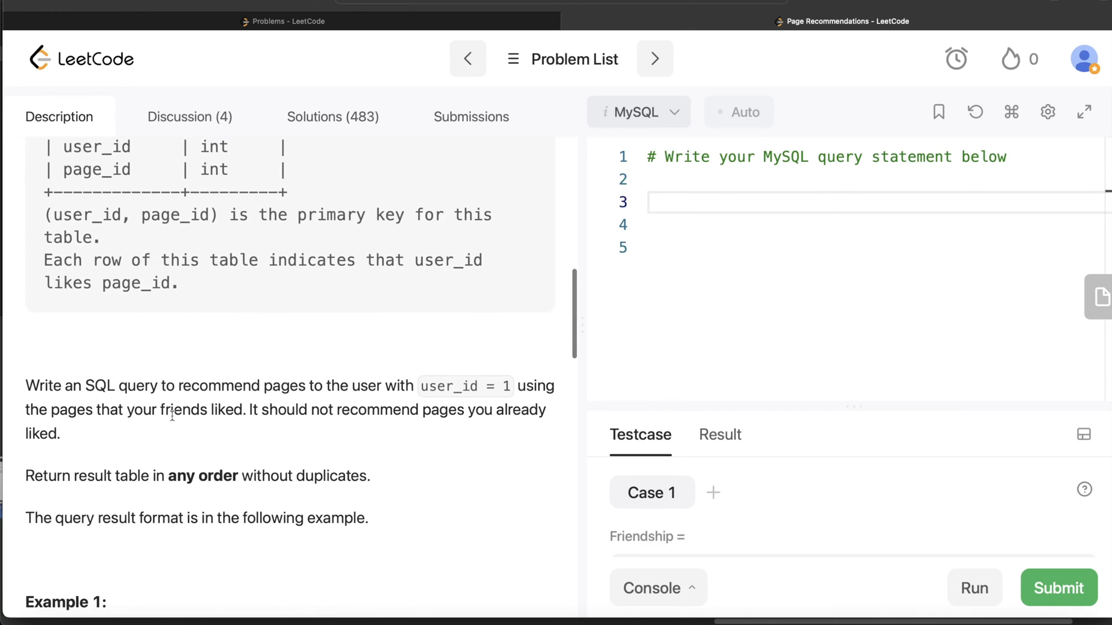
mouse_move(262, 387)
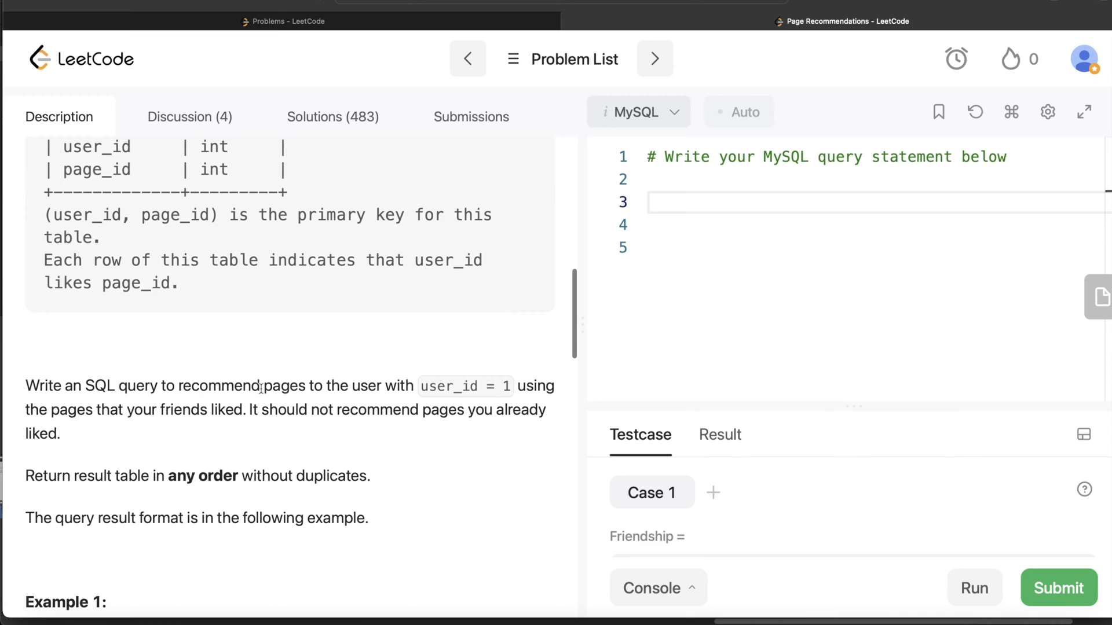
scroll("down", 3)
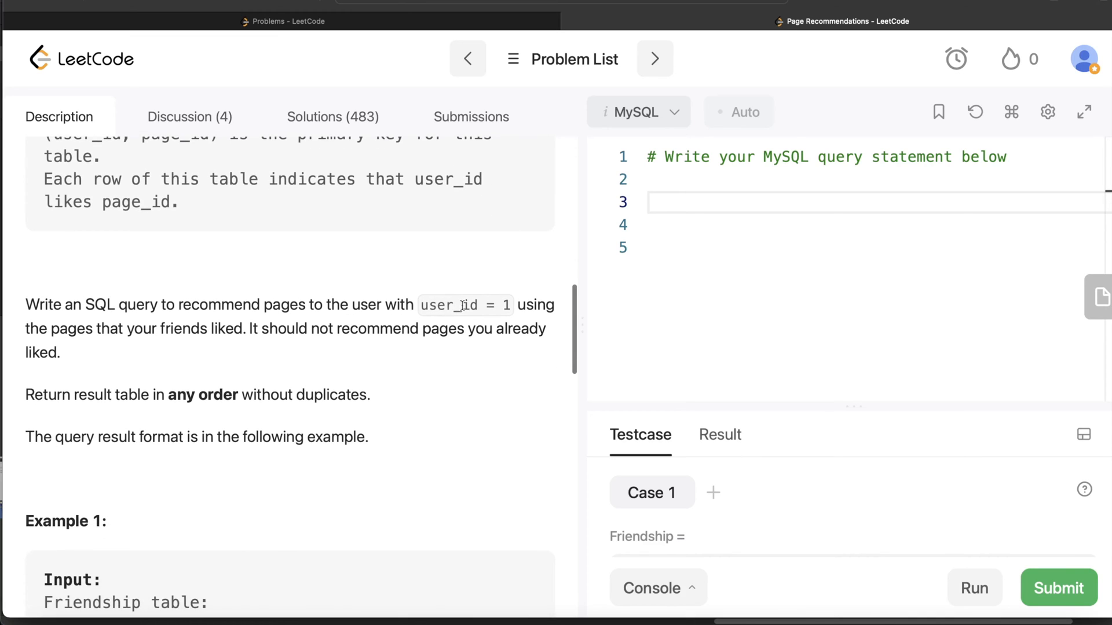
mouse_move(180, 327)
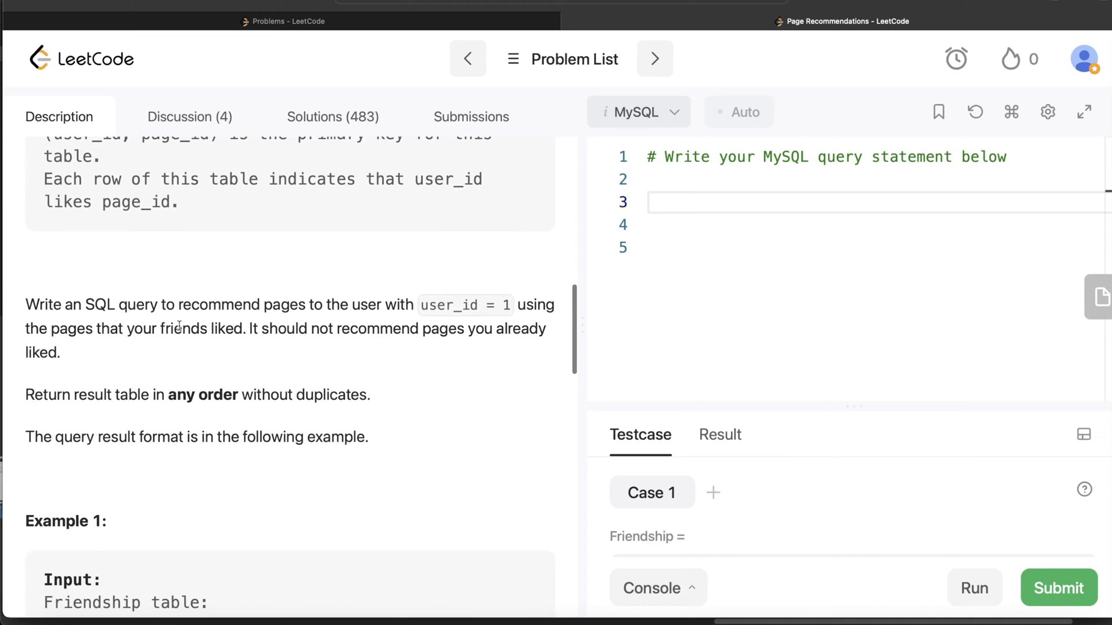
mouse_move(269, 324)
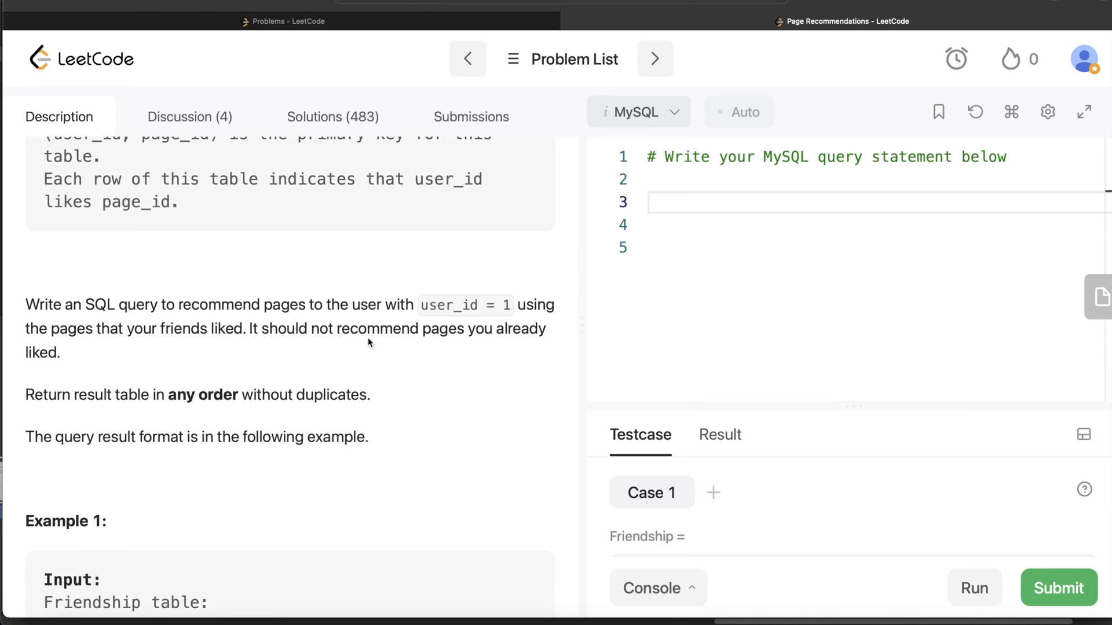
mouse_move(116, 366)
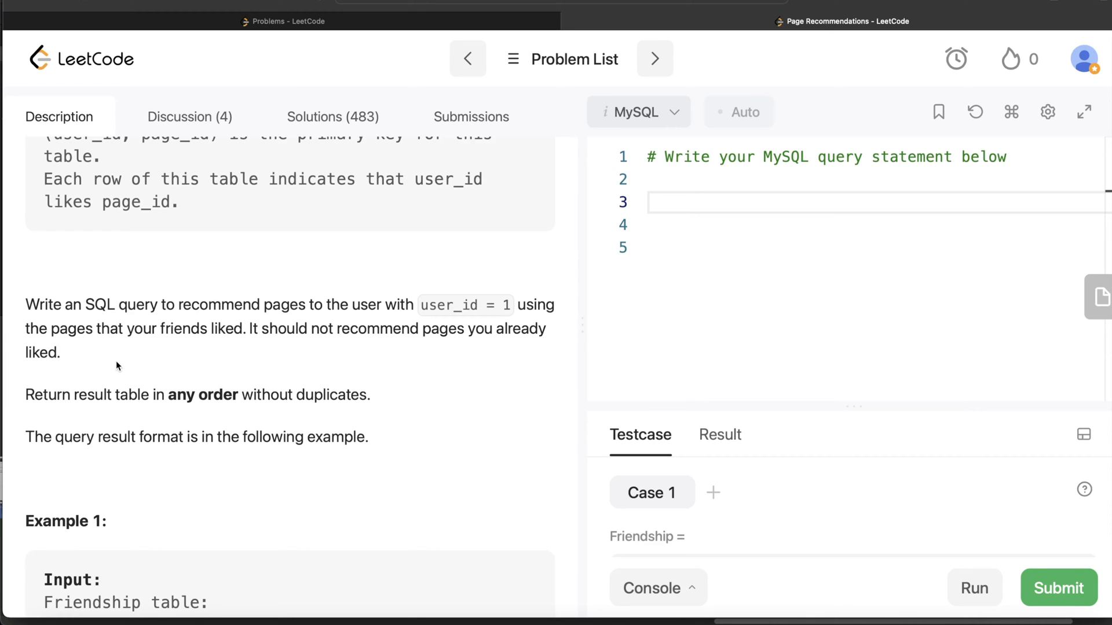
scroll("down", 3)
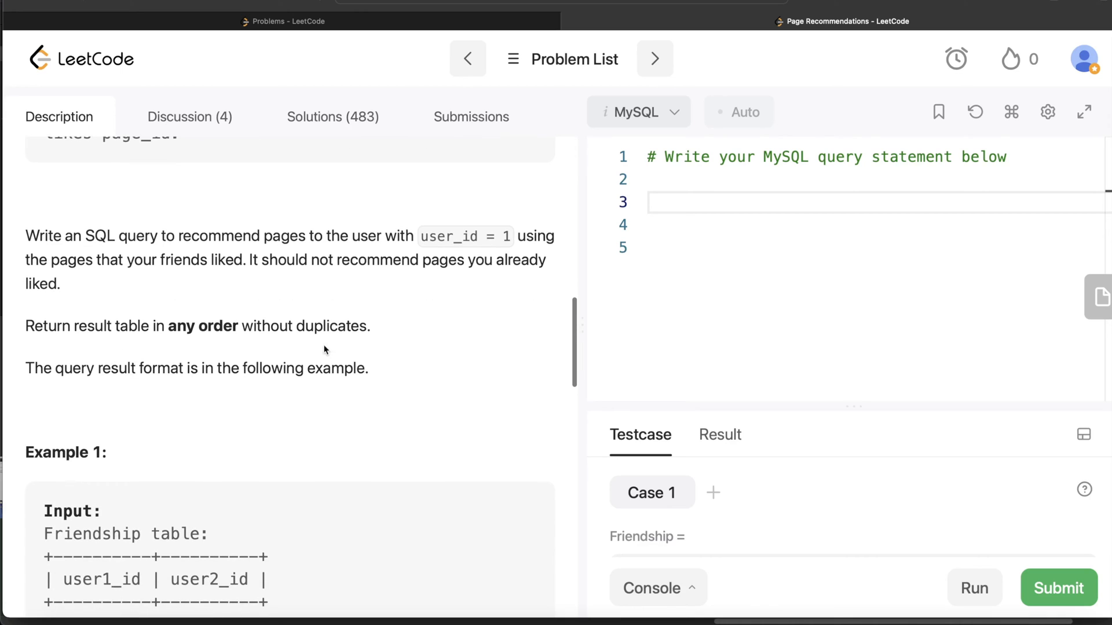
mouse_move(275, 346)
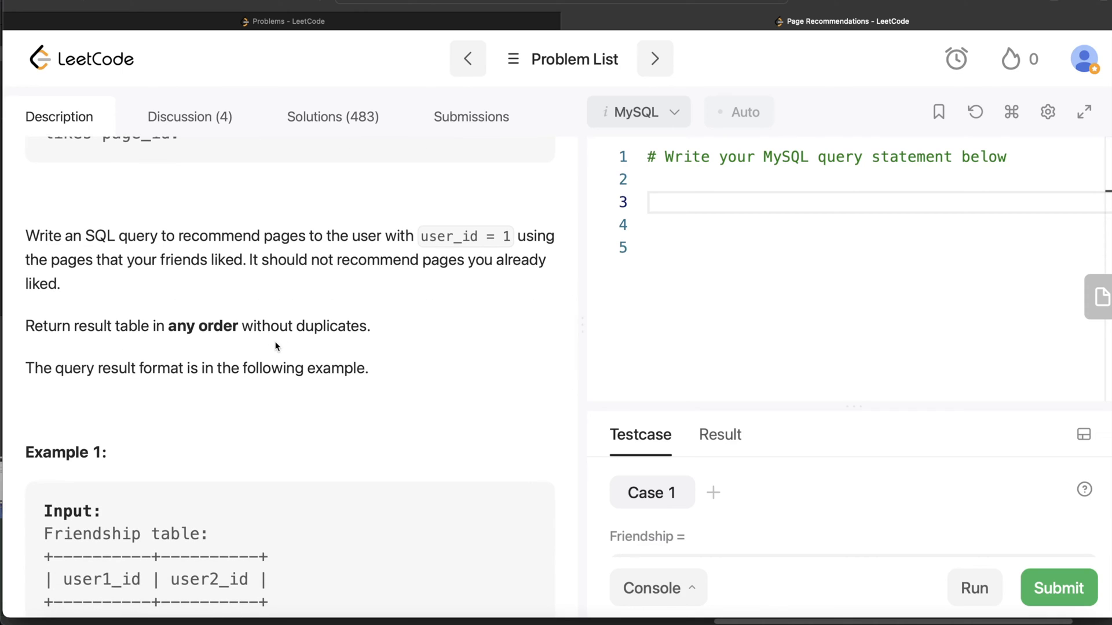
scroll("down", 3)
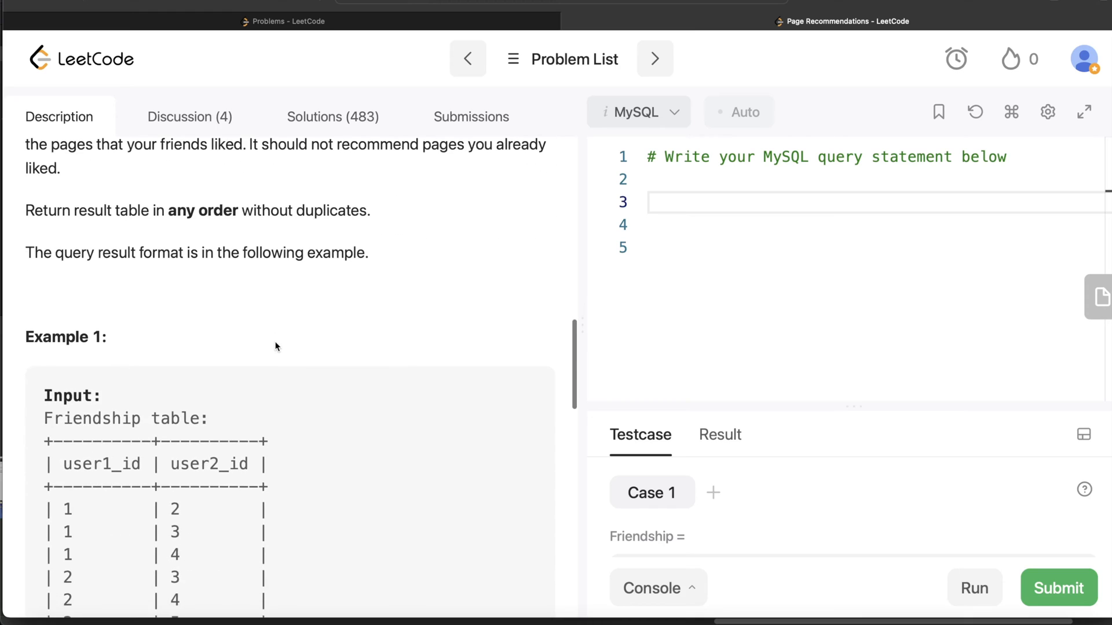
scroll("down", 3)
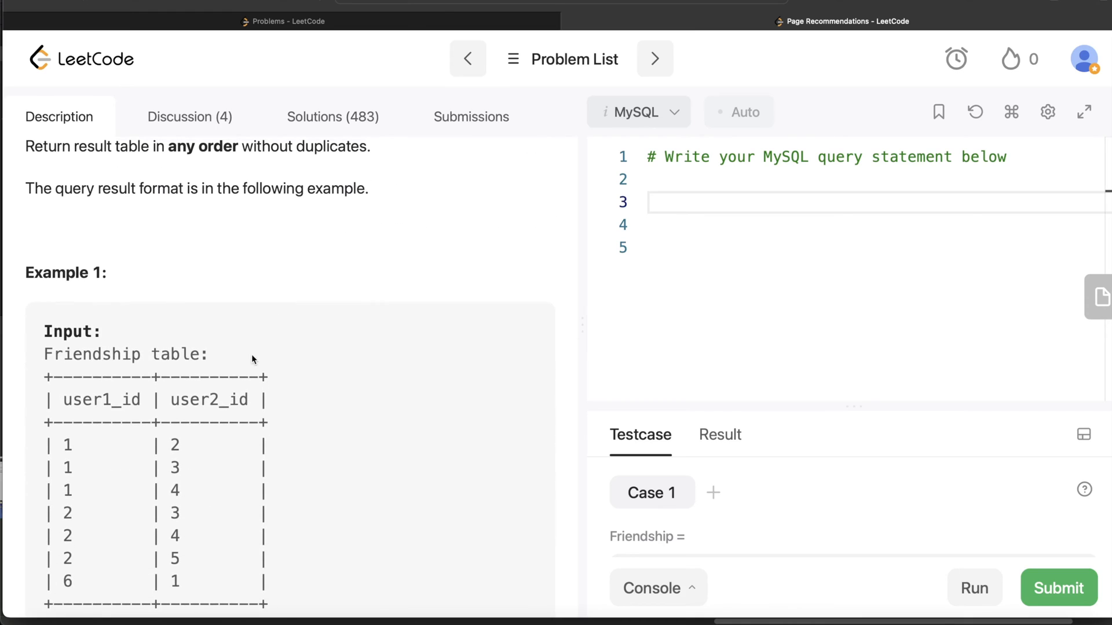
mouse_move(144, 399)
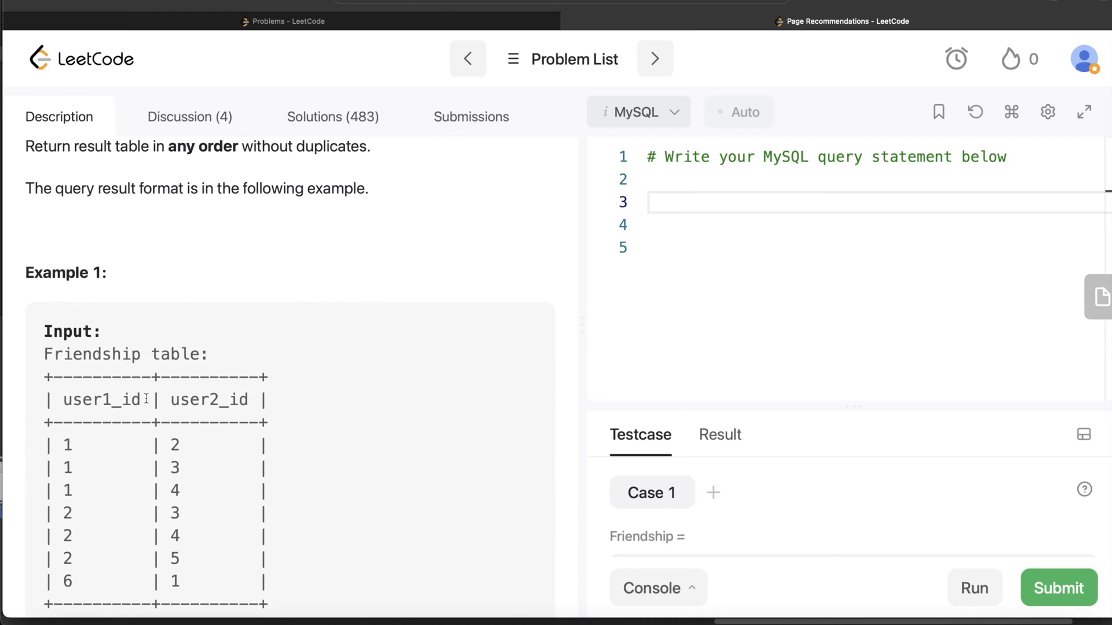
mouse_move(65, 446)
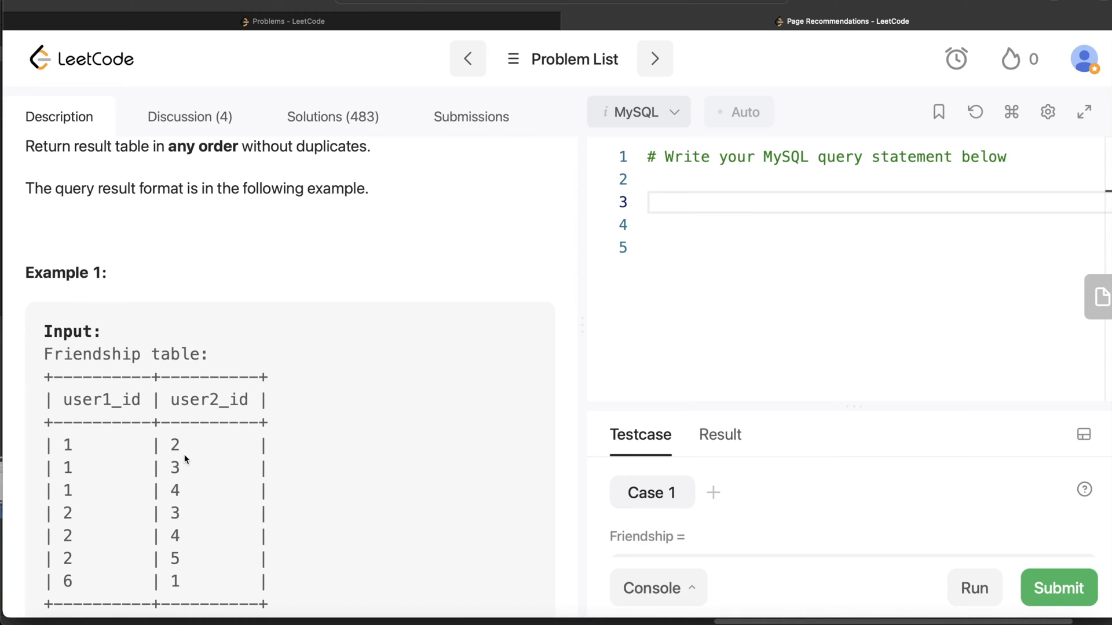
mouse_move(179, 484)
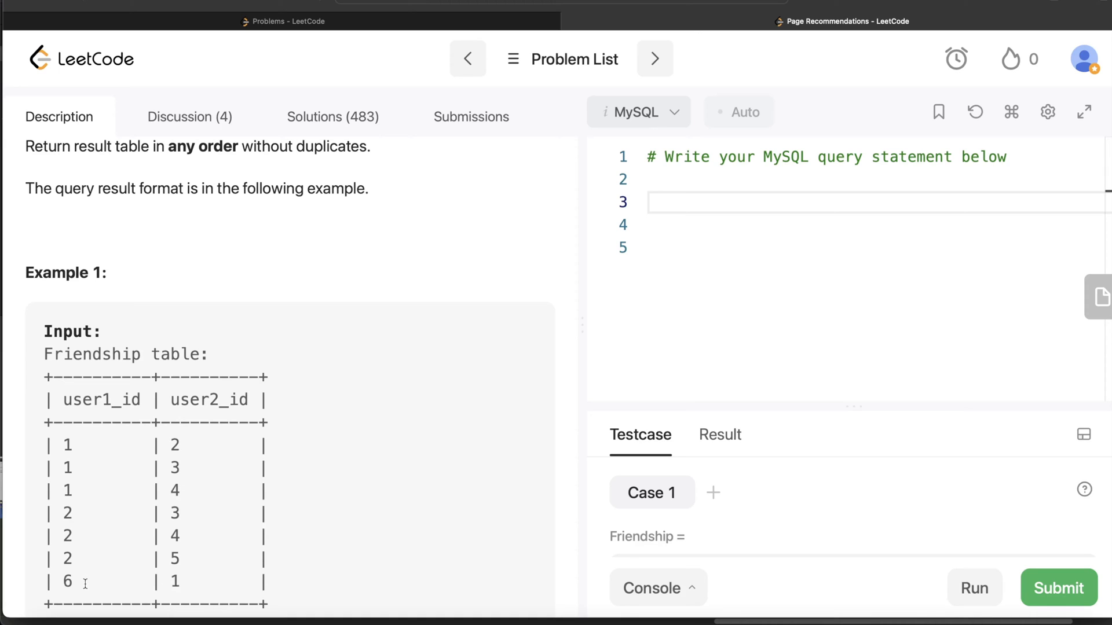
mouse_move(78, 588)
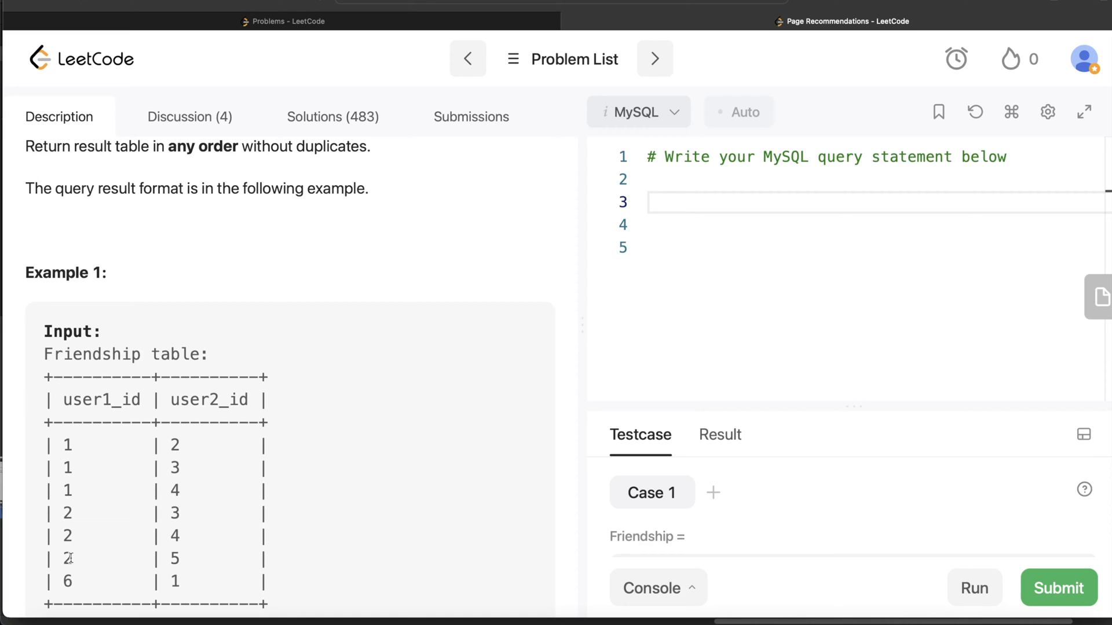
mouse_move(86, 453)
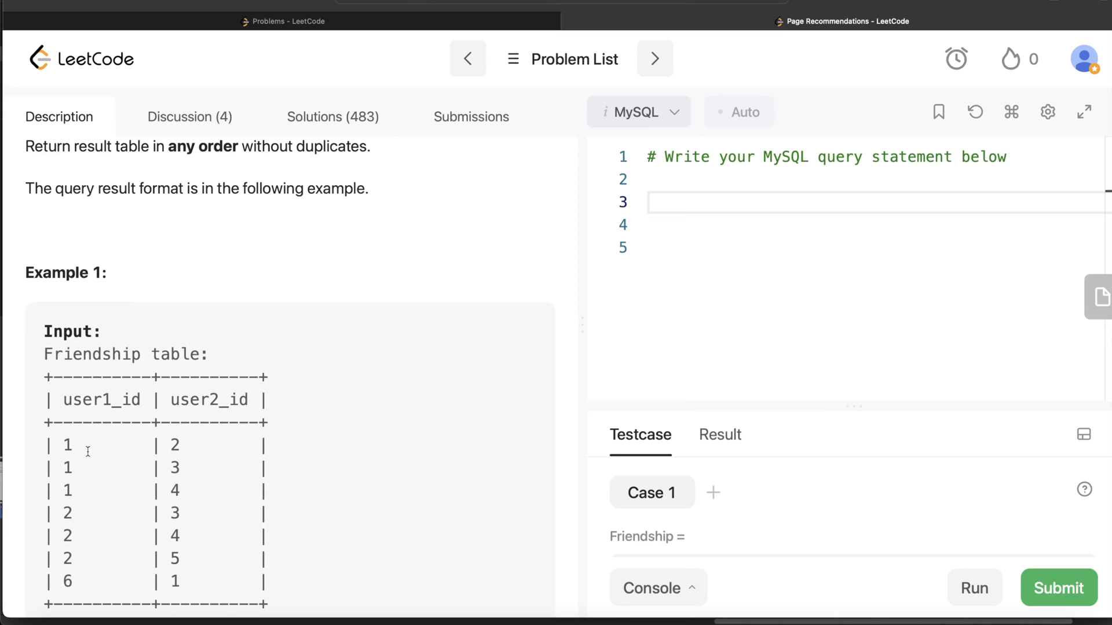
scroll("down", 3)
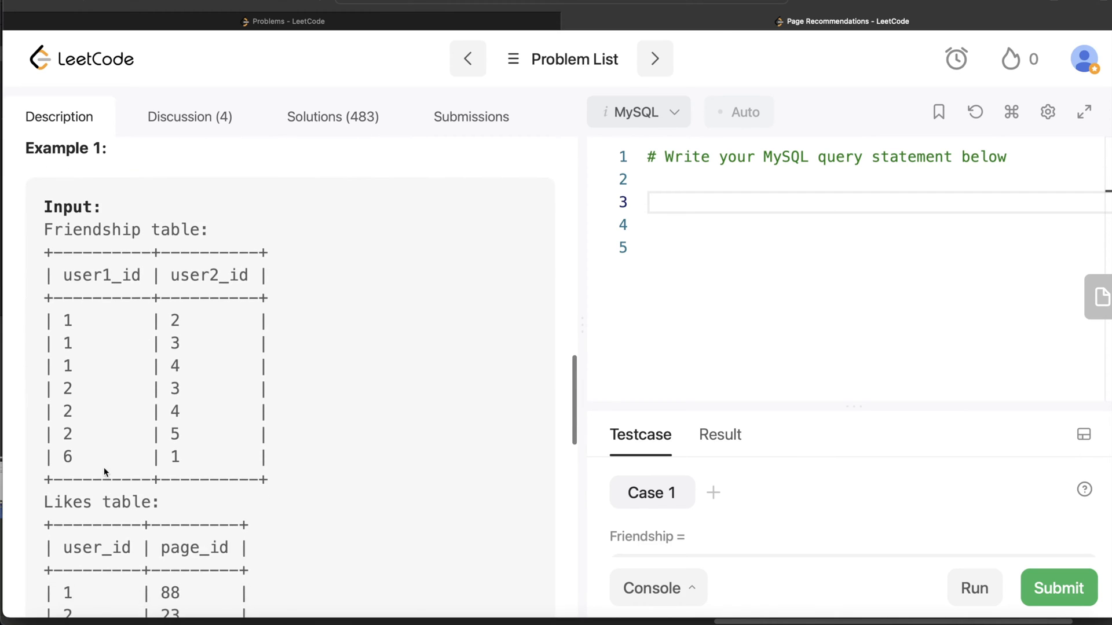
scroll("down", 3)
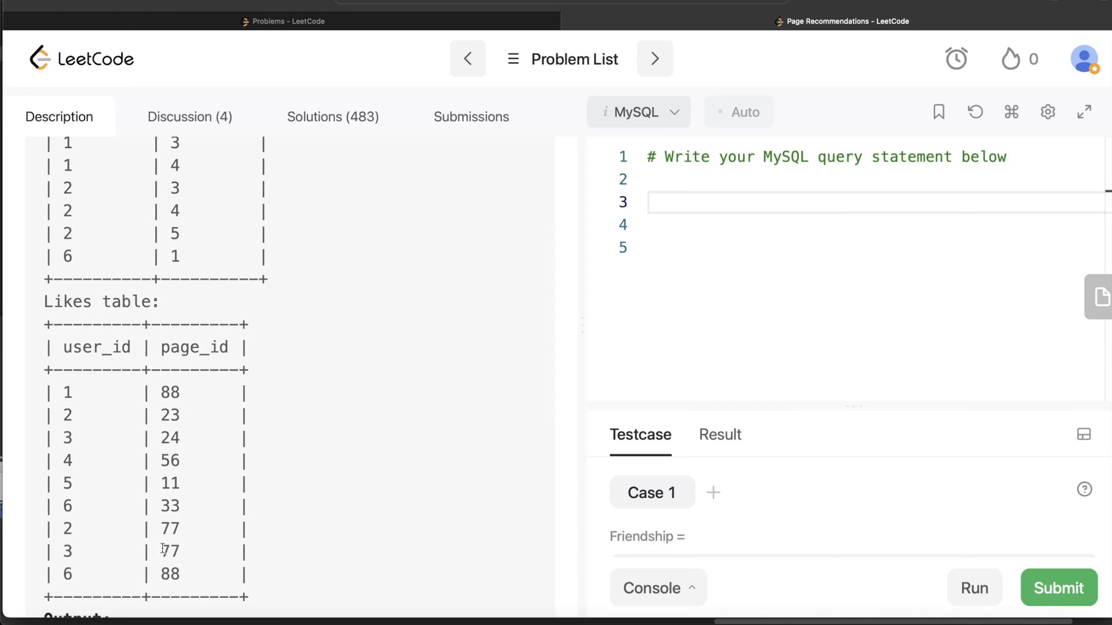
mouse_move(169, 574)
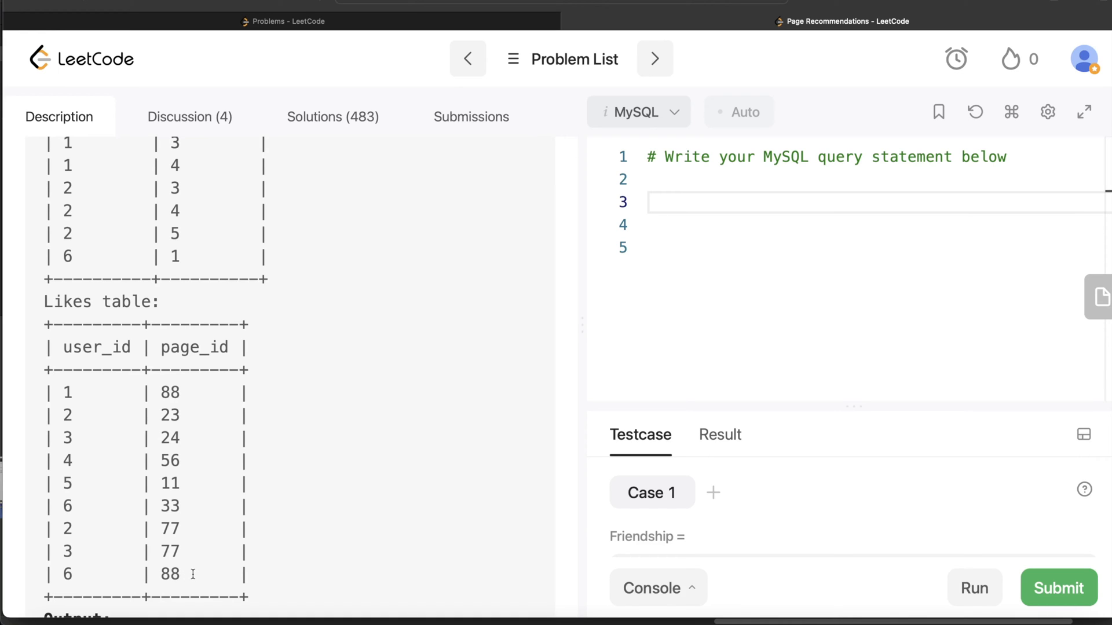
mouse_move(195, 387)
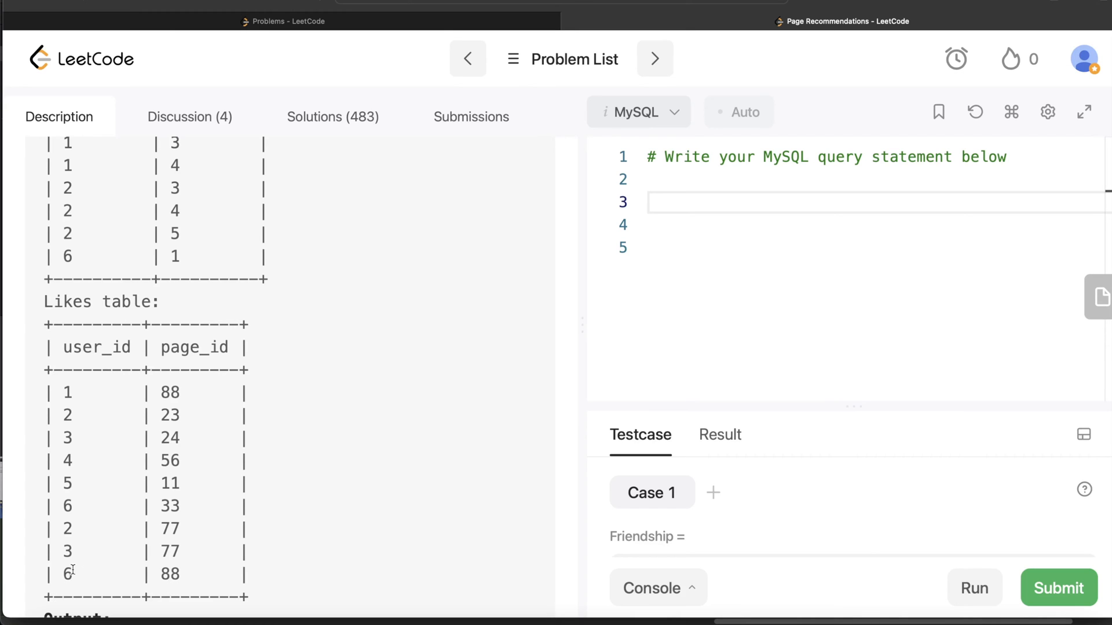
mouse_move(101, 394)
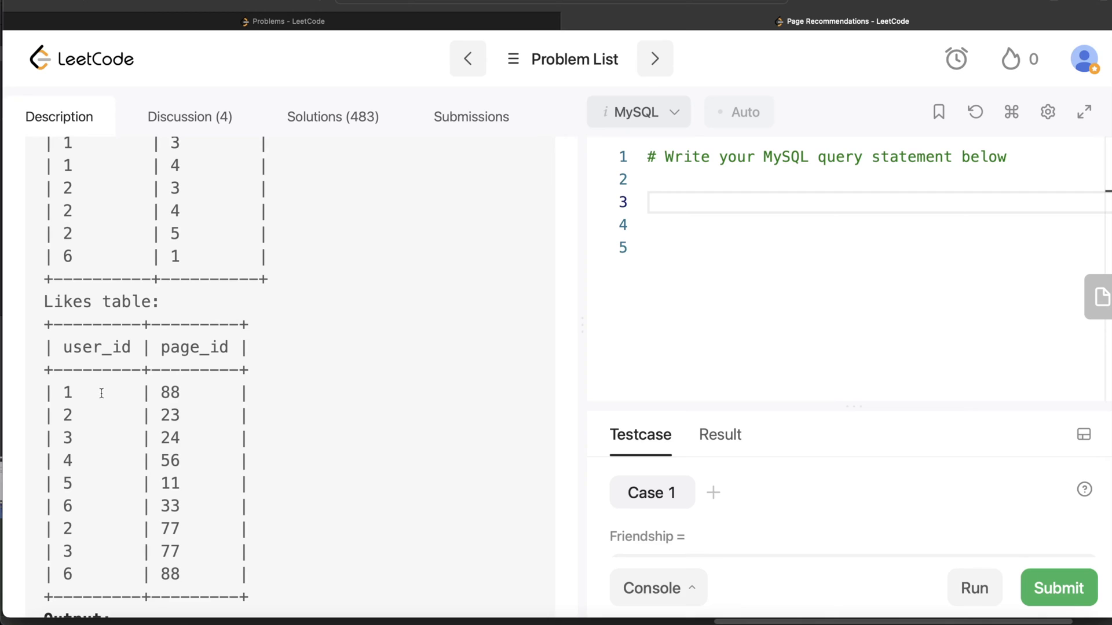
mouse_move(181, 380)
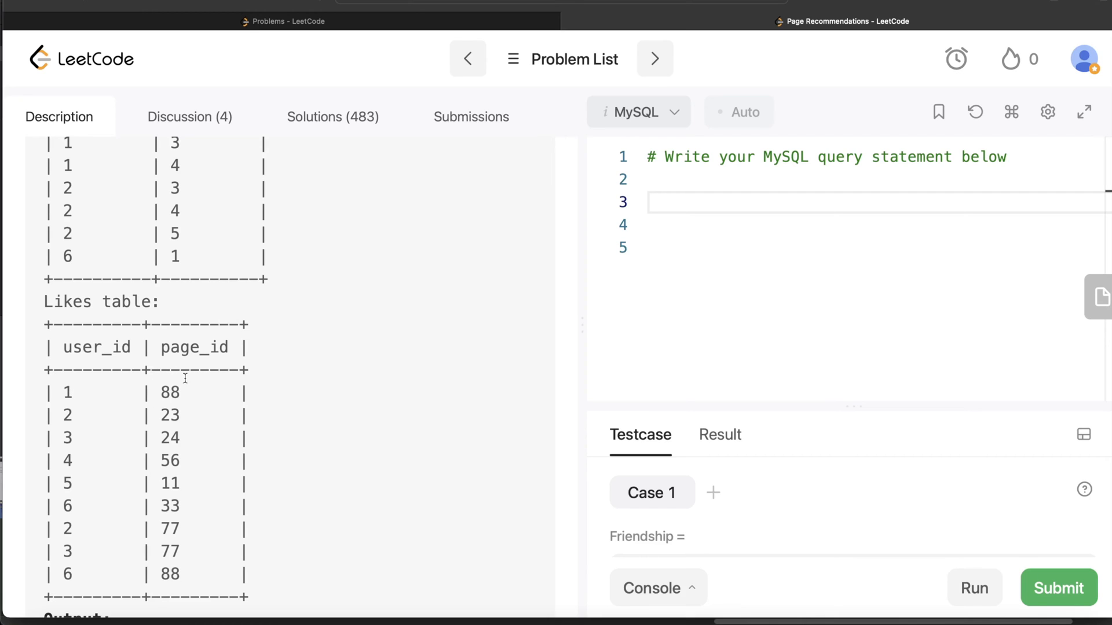
mouse_move(212, 415)
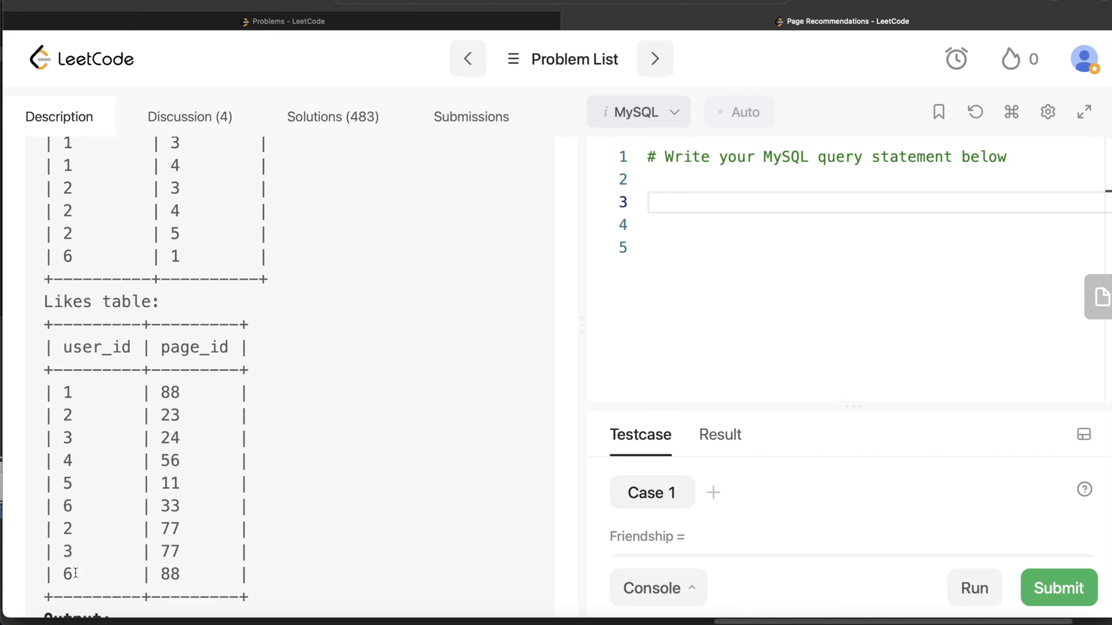
mouse_move(130, 362)
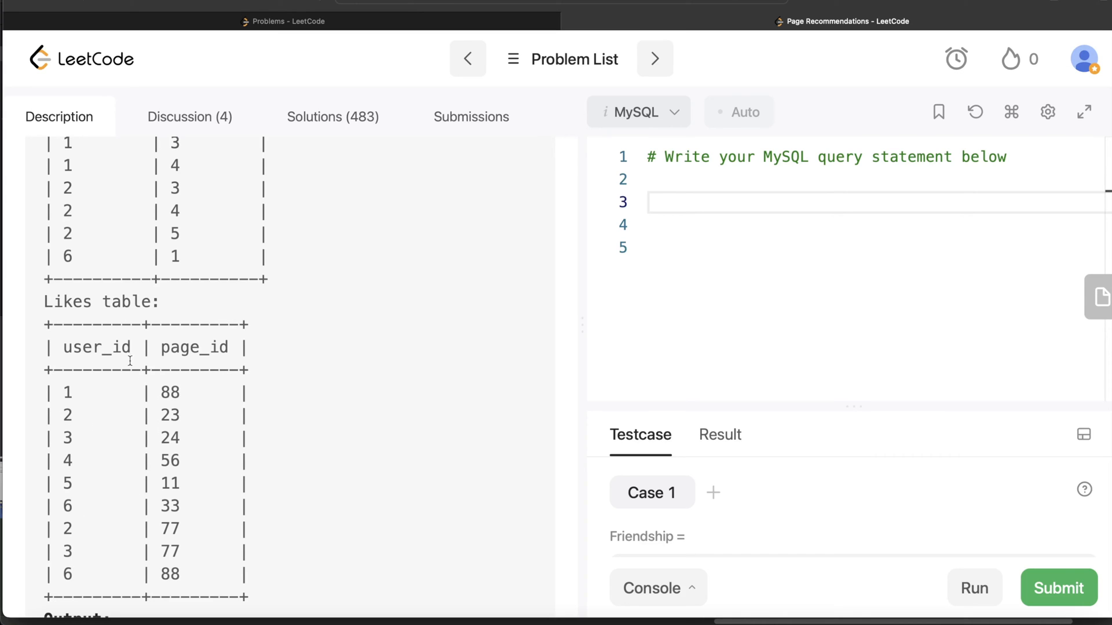
mouse_move(182, 419)
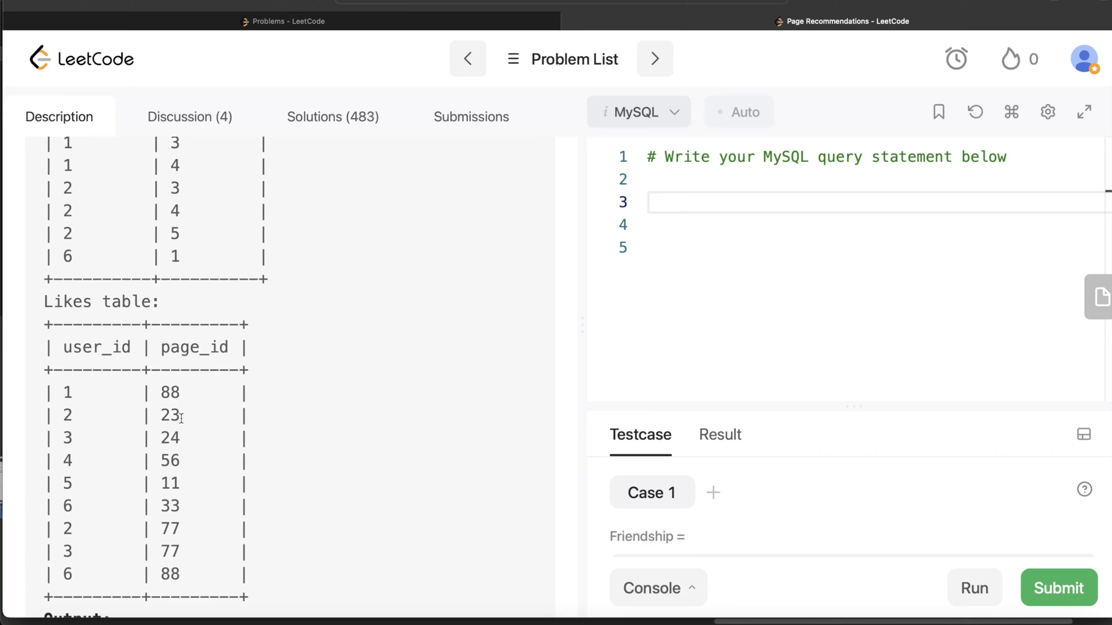
mouse_move(174, 459)
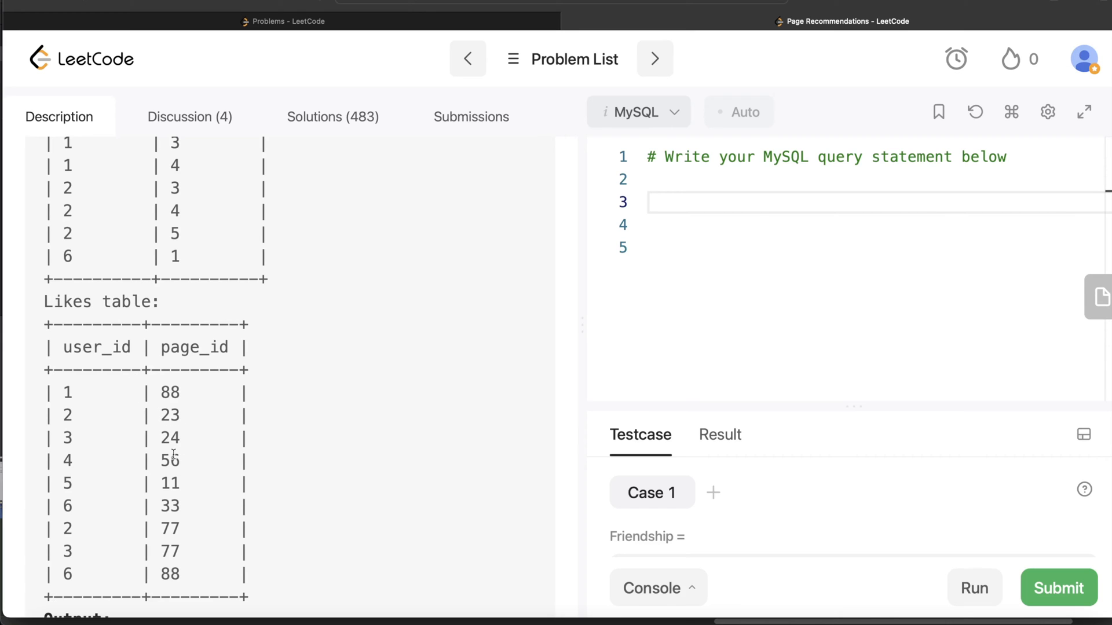
mouse_move(195, 513)
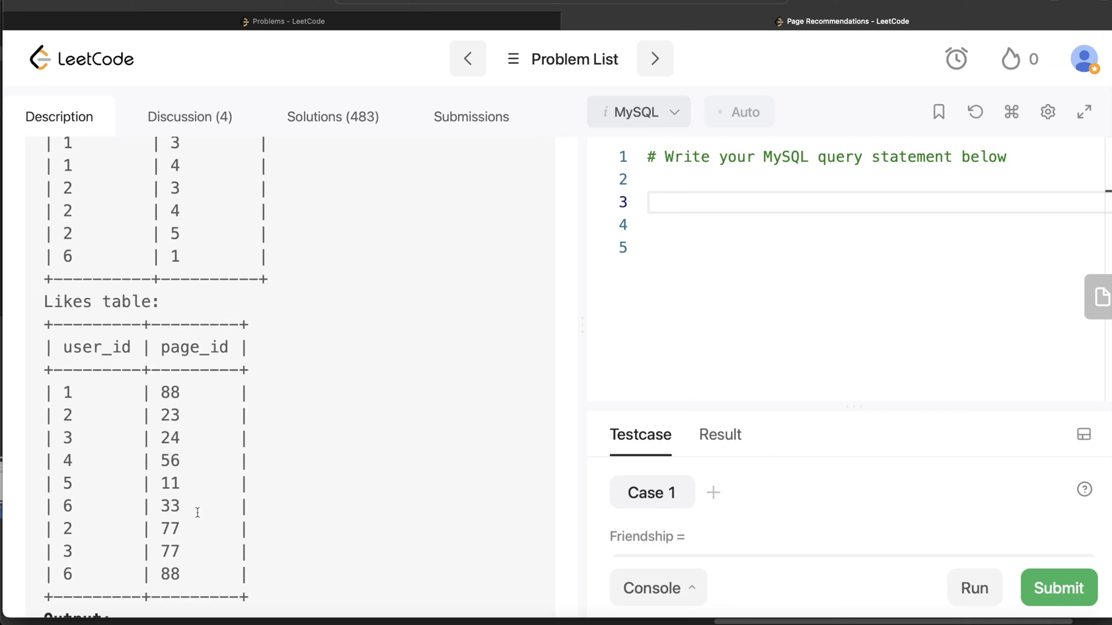
scroll("down", 3)
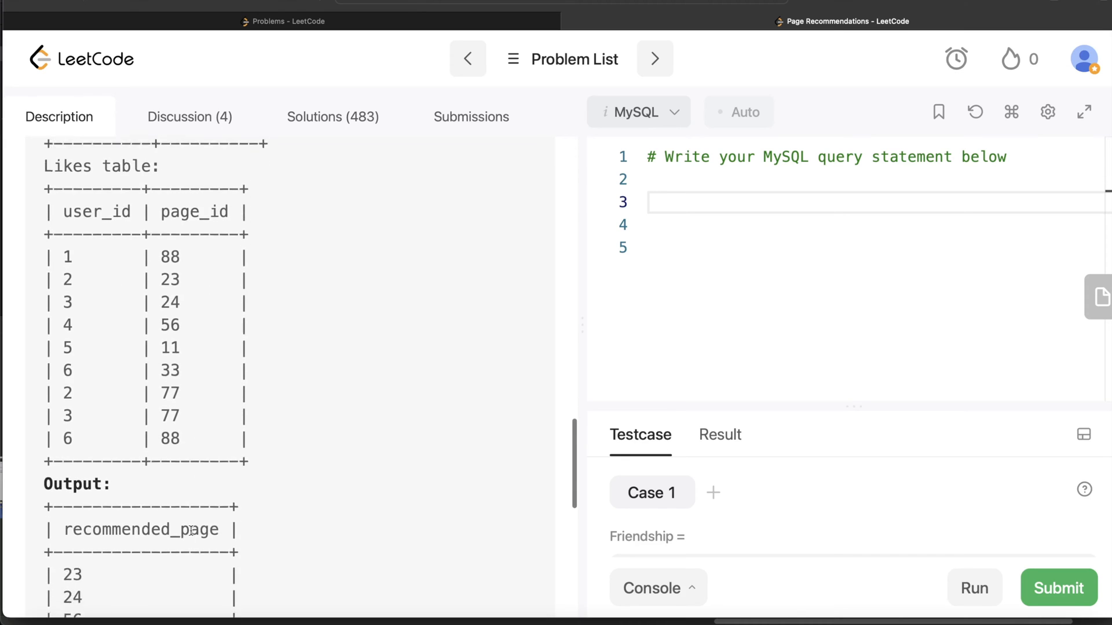
scroll("down", 3)
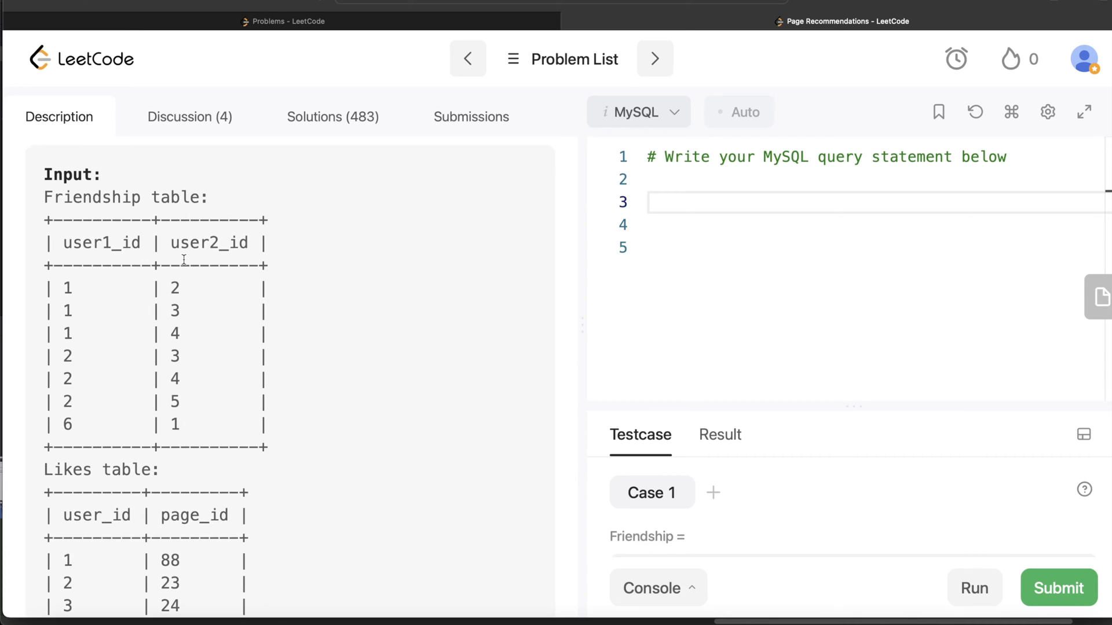
mouse_move(111, 266)
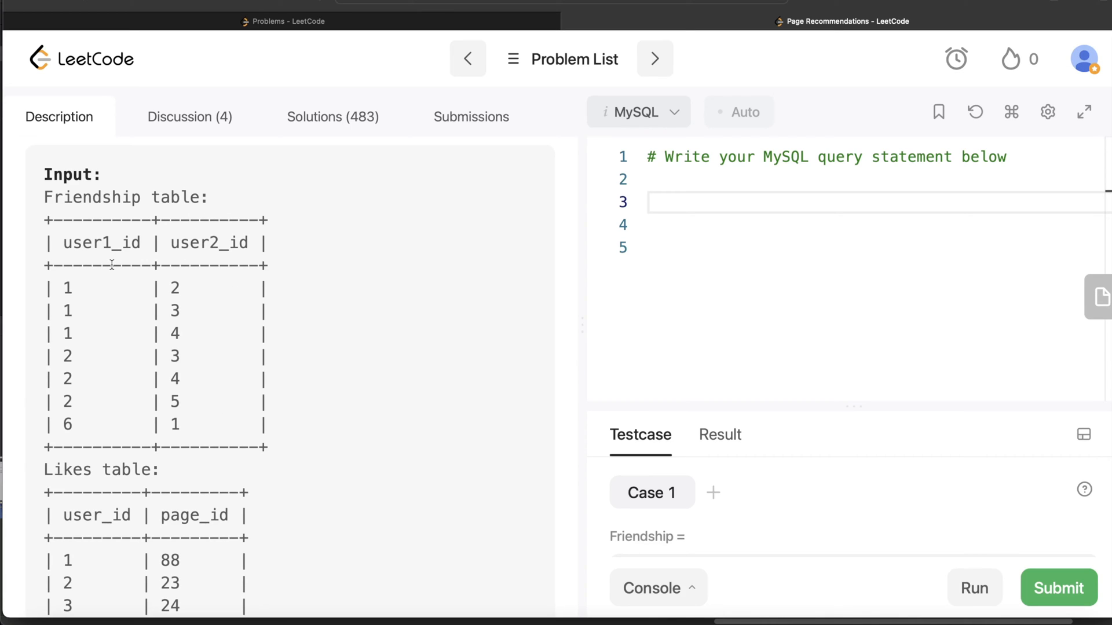
mouse_move(386, 315)
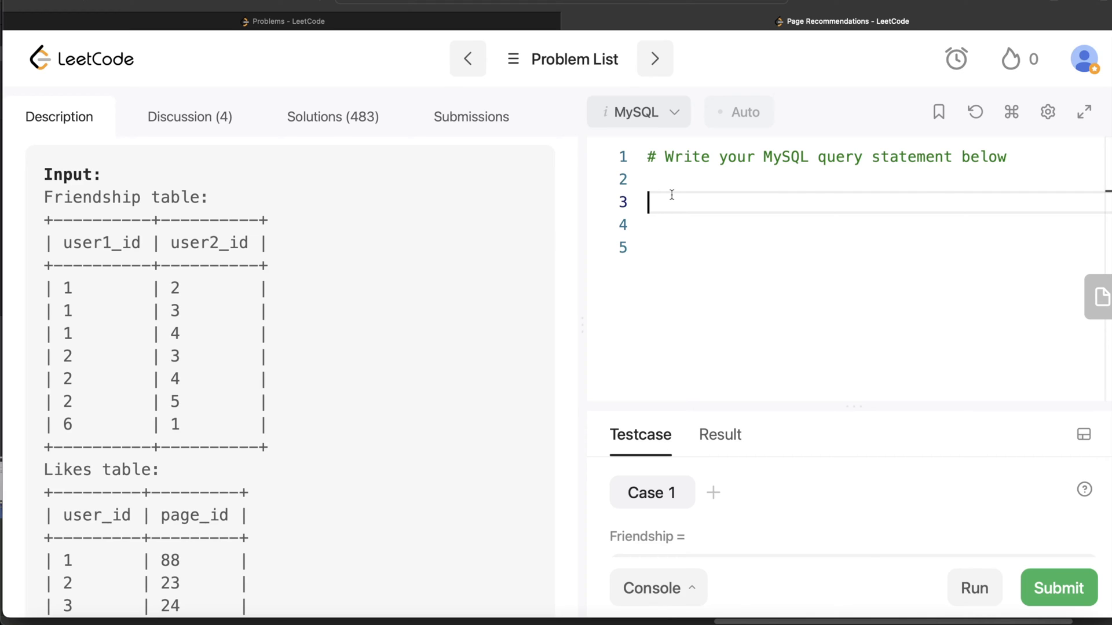
Write FROM Friendship as the source of the query.
type("FROM")
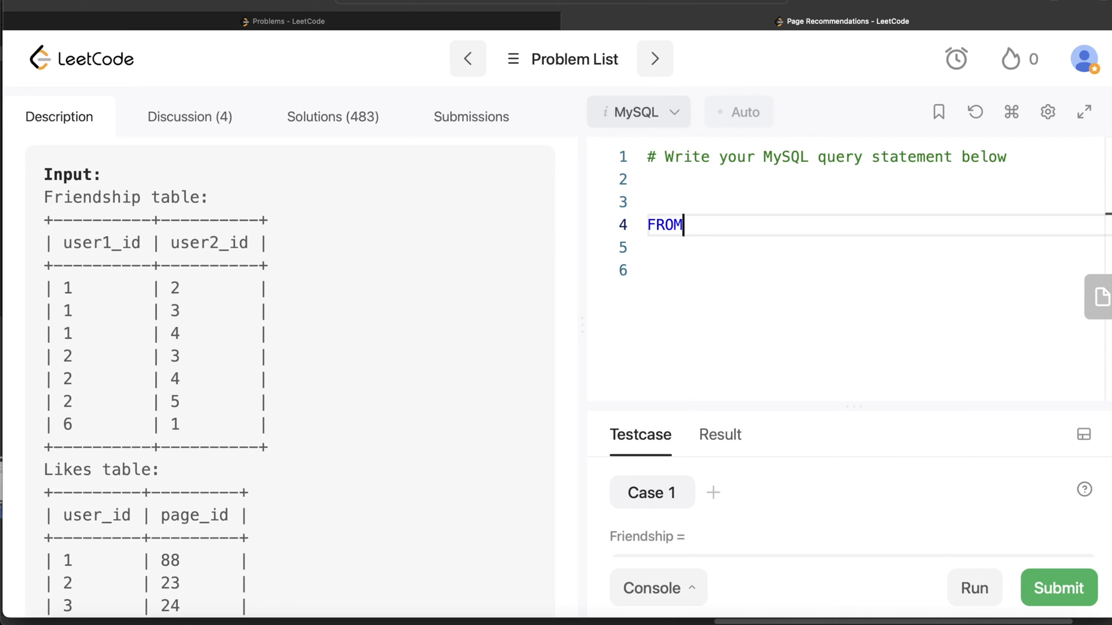
type("Frien")
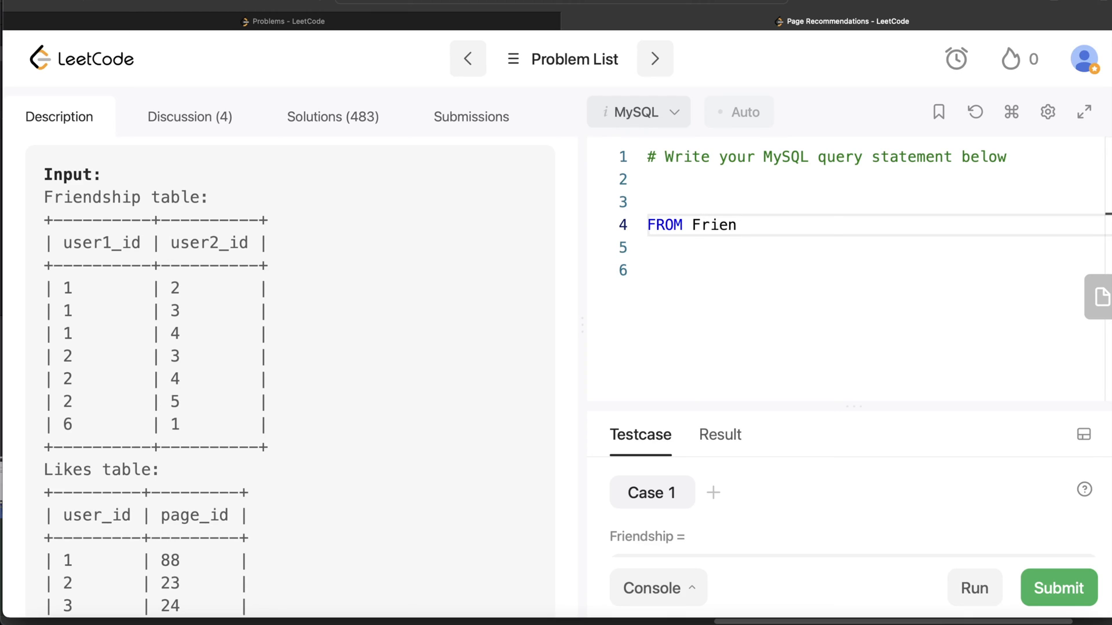
type("dship")
left_click(877, 202)
type("SELECT")
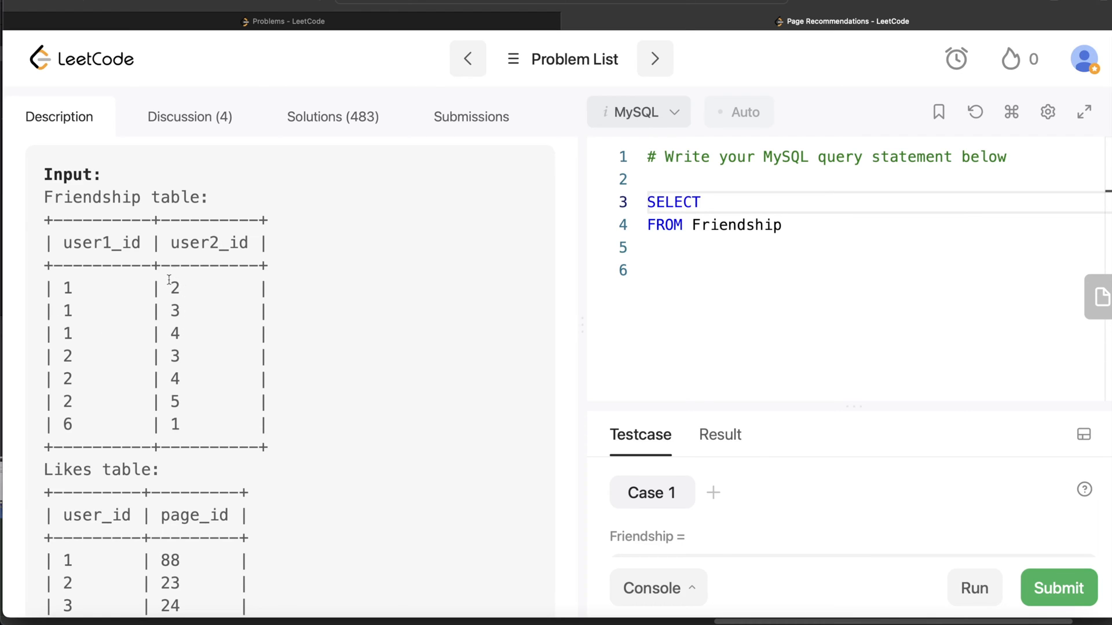
mouse_move(190, 311)
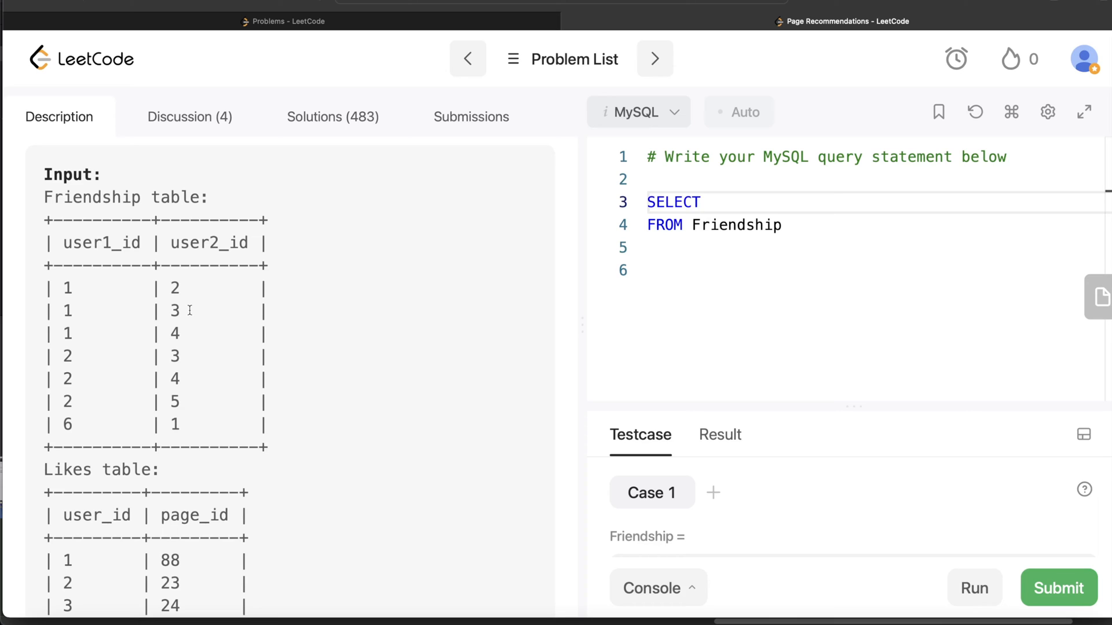
mouse_move(192, 334)
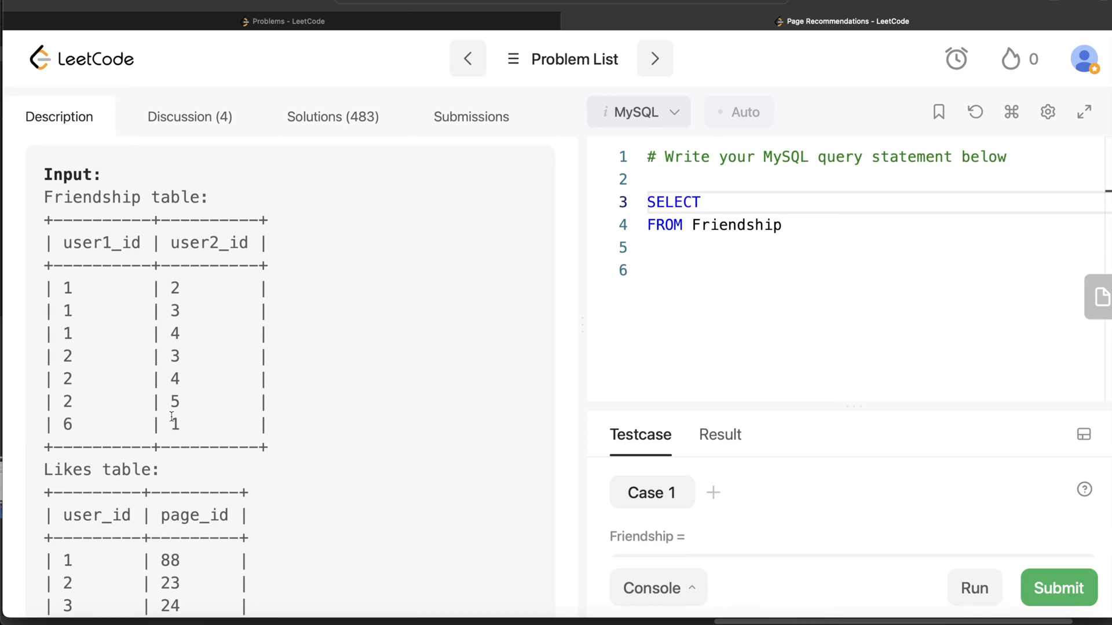
mouse_move(57, 418)
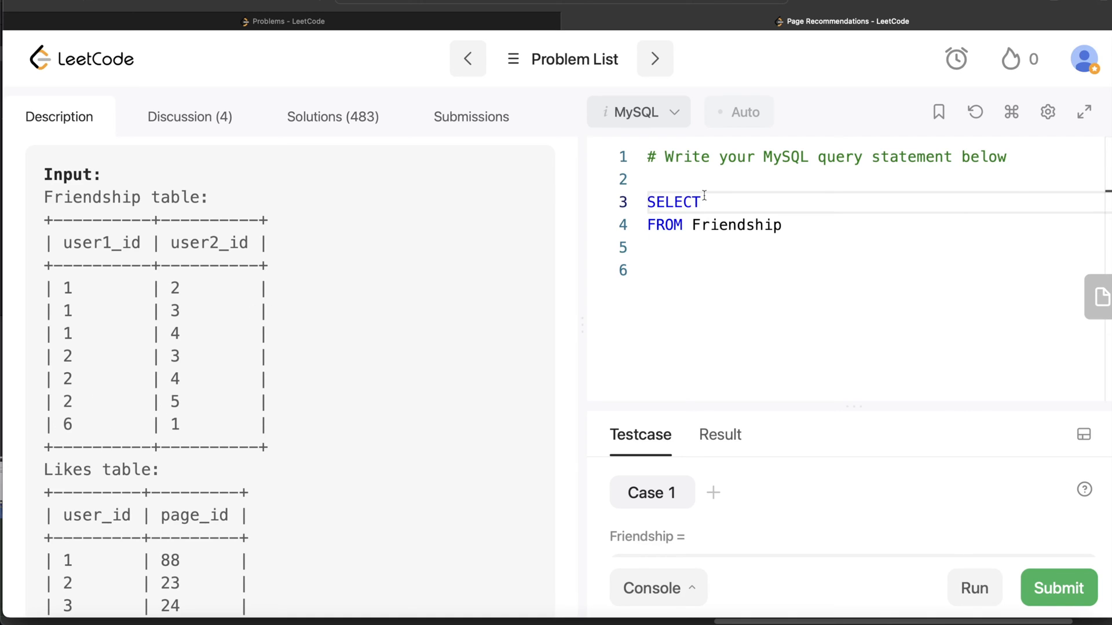
Write CASE WHEN user1_id = 1 THEN user2_id WHEN user2_id = 1 THEN user1_id END AS friends.
type("CA")
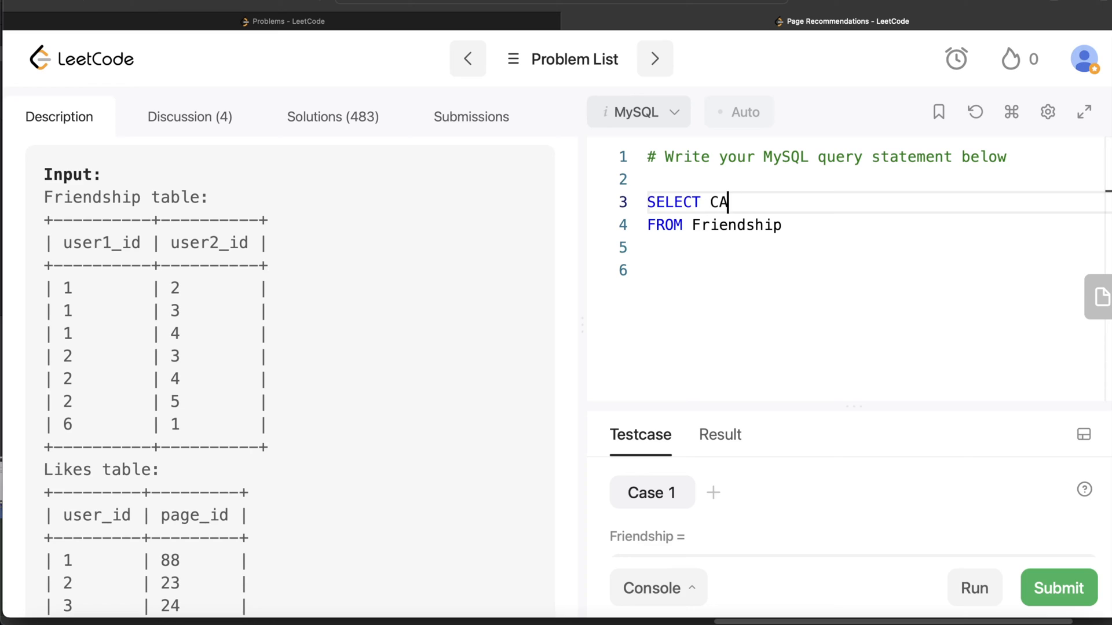
type("SE WHEN")
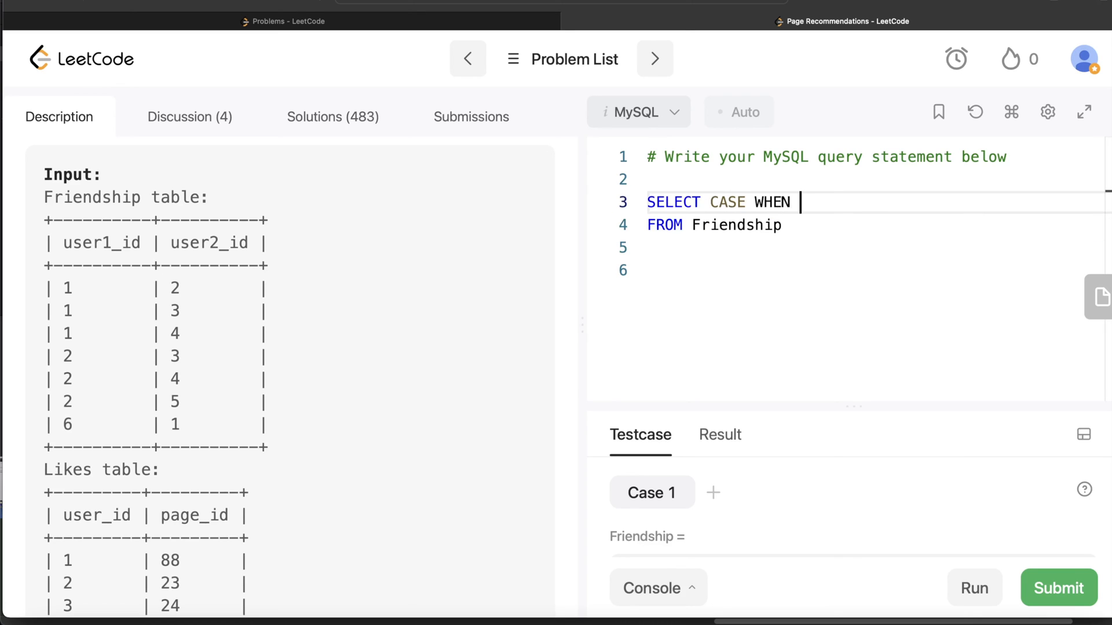
type("user")
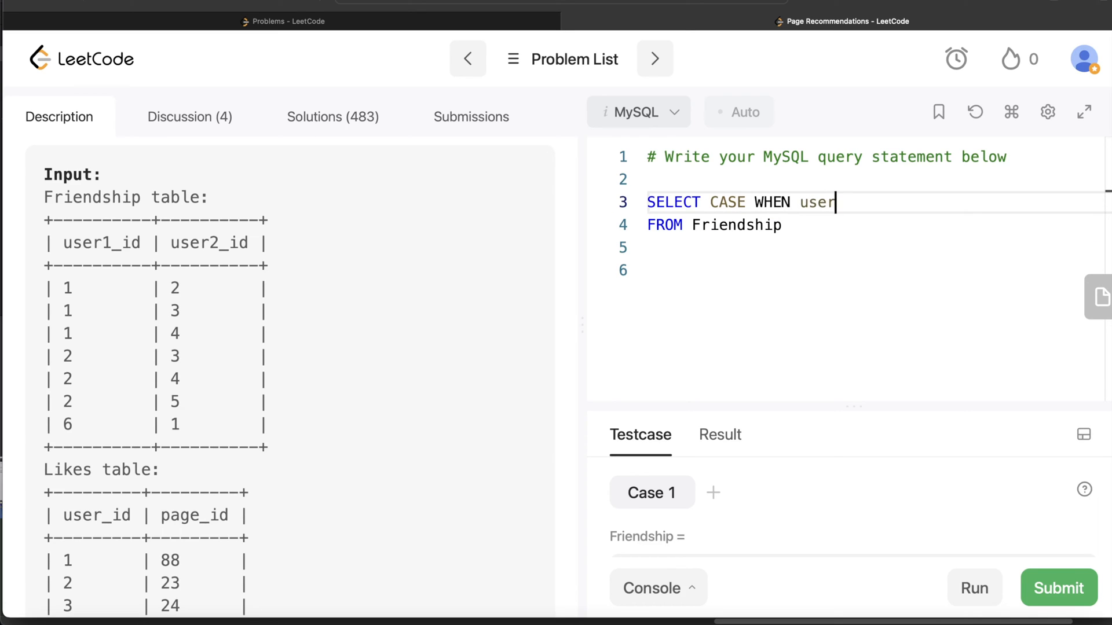
type("1_id")
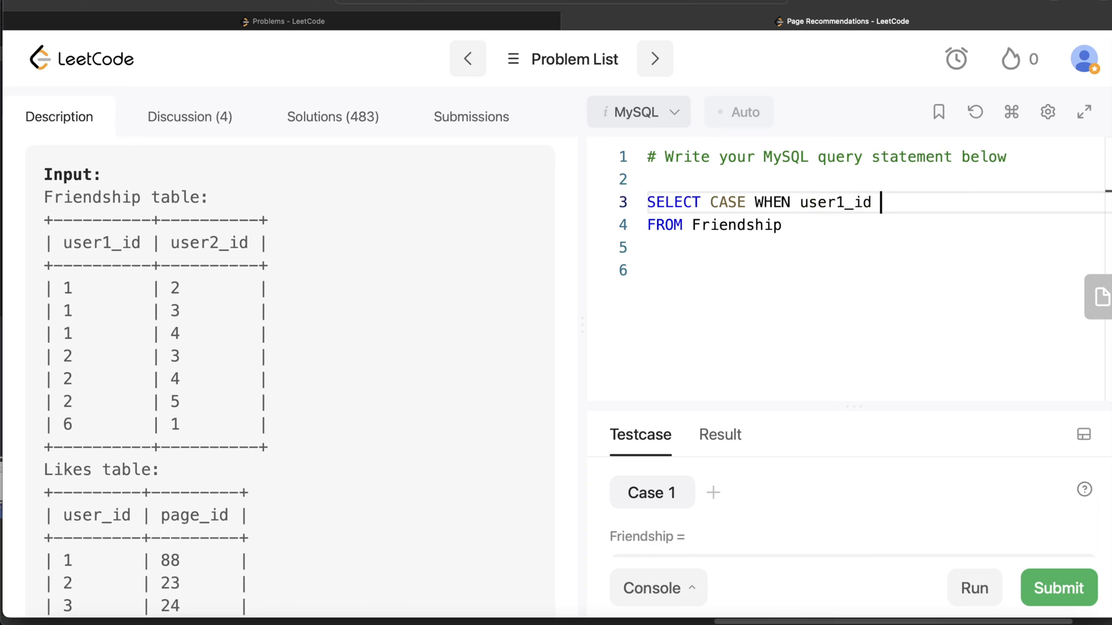
type("= 1 THEN")
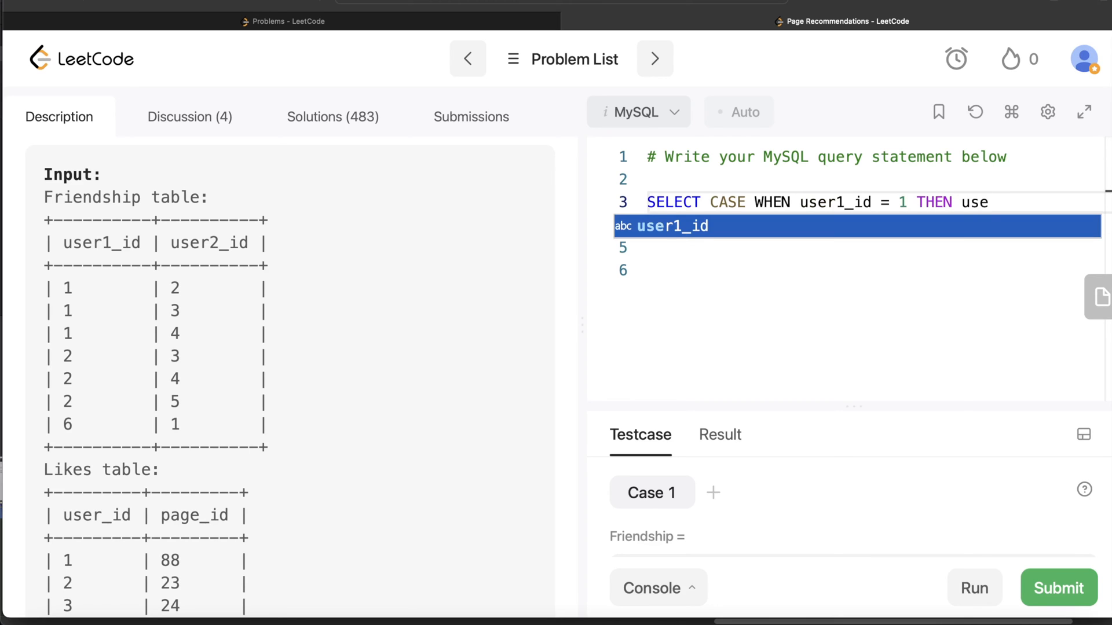
type("user2_id")
left_click(857, 226)
type("WHEN u")
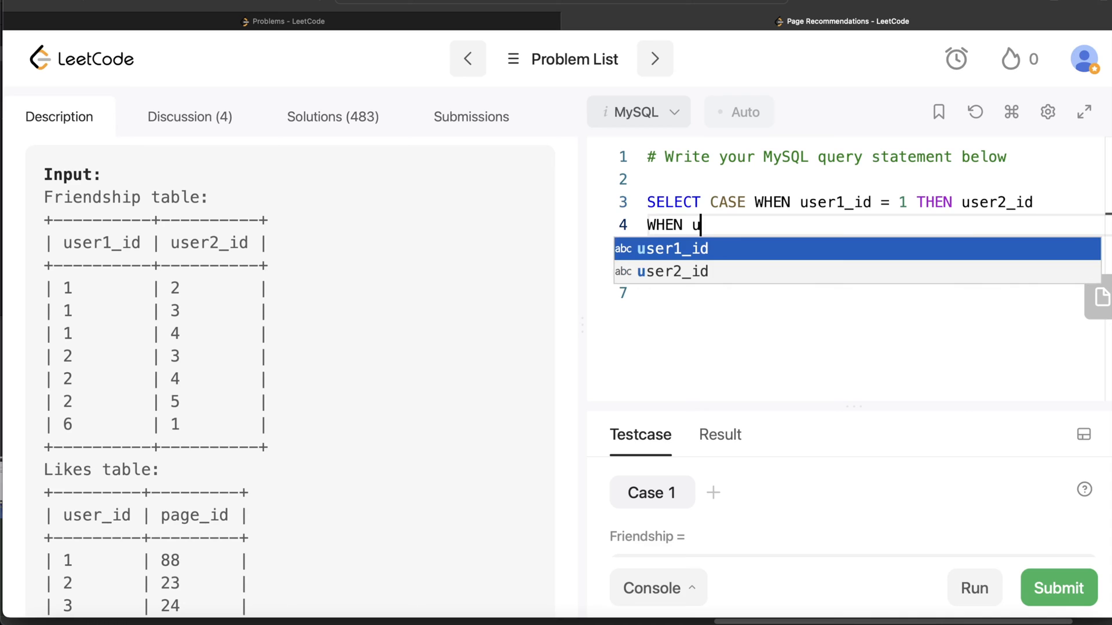
type("ser2_id =")
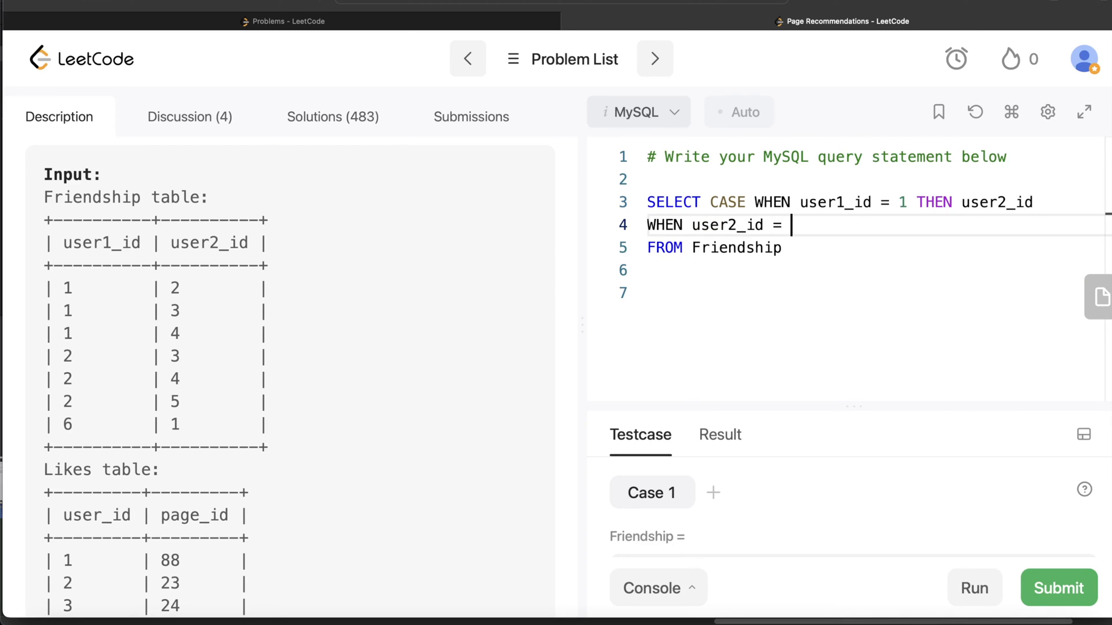
type("1 THEN user1_id")
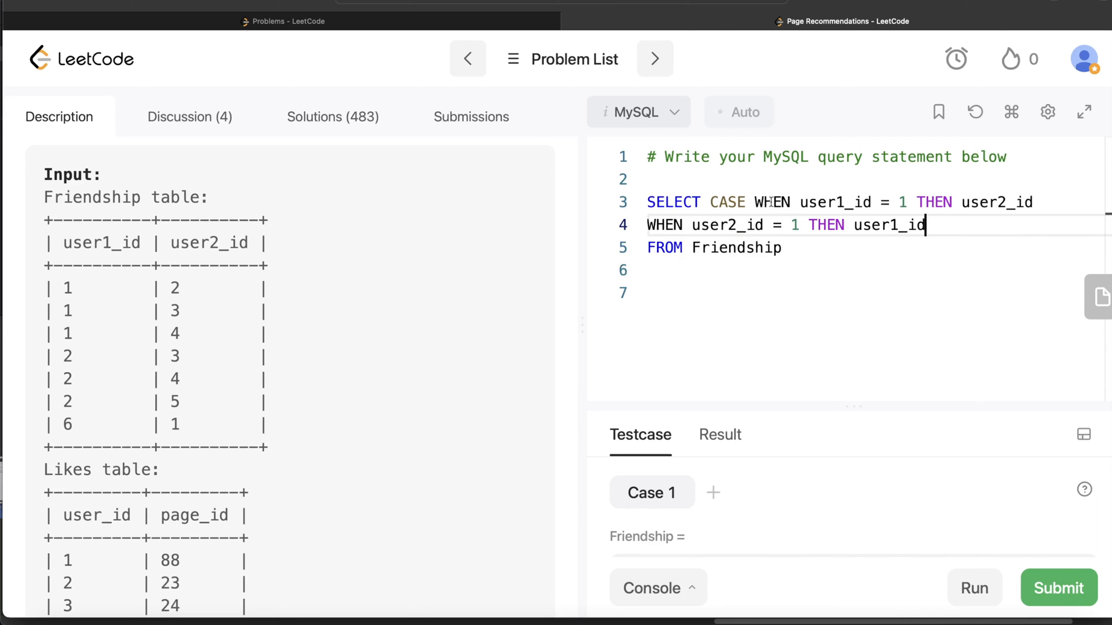
type("EN")
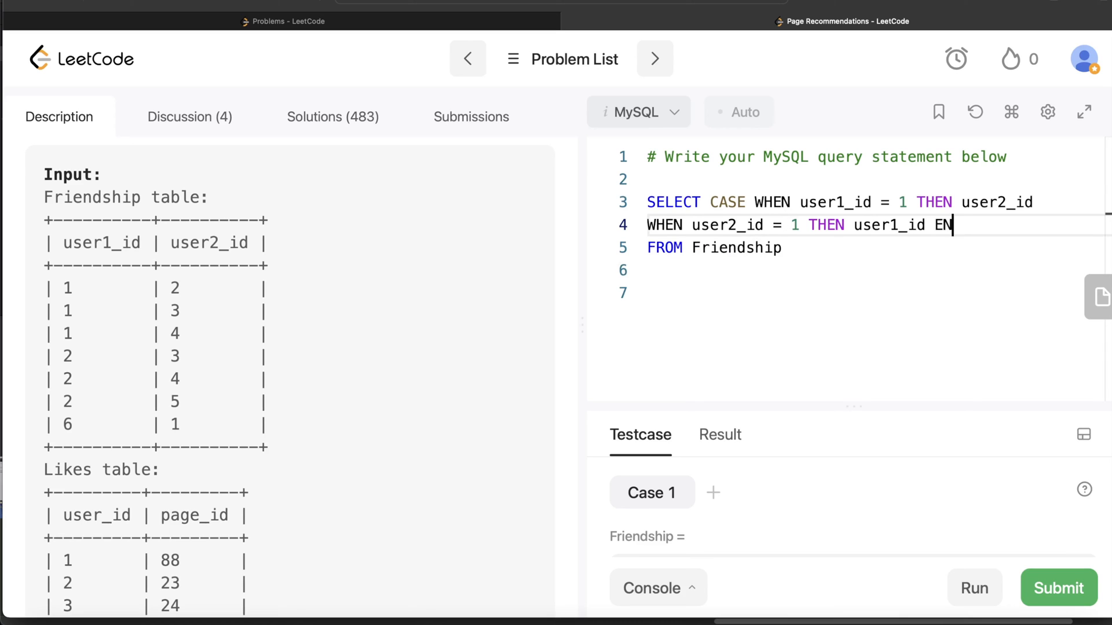
type("D AS")
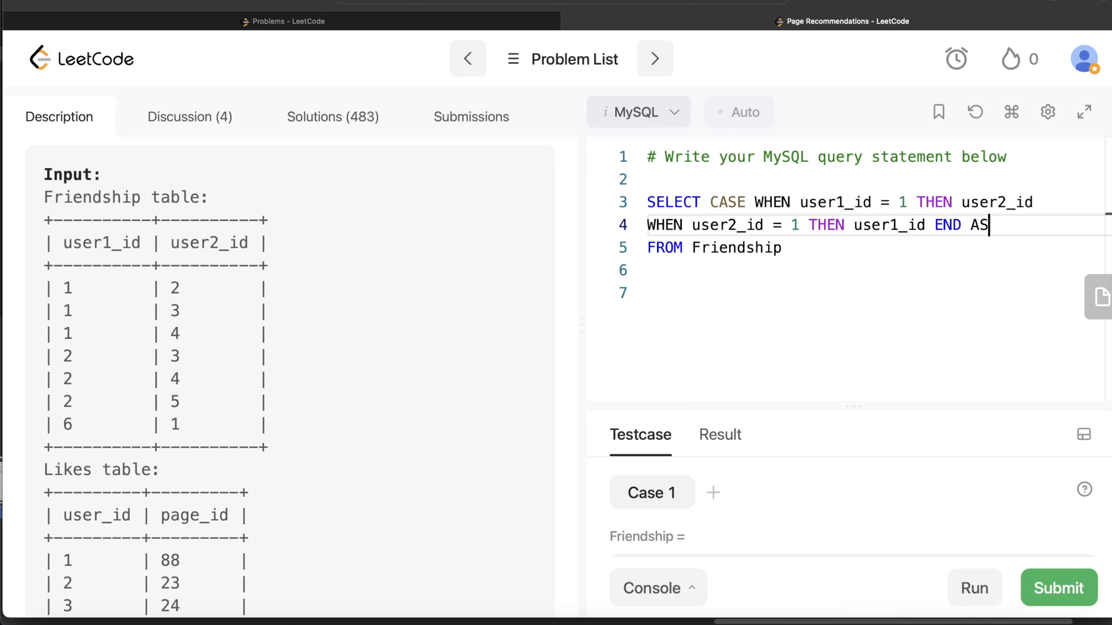
type("friends")
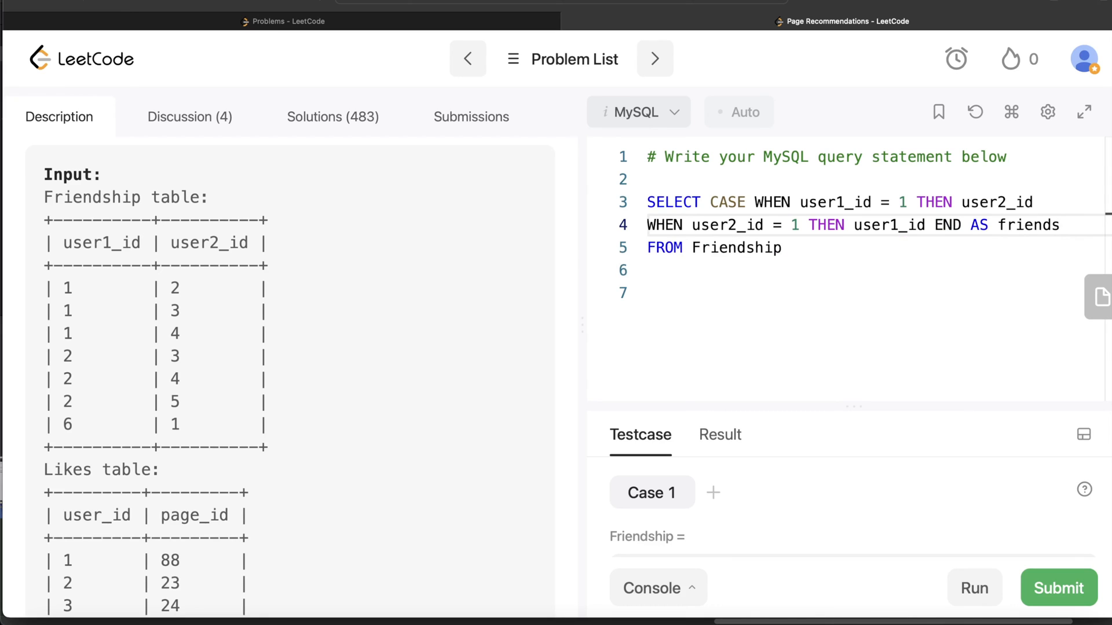
mouse_move(696, 179)
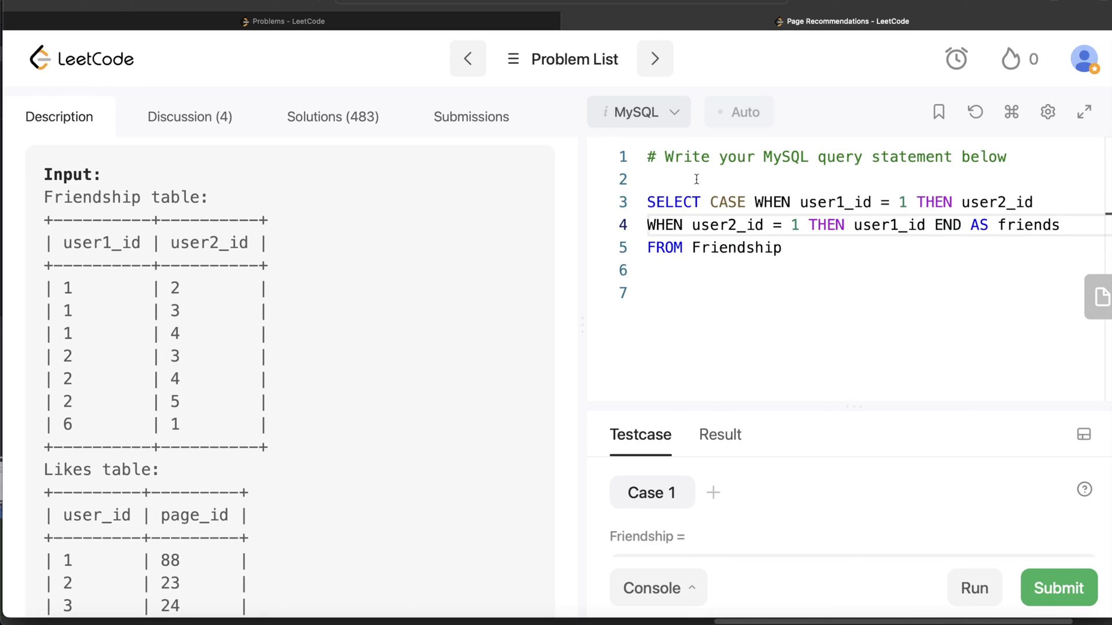
Wrap the friends SELECT in WITH cte AS ( ... ) as a common table expression.
type("WITH cte")
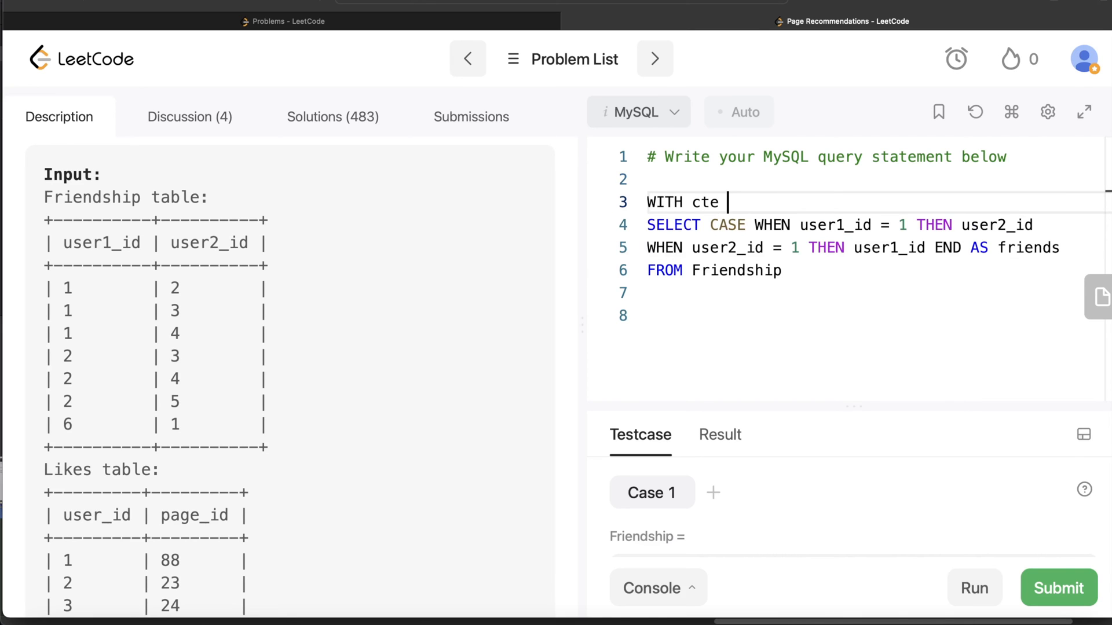
type("AS`")
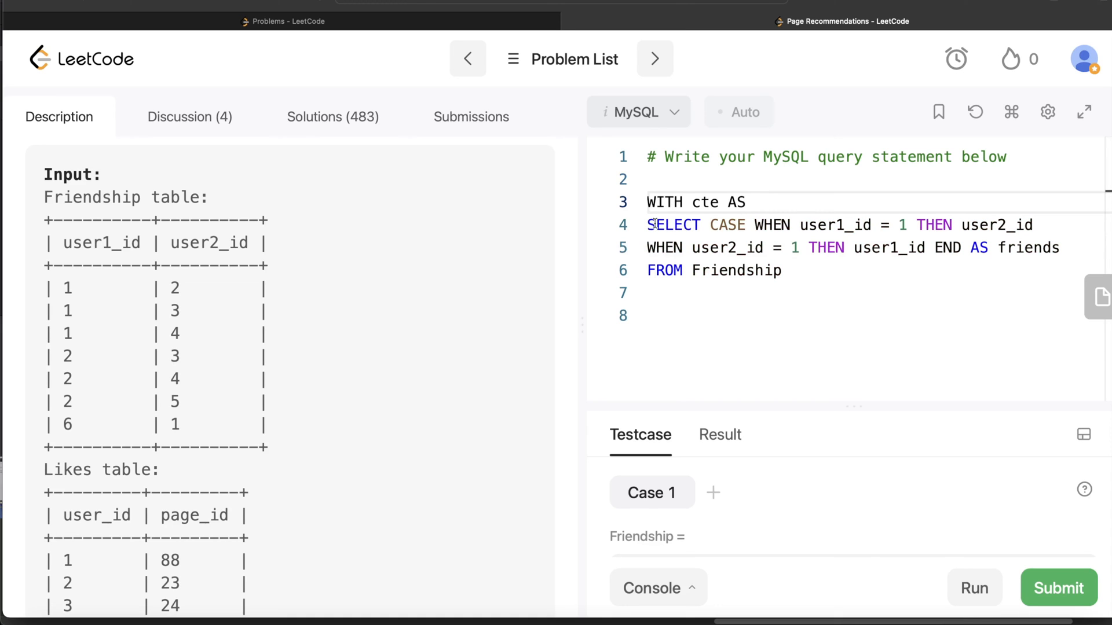
type("()")
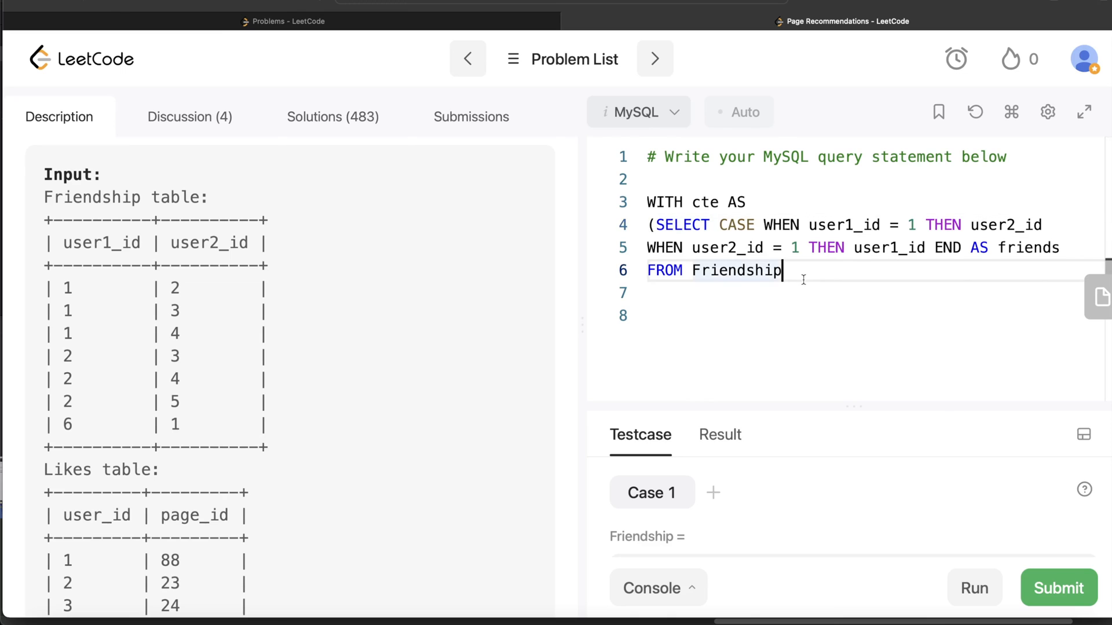
type(")")
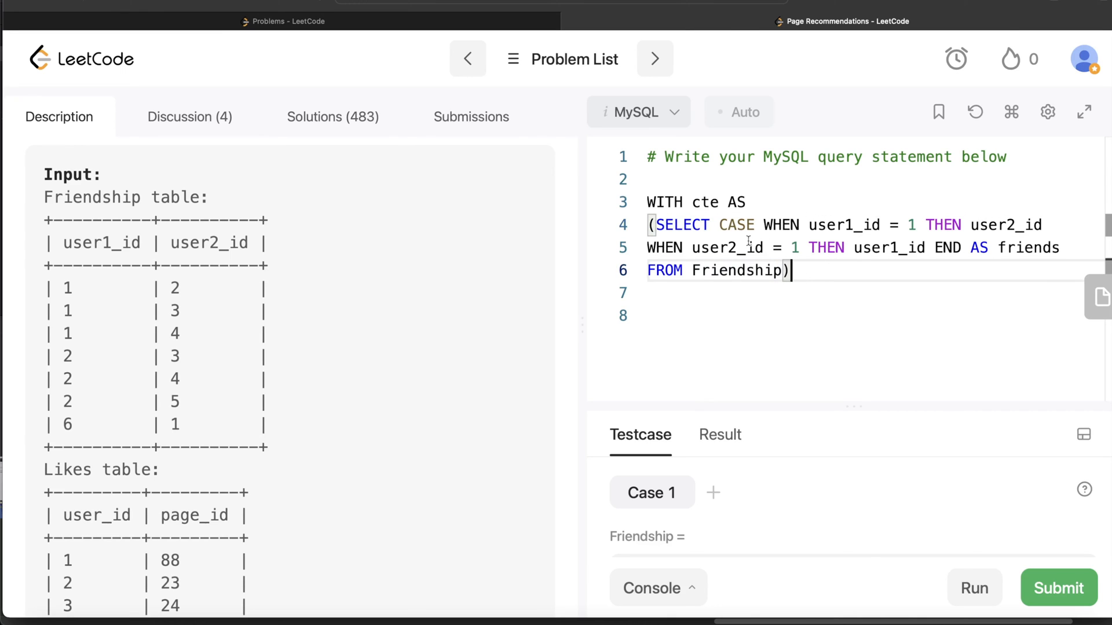
scroll("down", 3)
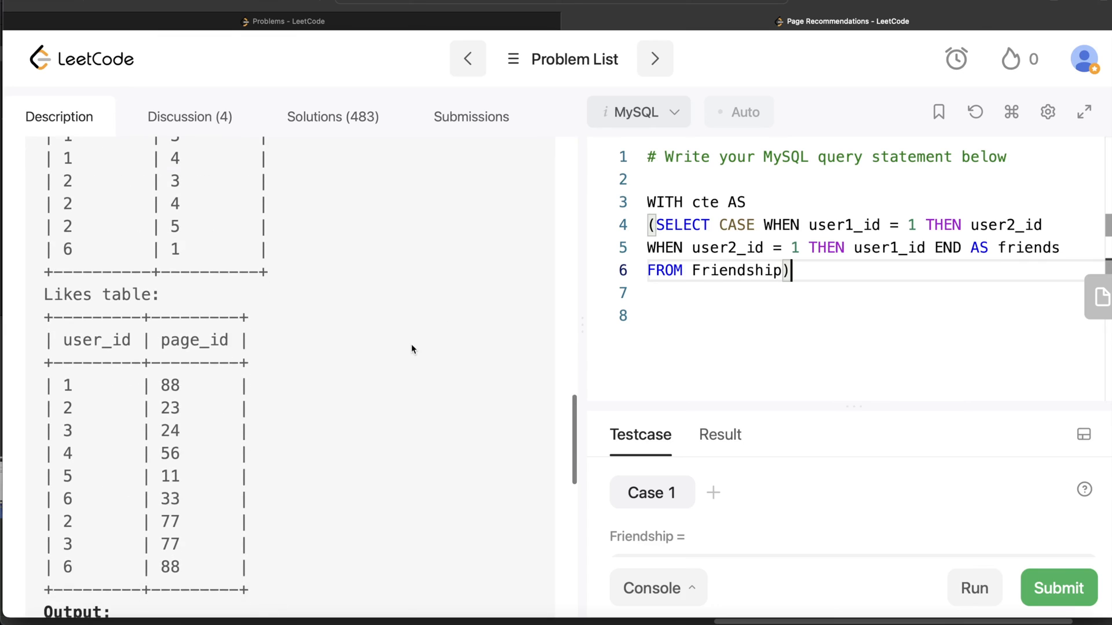
scroll("down", 3)
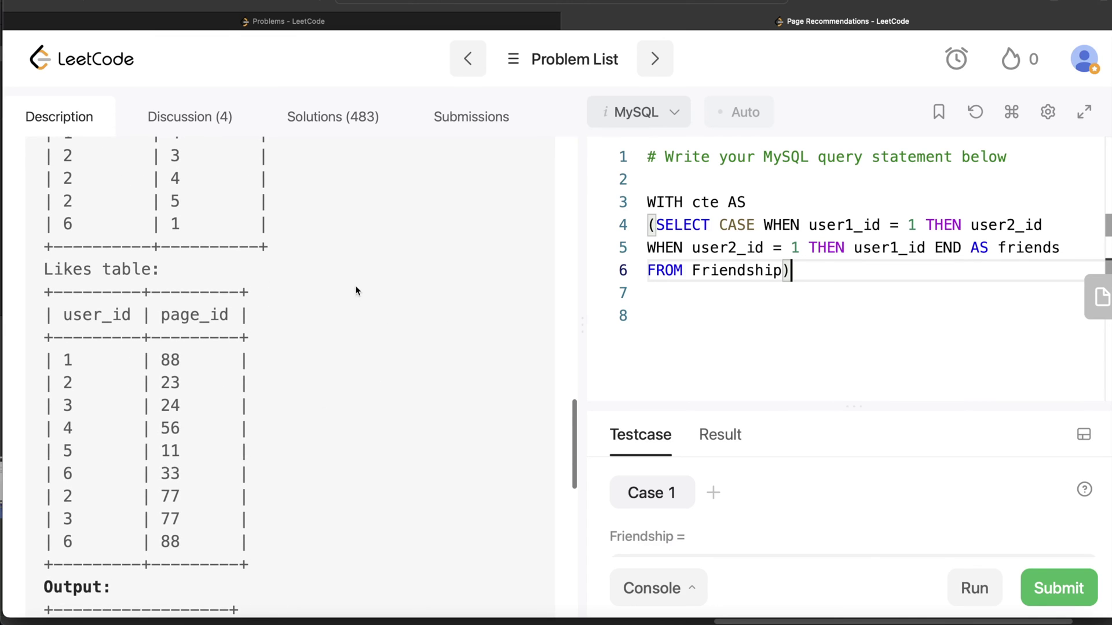
Add FROM Likes WHERE user_id IN (SELECT friends FROM cte) below the CTE.
type("FROM Likes")
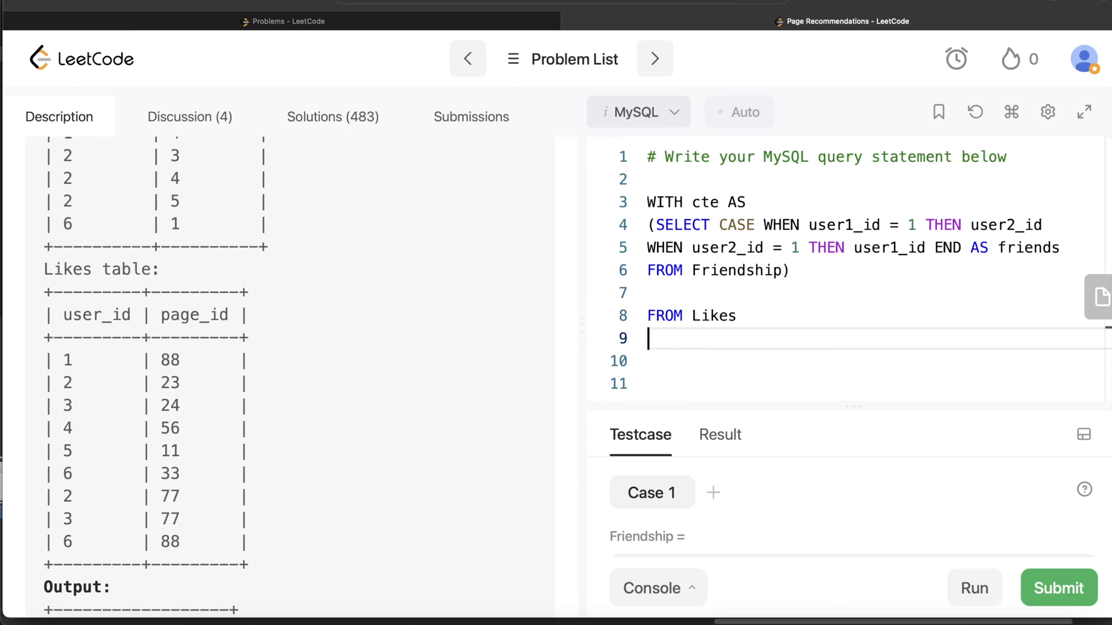
mouse_move(374, 291)
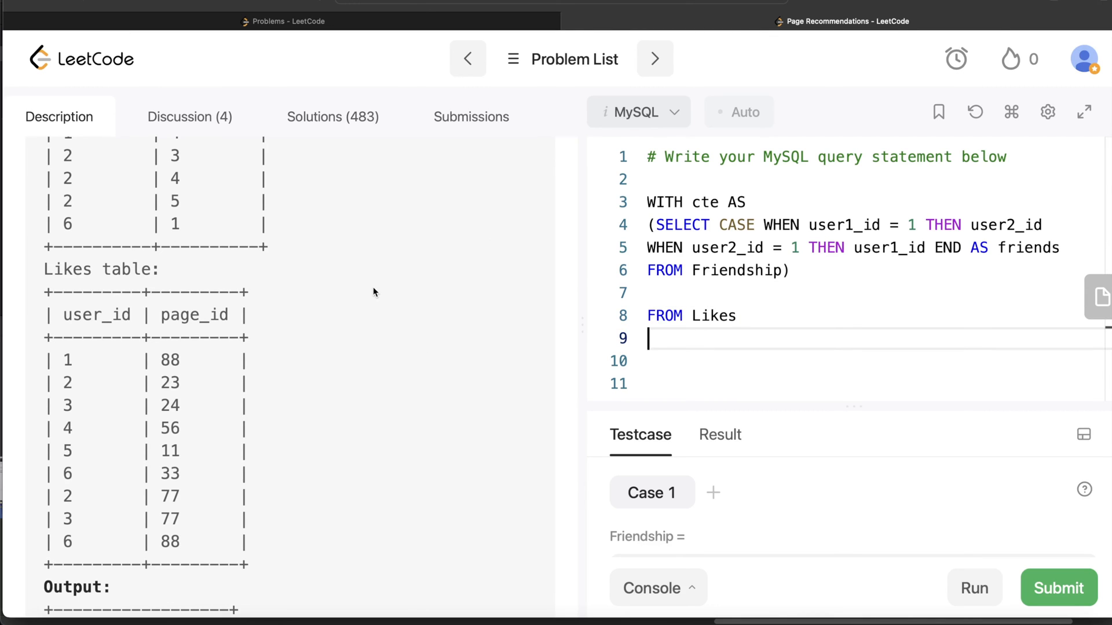
mouse_move(243, 359)
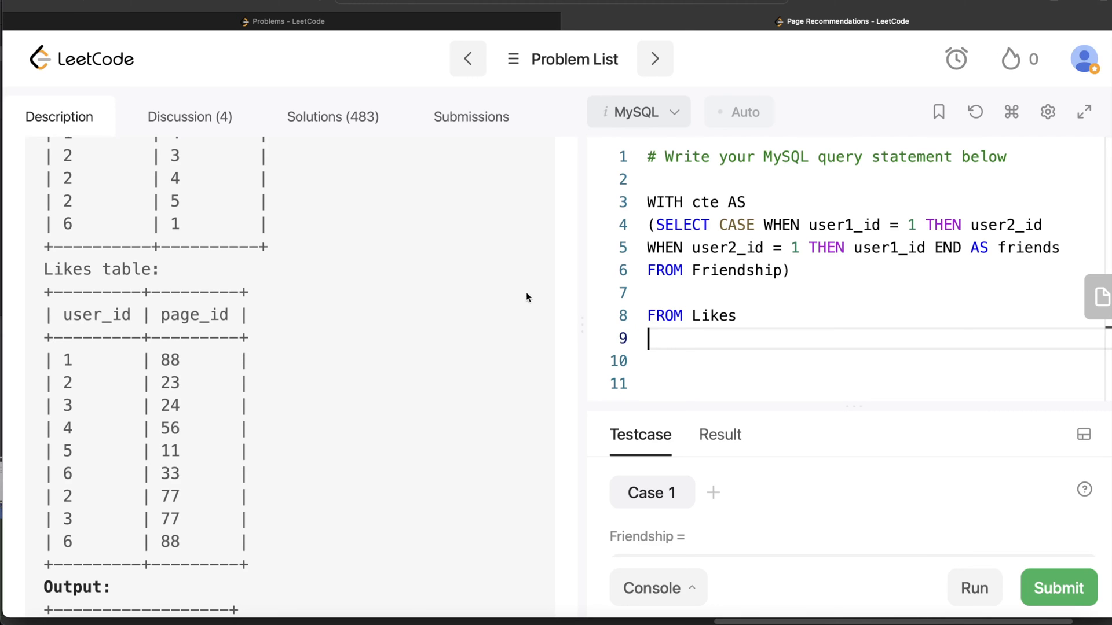
mouse_move(103, 392)
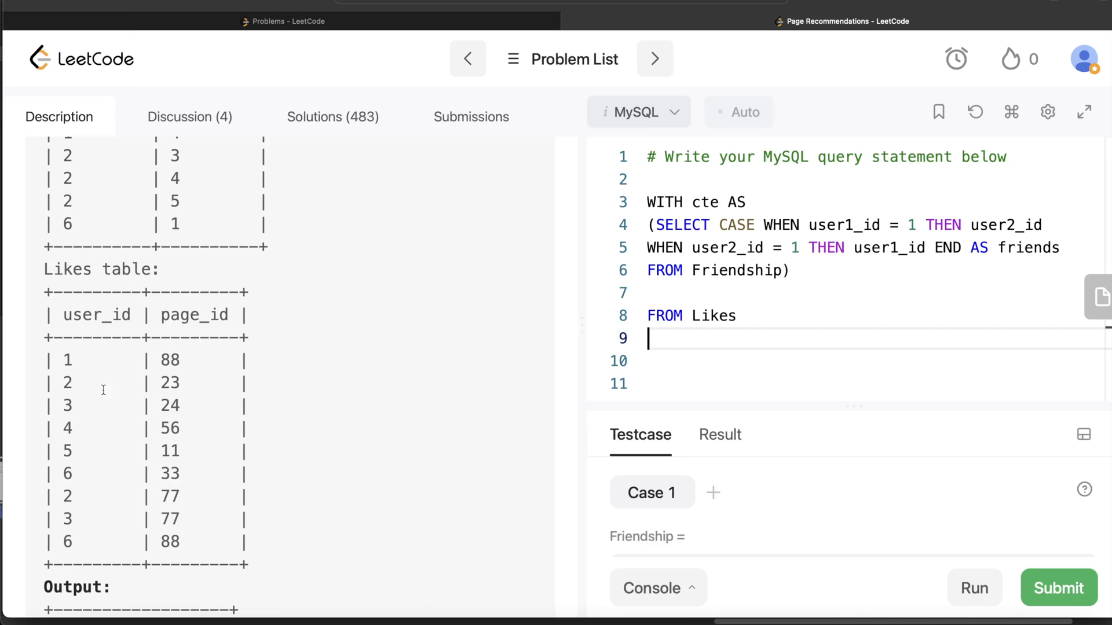
mouse_move(179, 387)
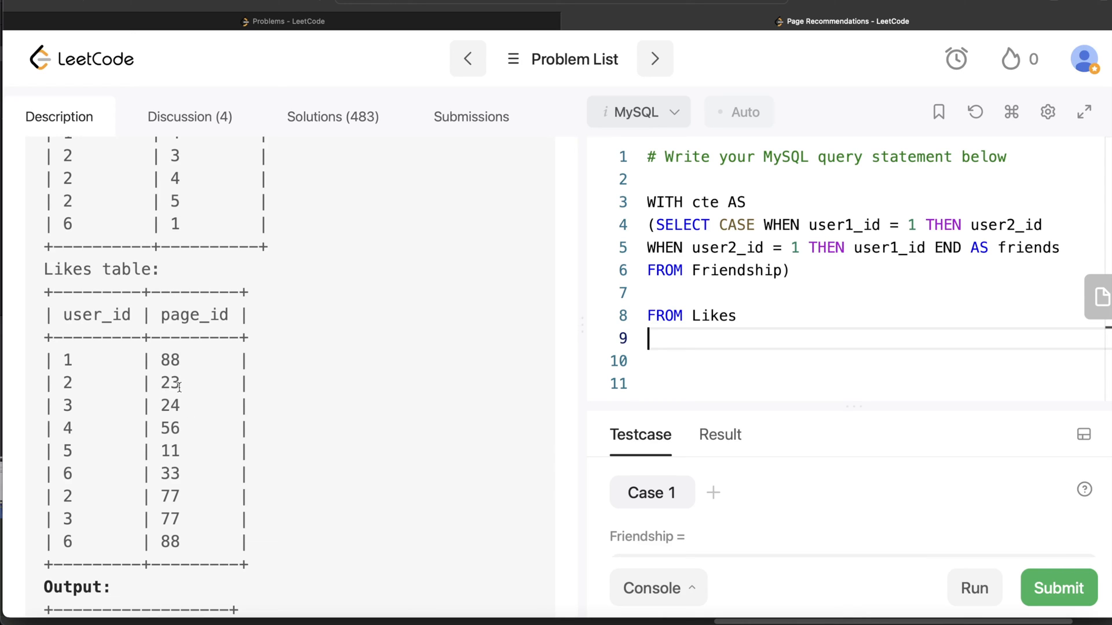
mouse_move(69, 387)
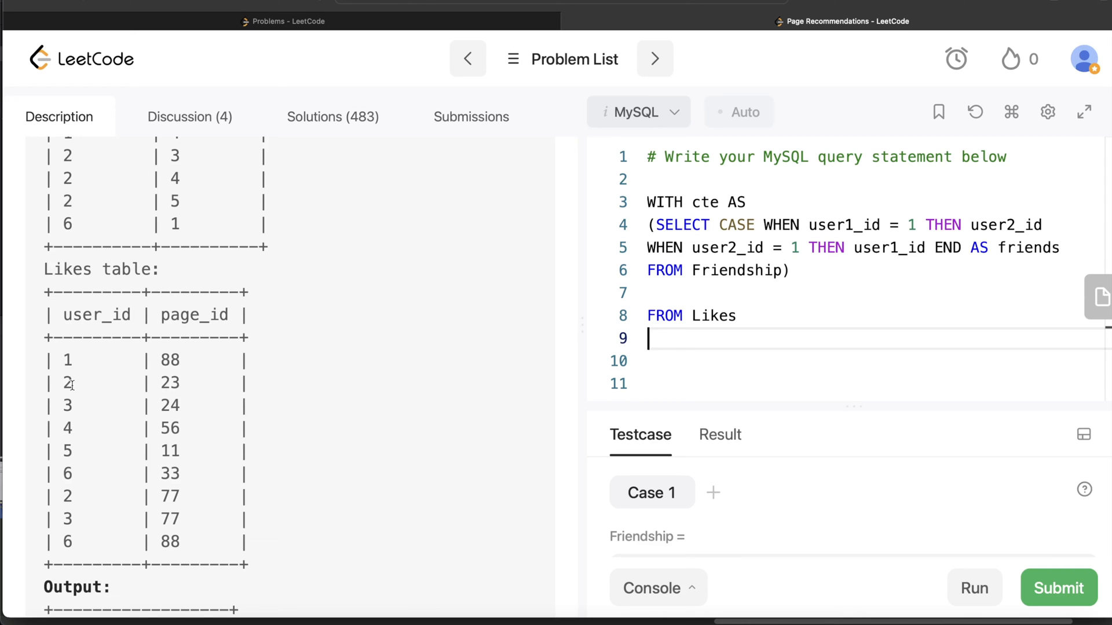
mouse_move(81, 360)
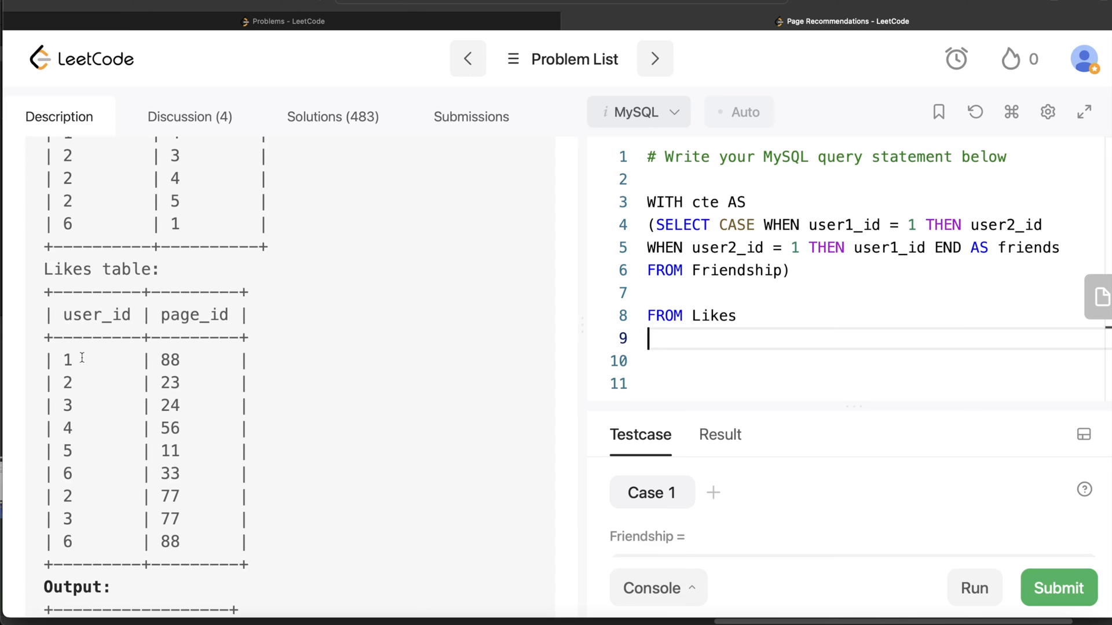
type("WHERE")
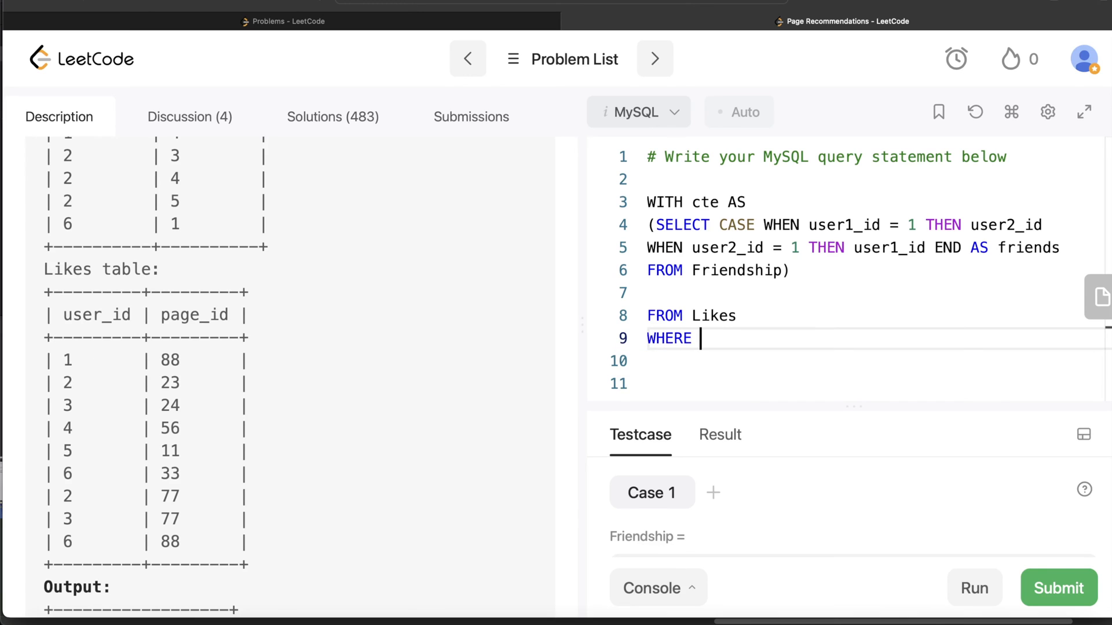
type("user_id IN")
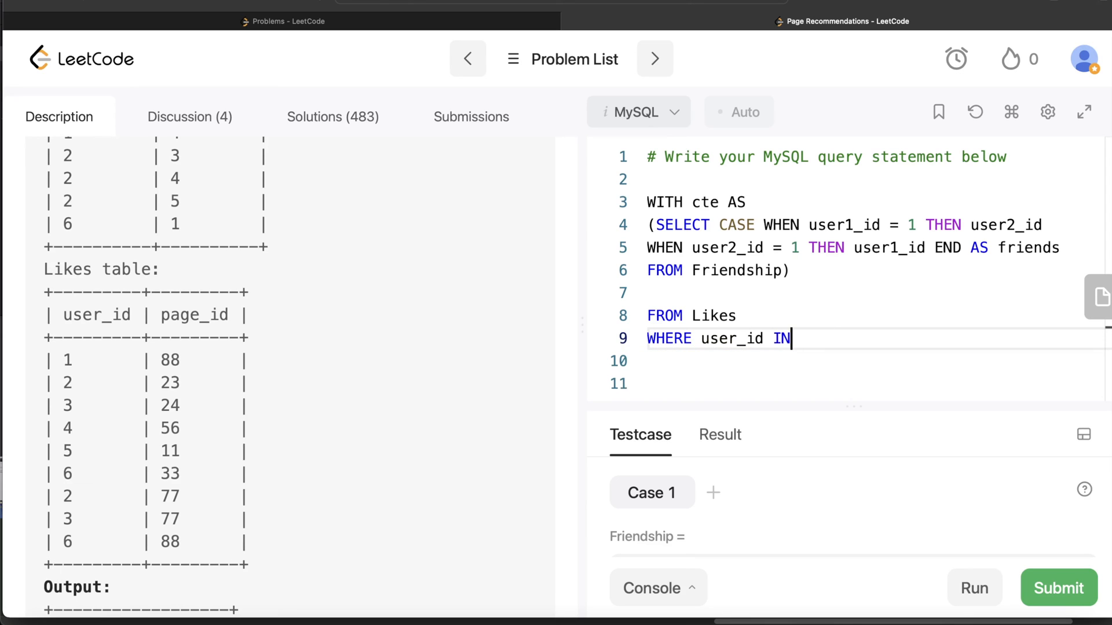
type("(SELECT")
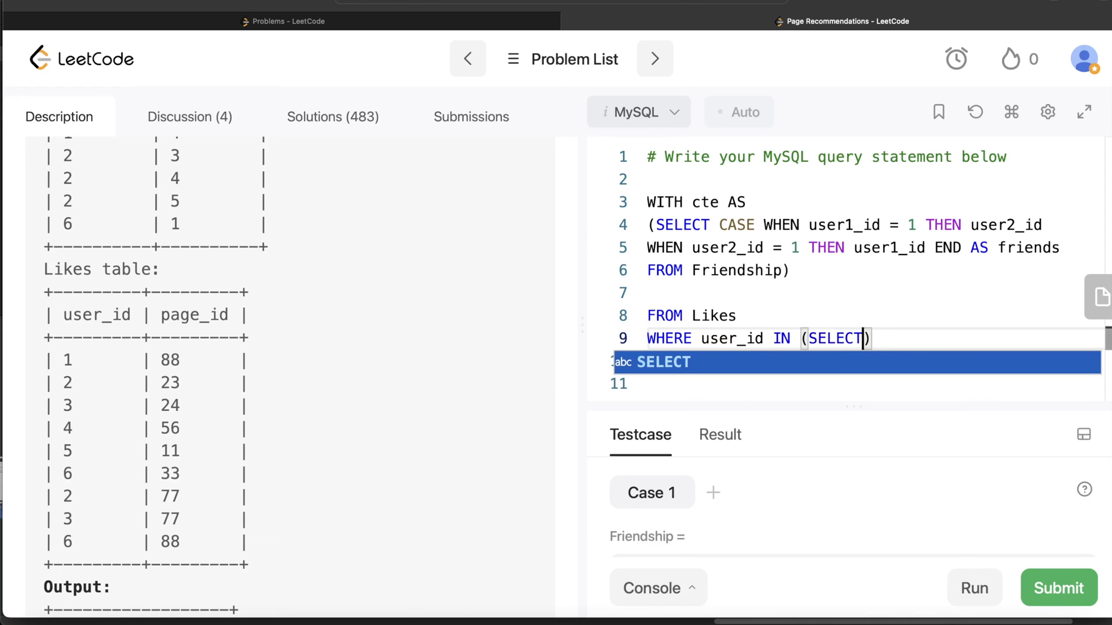
type("friends FROM cte")
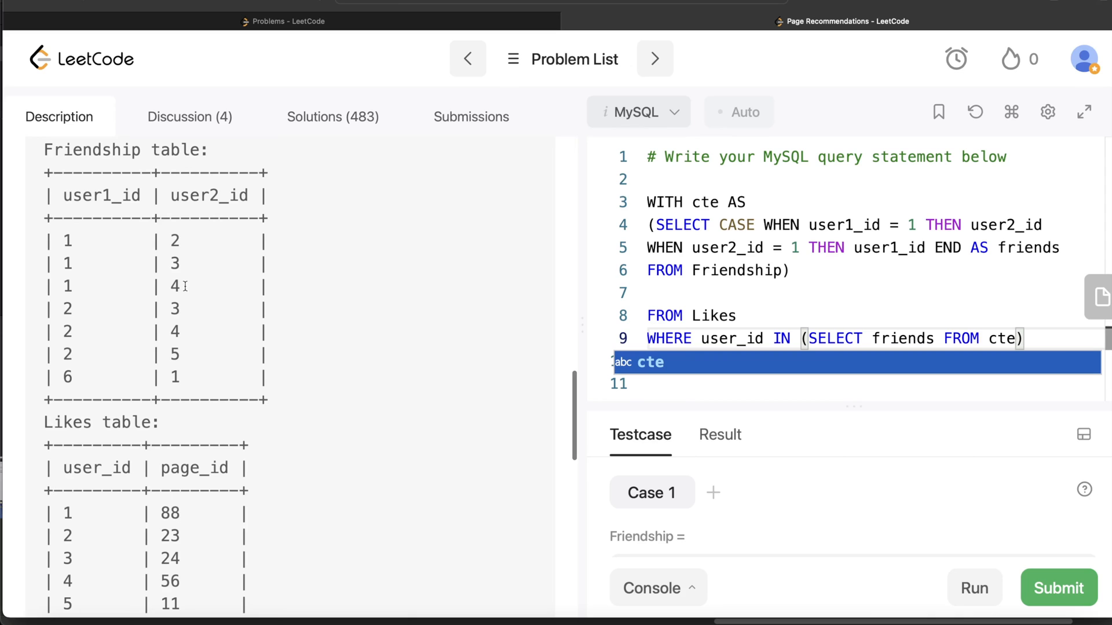
scroll("down", 3)
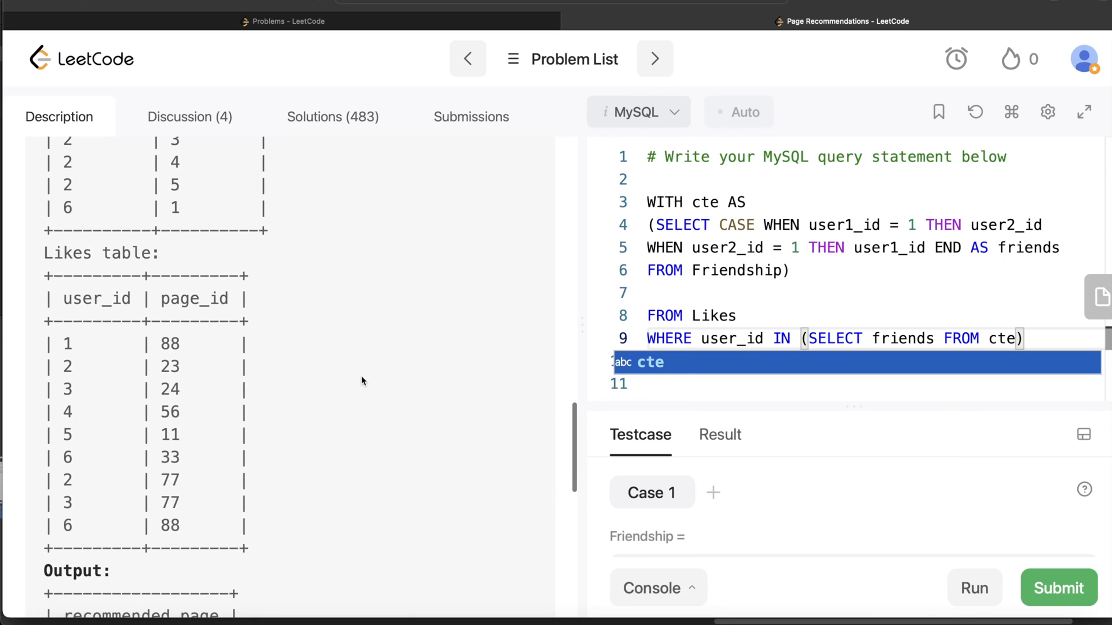
mouse_move(79, 477)
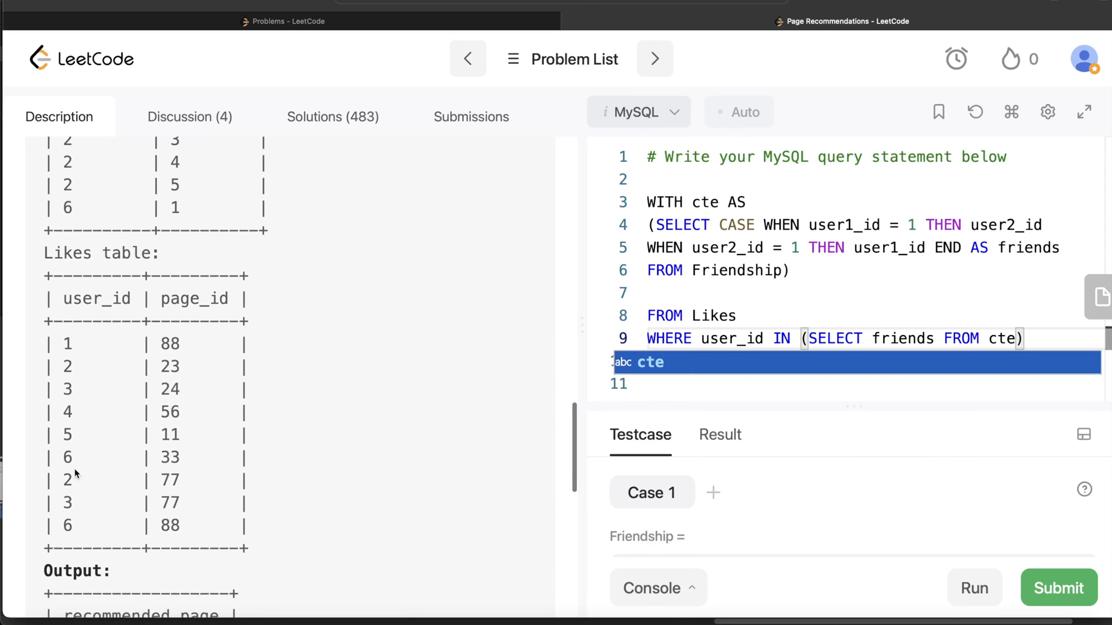
mouse_move(681, 359)
type("AND")
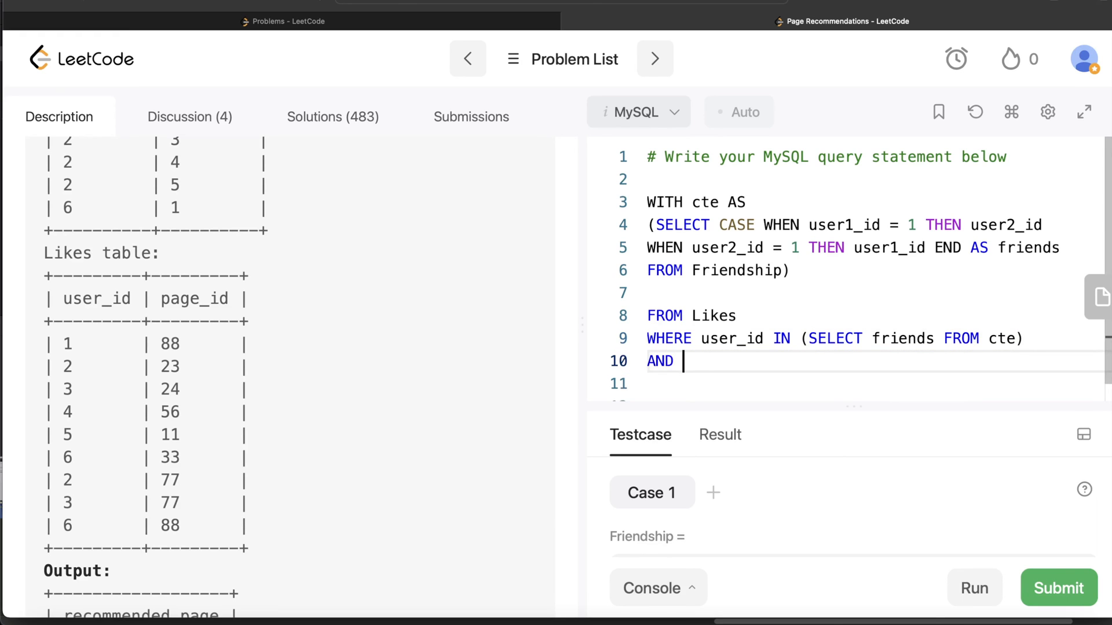
Add AND page_id NOT IN (SELECT page_id FROM Likes WHERE user_id = 1).
type("page")
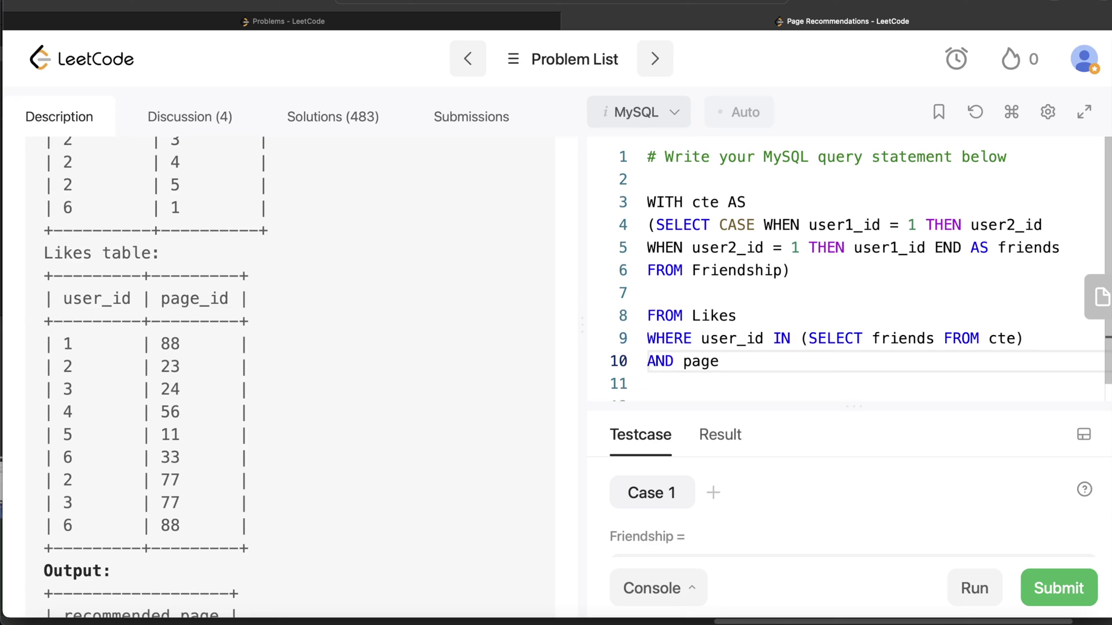
type("_id")
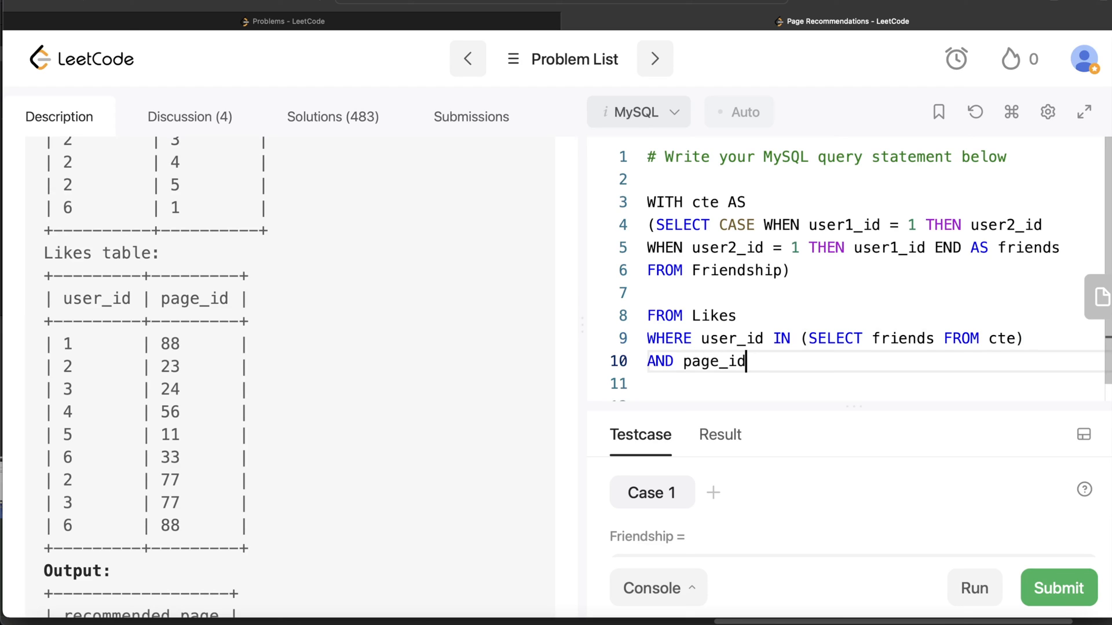
type("NOT IN")
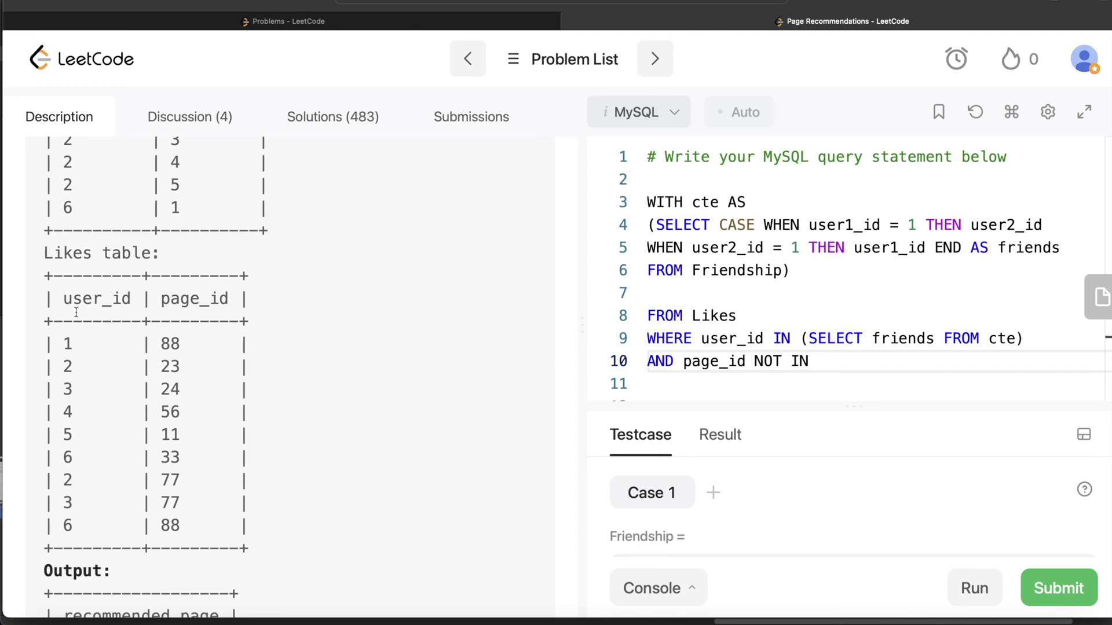
type("(SELECT")
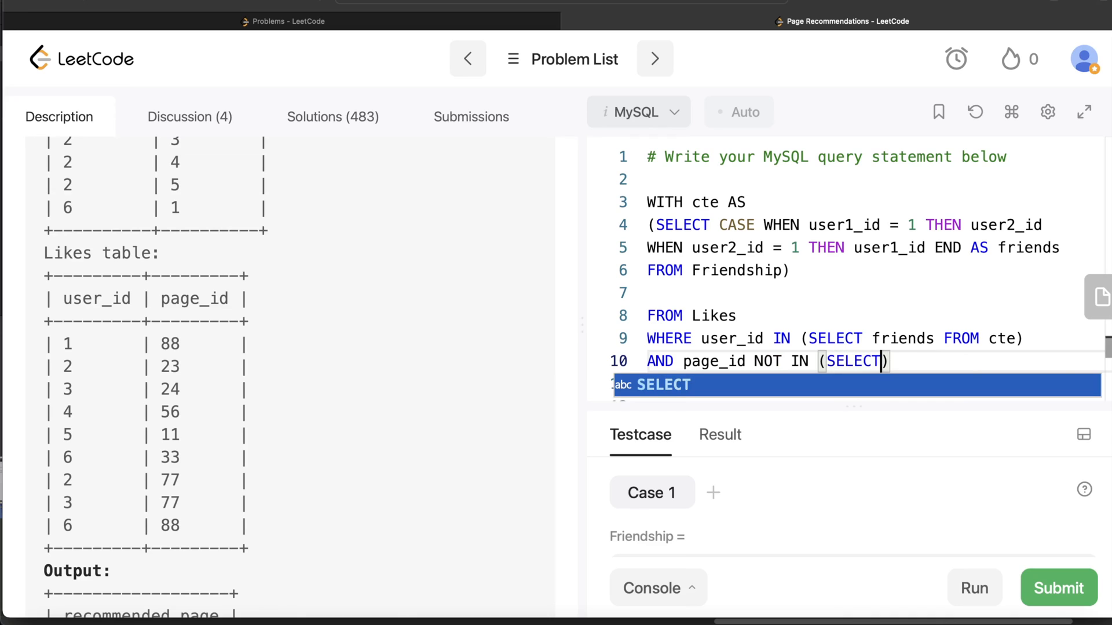
type("pag")
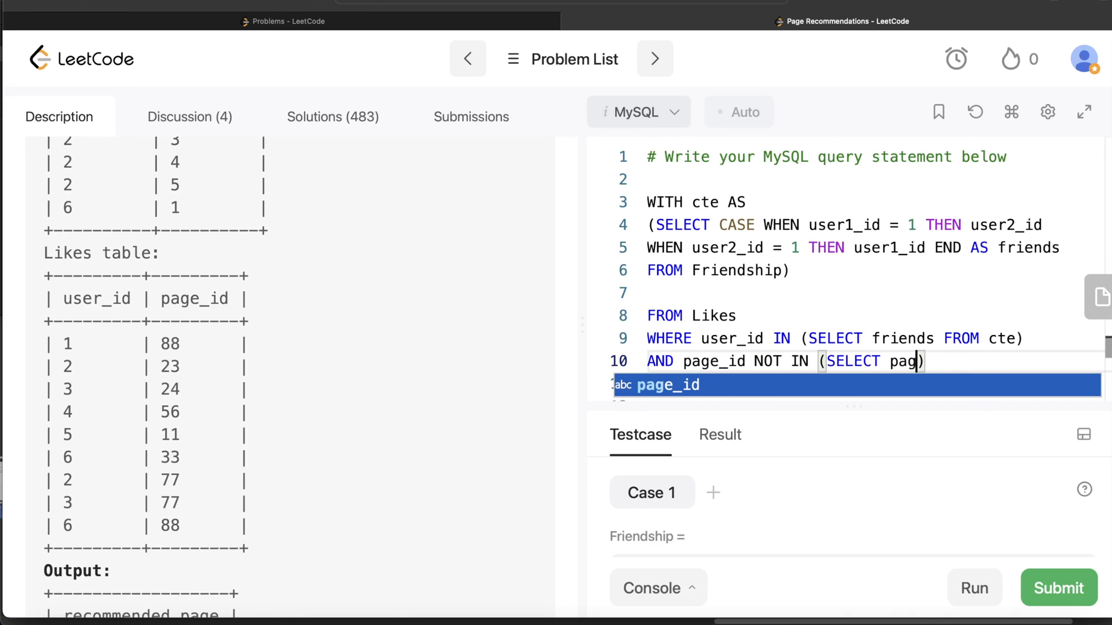
type("e_id FROM")
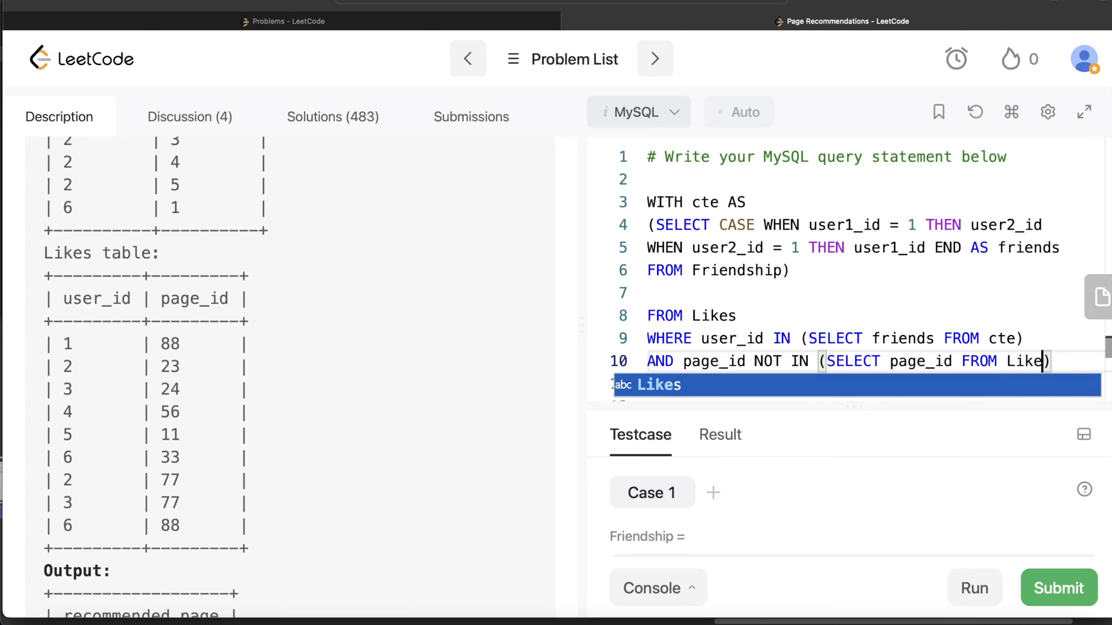
type("Likes WHERE")
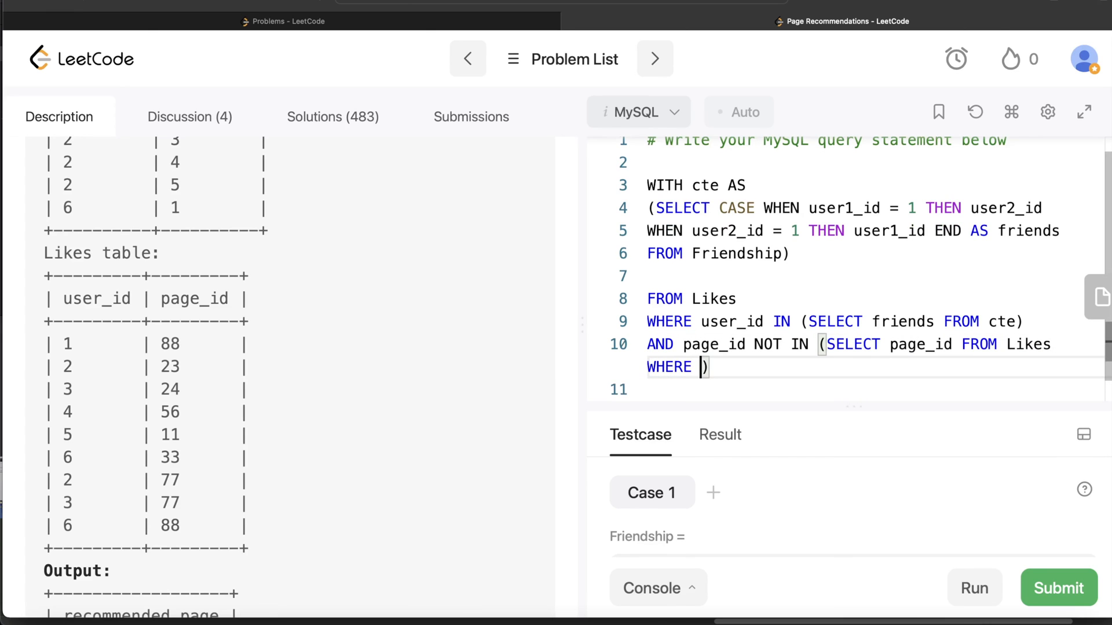
type("user")
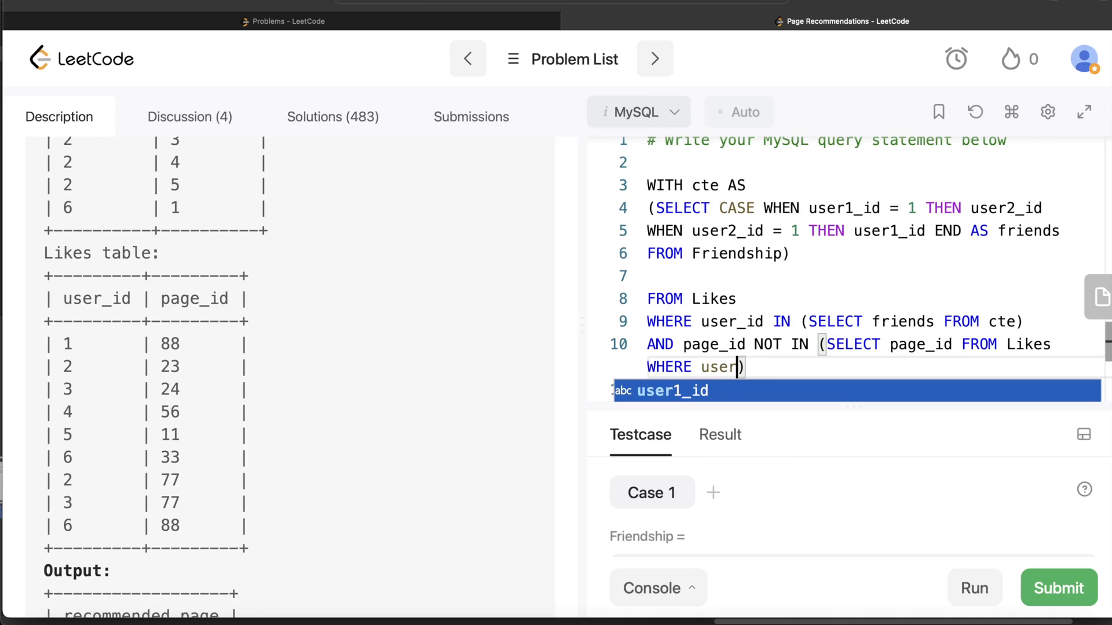
type("_id =")
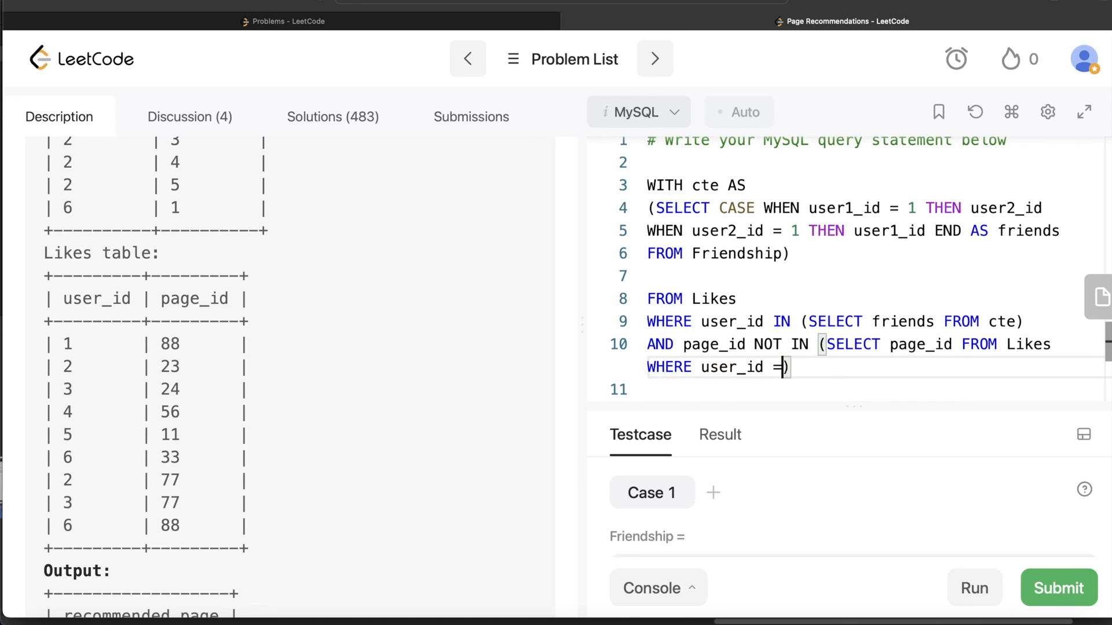
type("1")
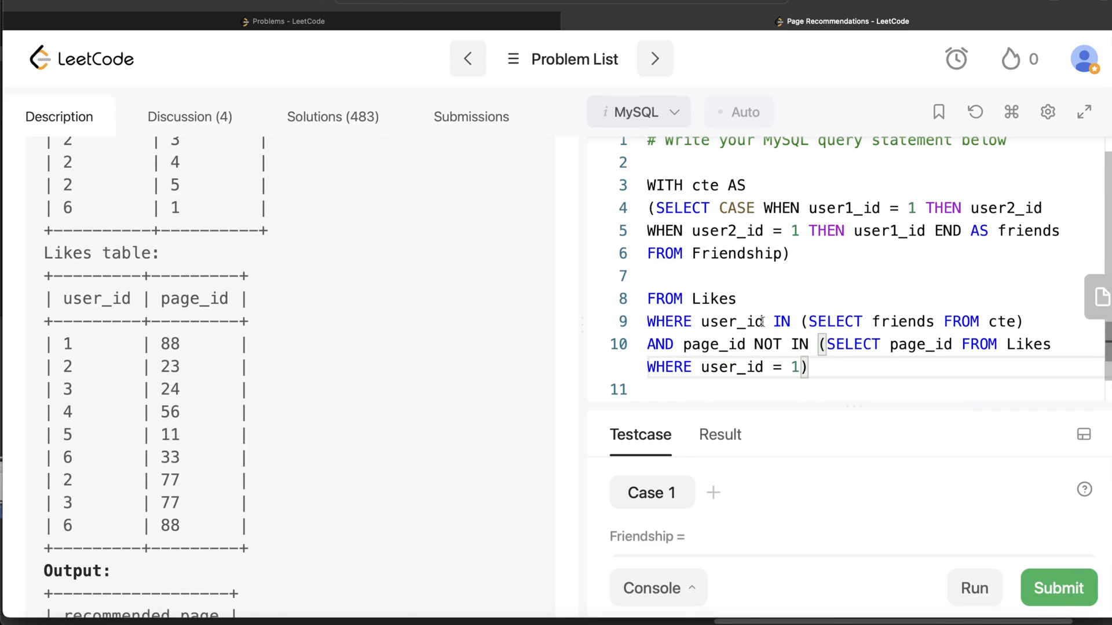
mouse_move(858, 322)
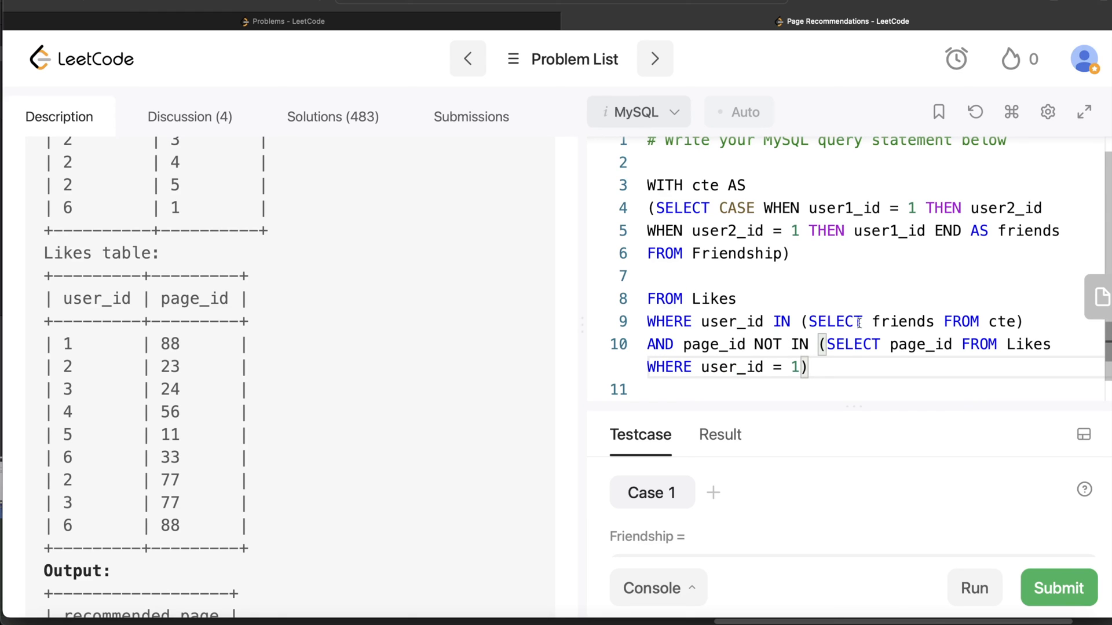
mouse_move(772, 344)
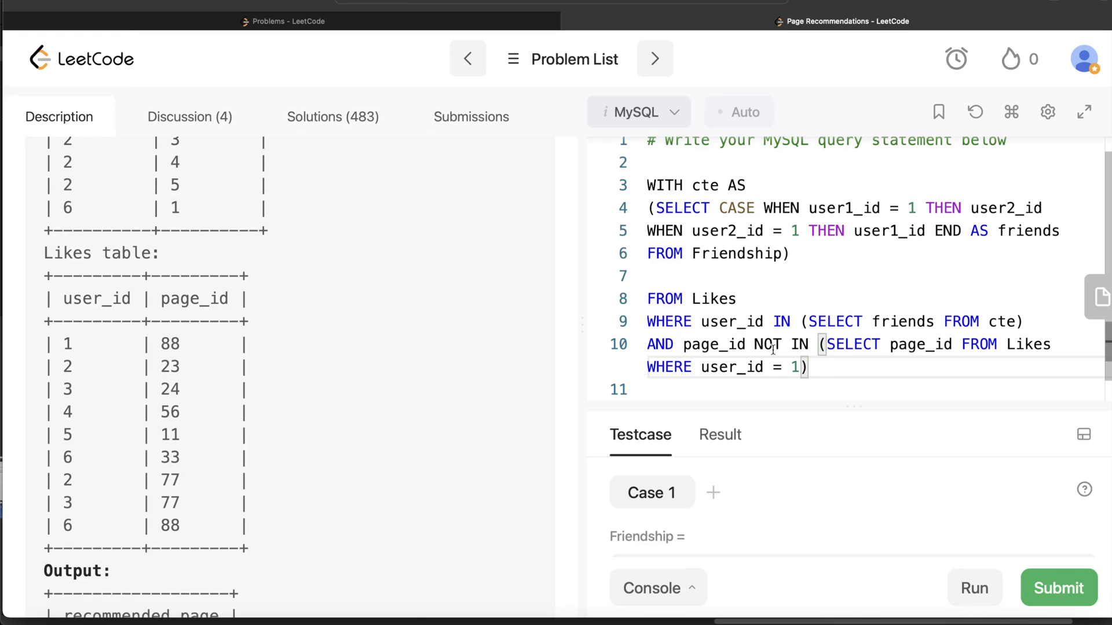
mouse_move(892, 344)
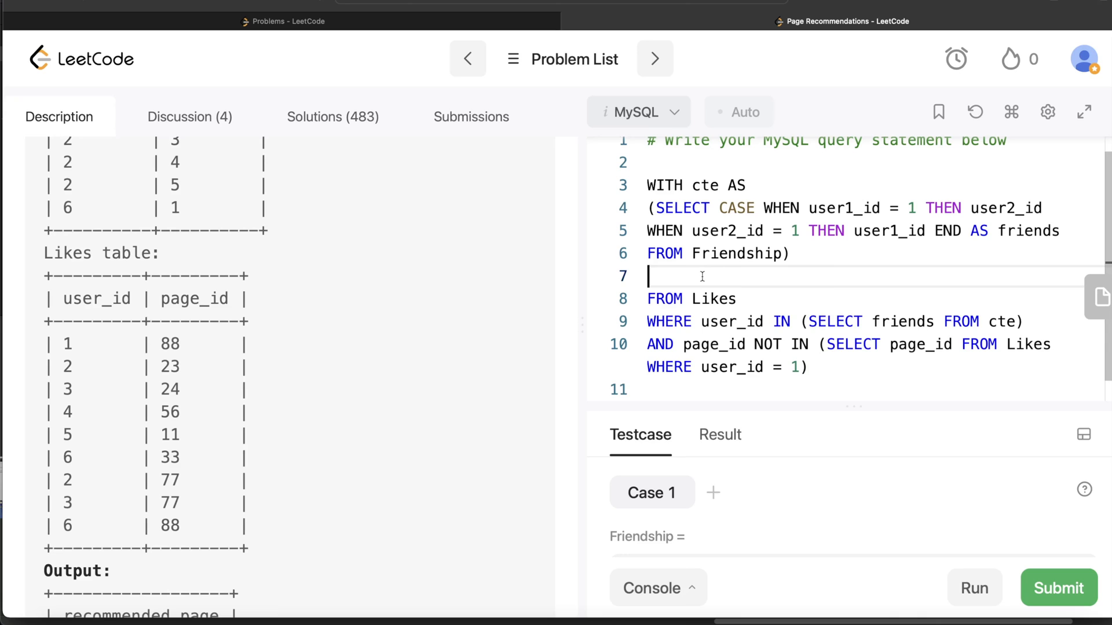
Write the main SELECT DISTINCT page_id AS recommended_page above FROM Likes.
type("SELECT")
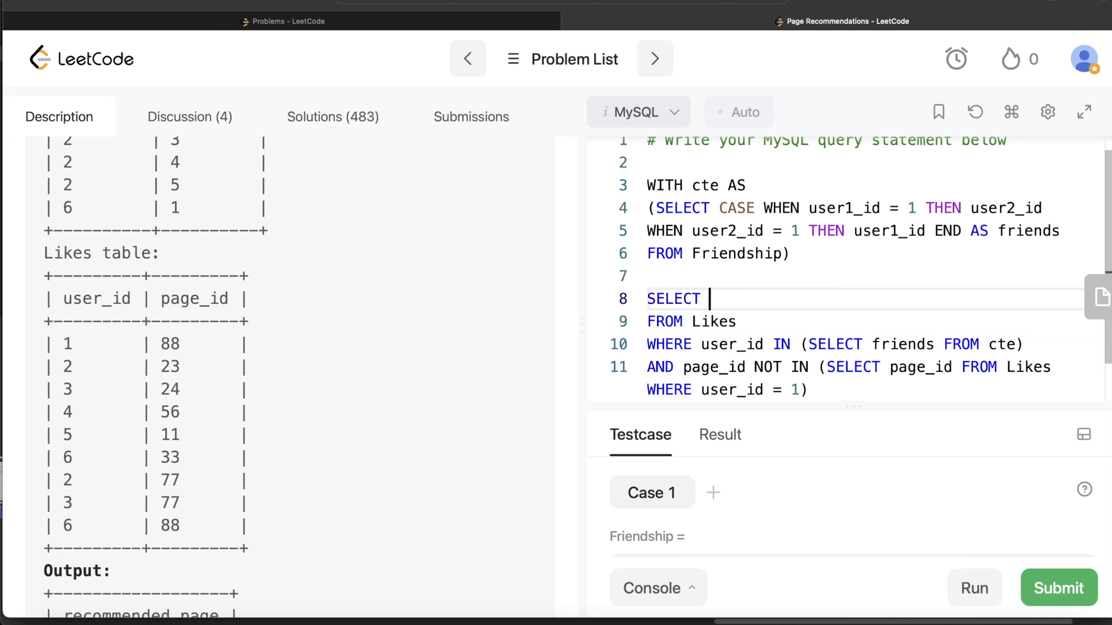
type("DISTINCT")
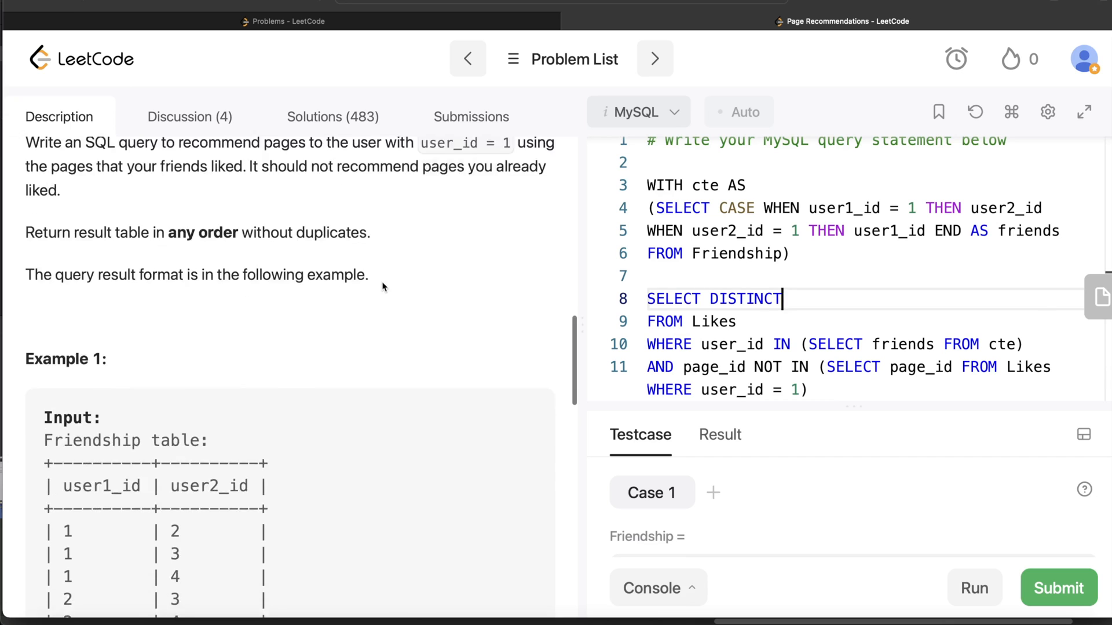
scroll("down", 3)
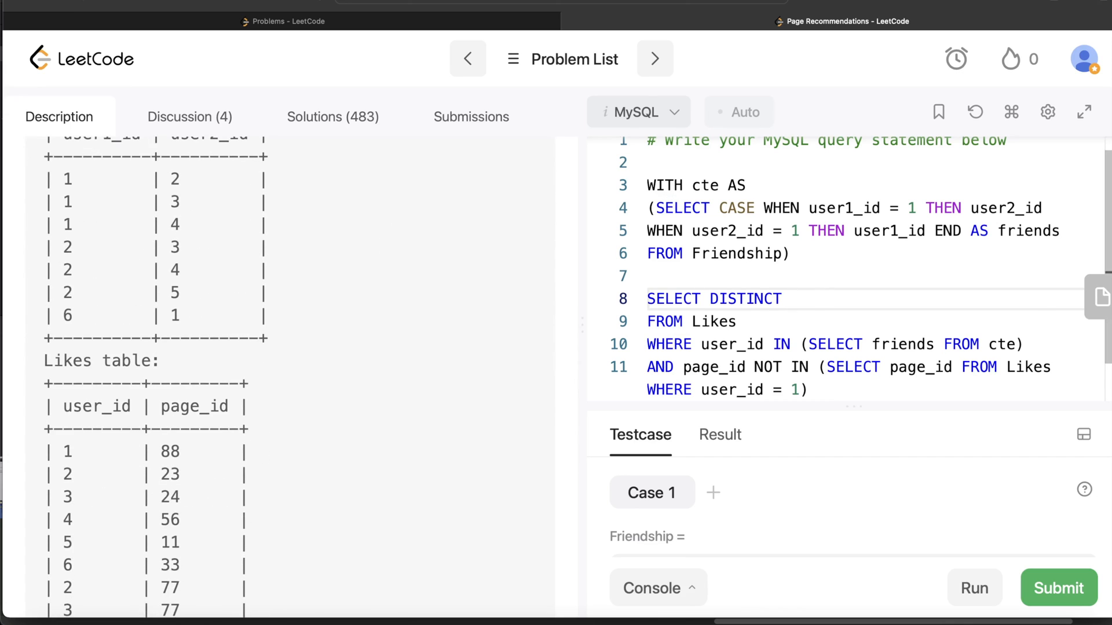
type("page_id")
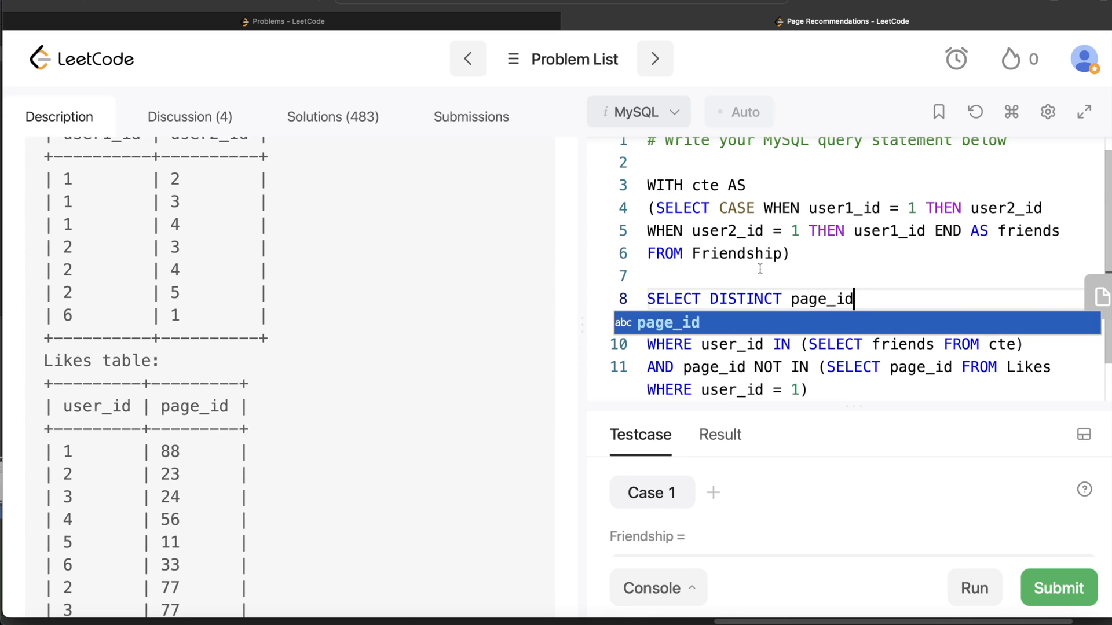
scroll("down", 3)
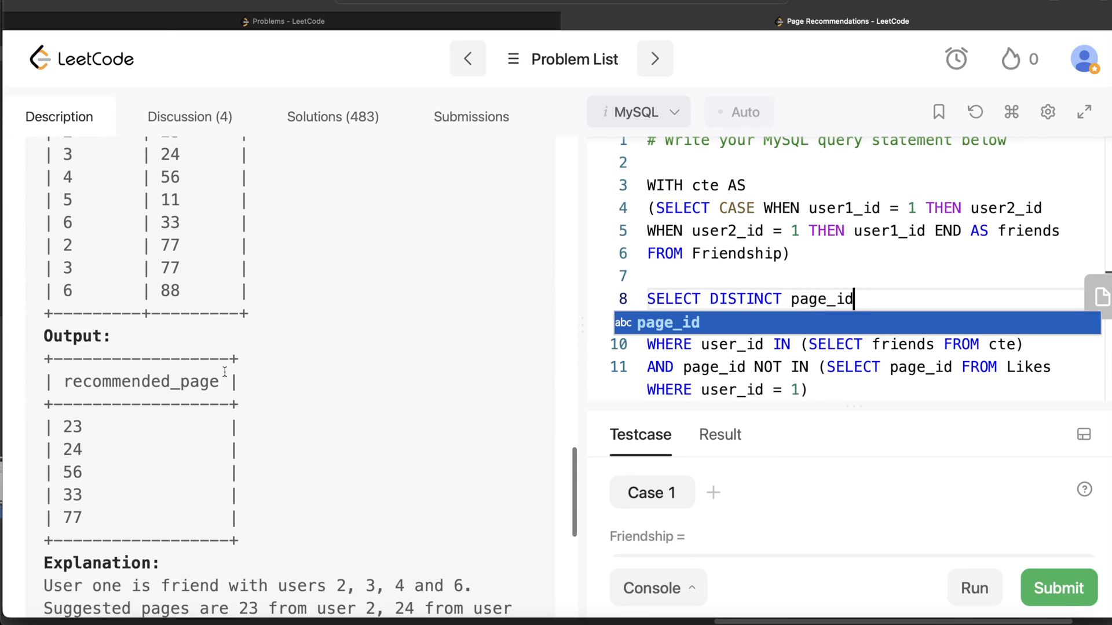
type("AS rec")
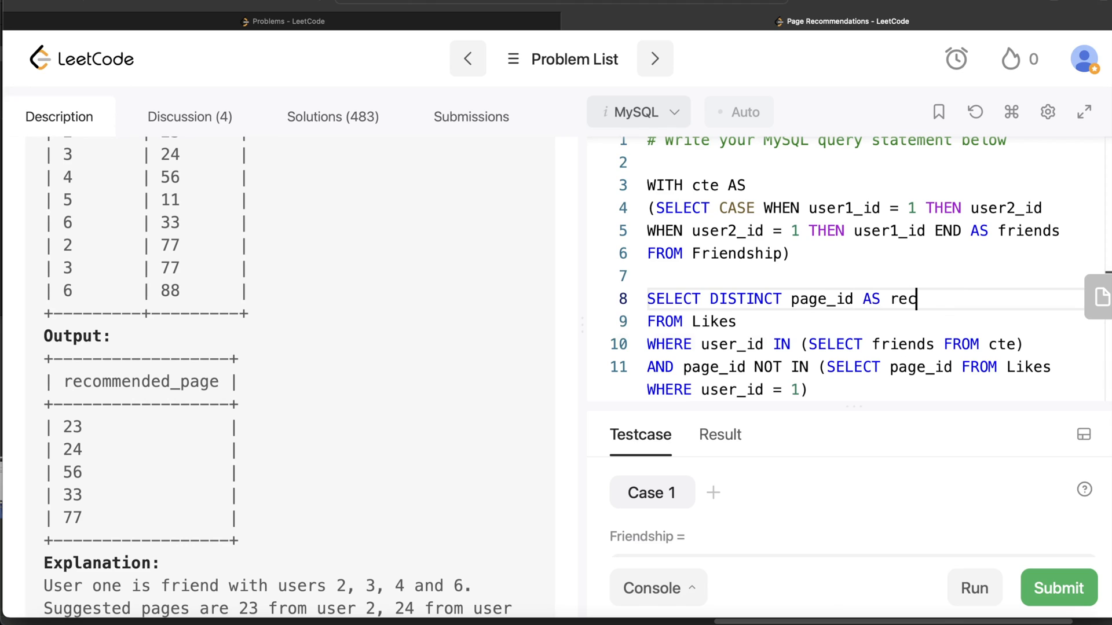
type("ommend")
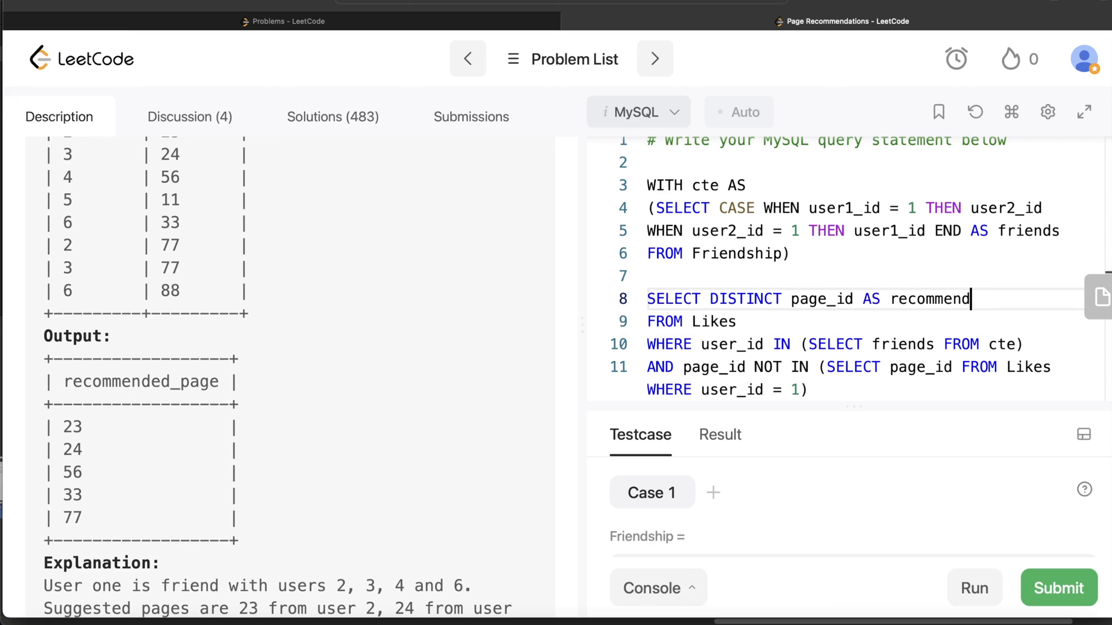
type("ed_page")
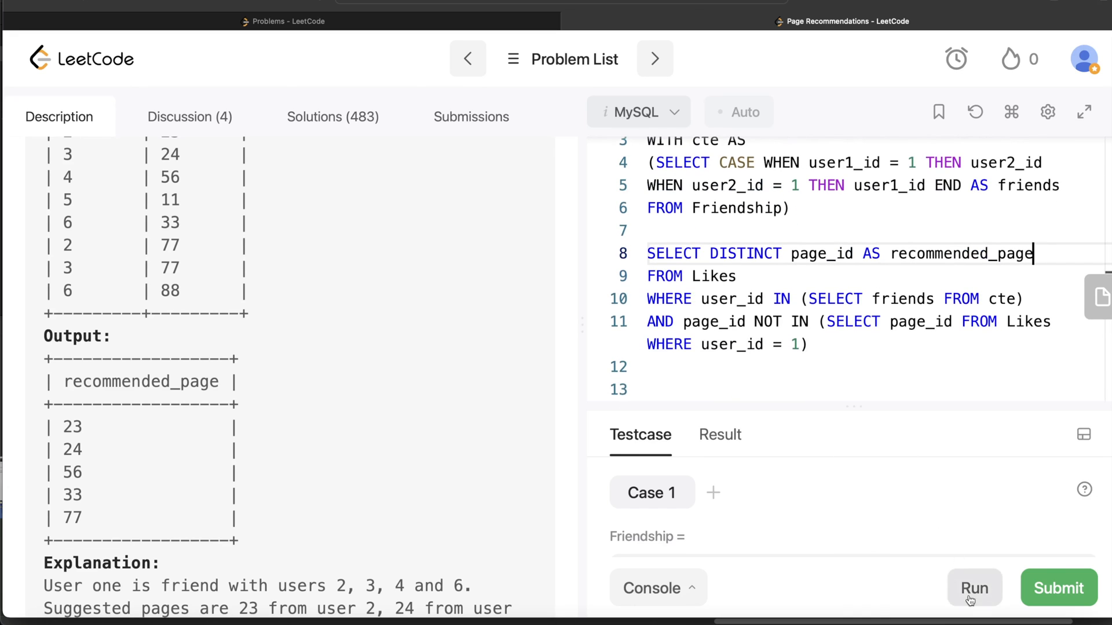
Run the query on the sample case, submit it until Accepted, and return to Description.
left_click(974, 589)
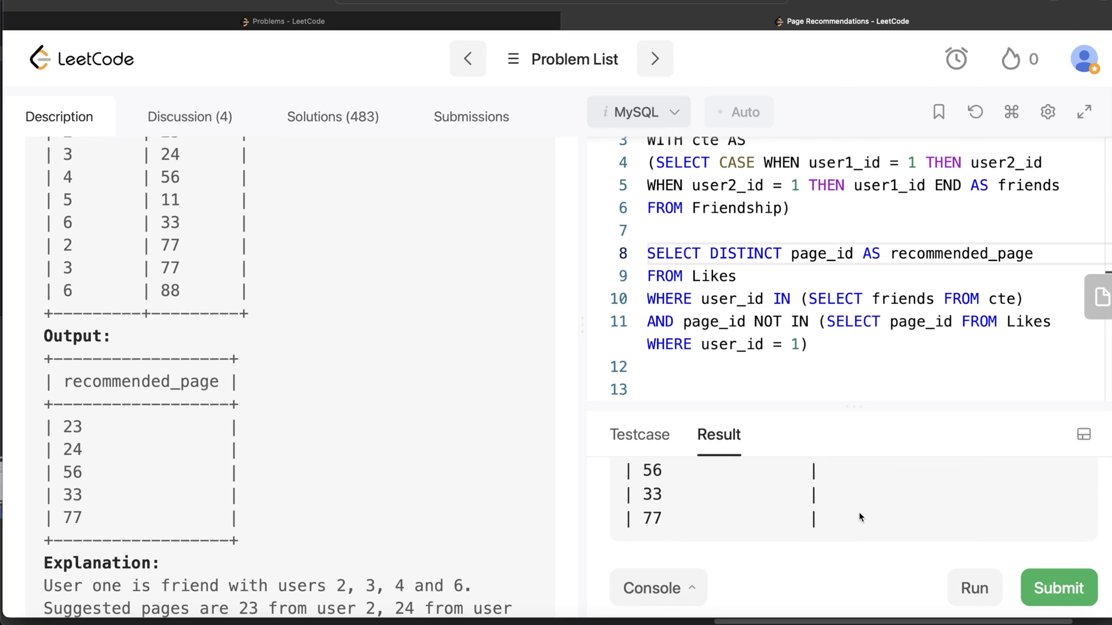
left_click(1059, 589)
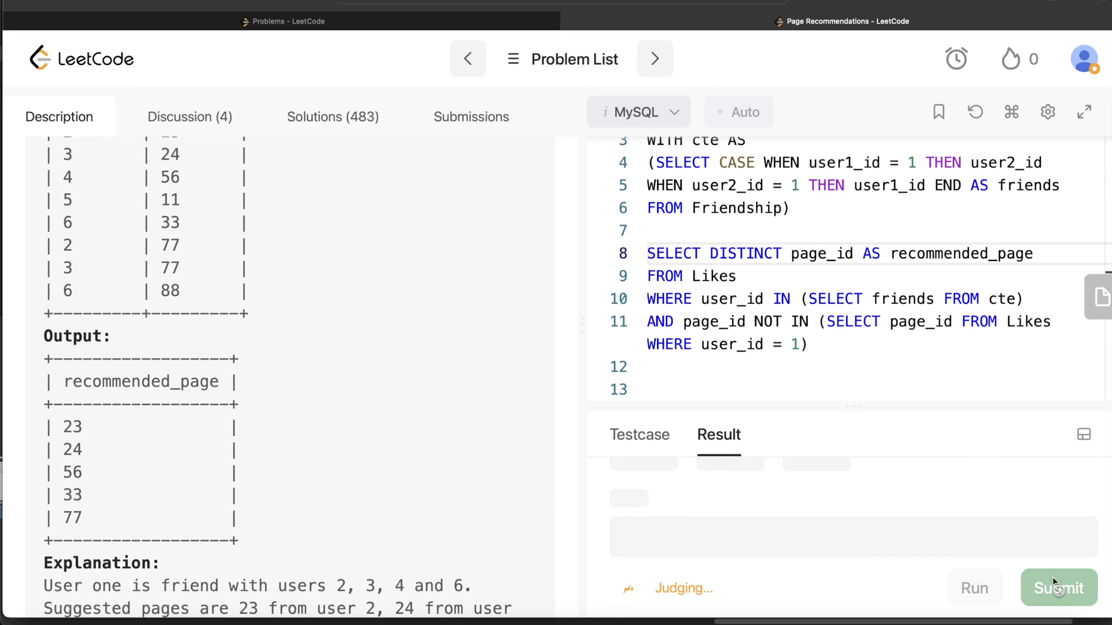
left_click(1059, 589)
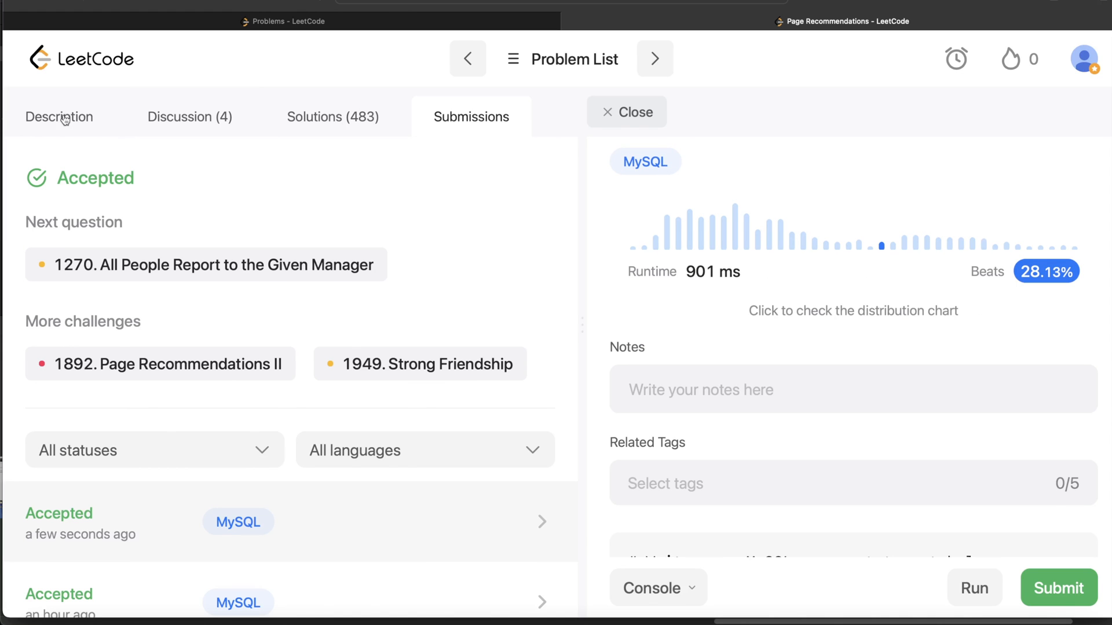
left_click(60, 116)
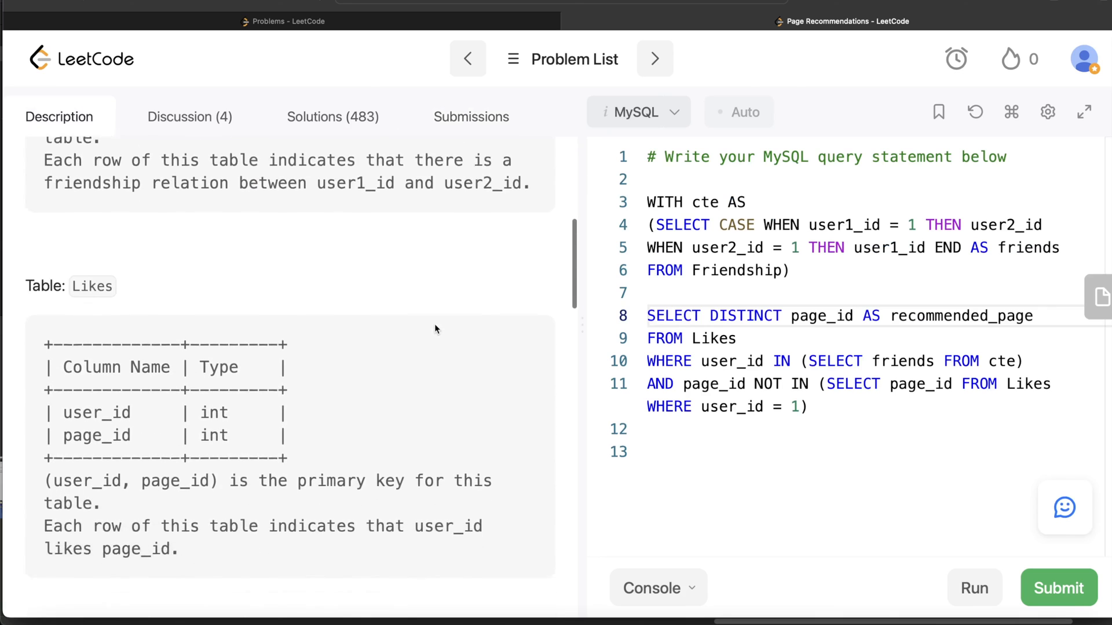
scroll("down", 3)
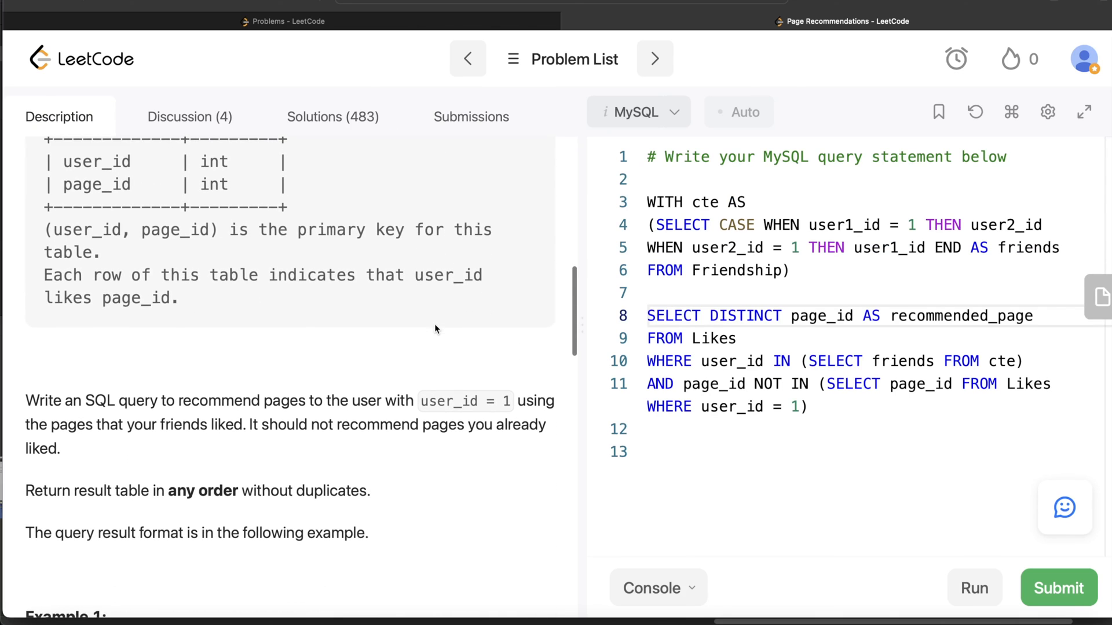
scroll("down", 3)
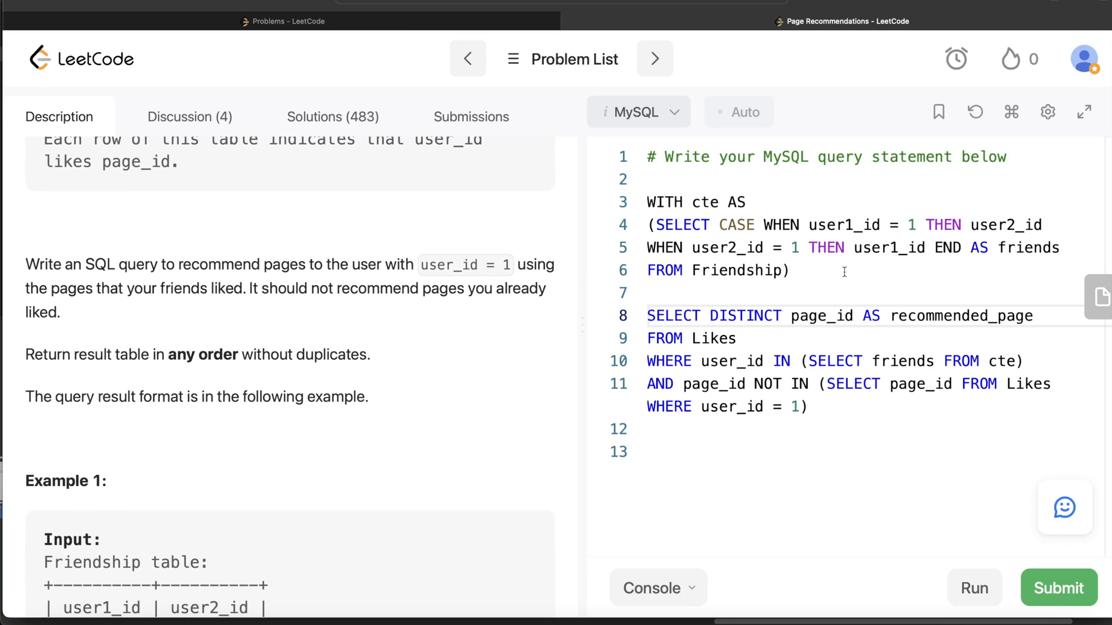
mouse_move(794, 285)
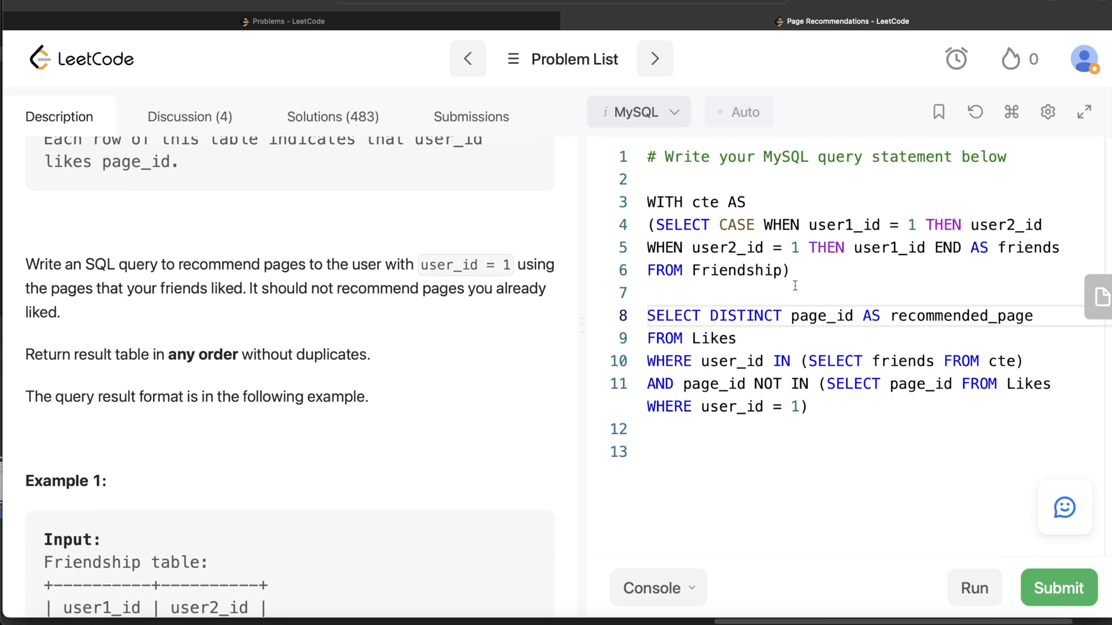
scroll("down", 3)
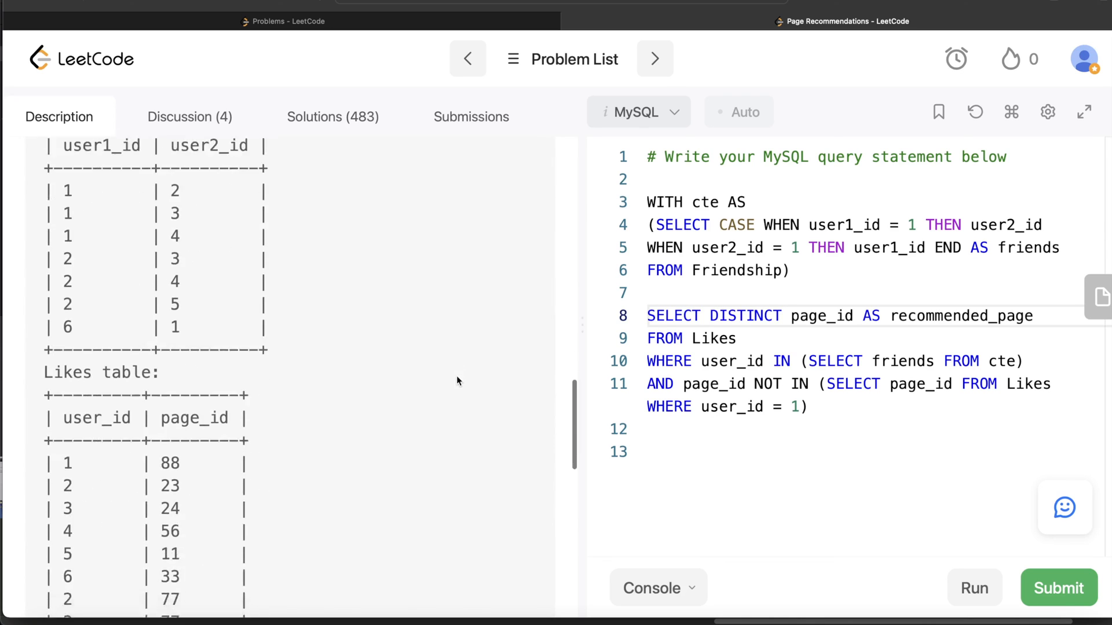
scroll("down", 3)
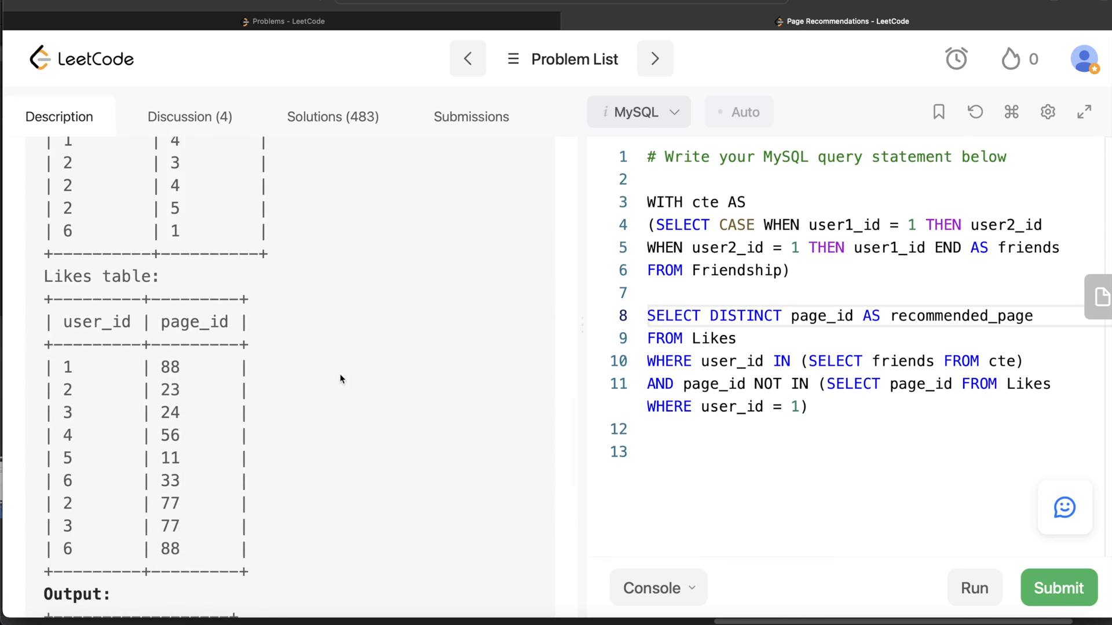